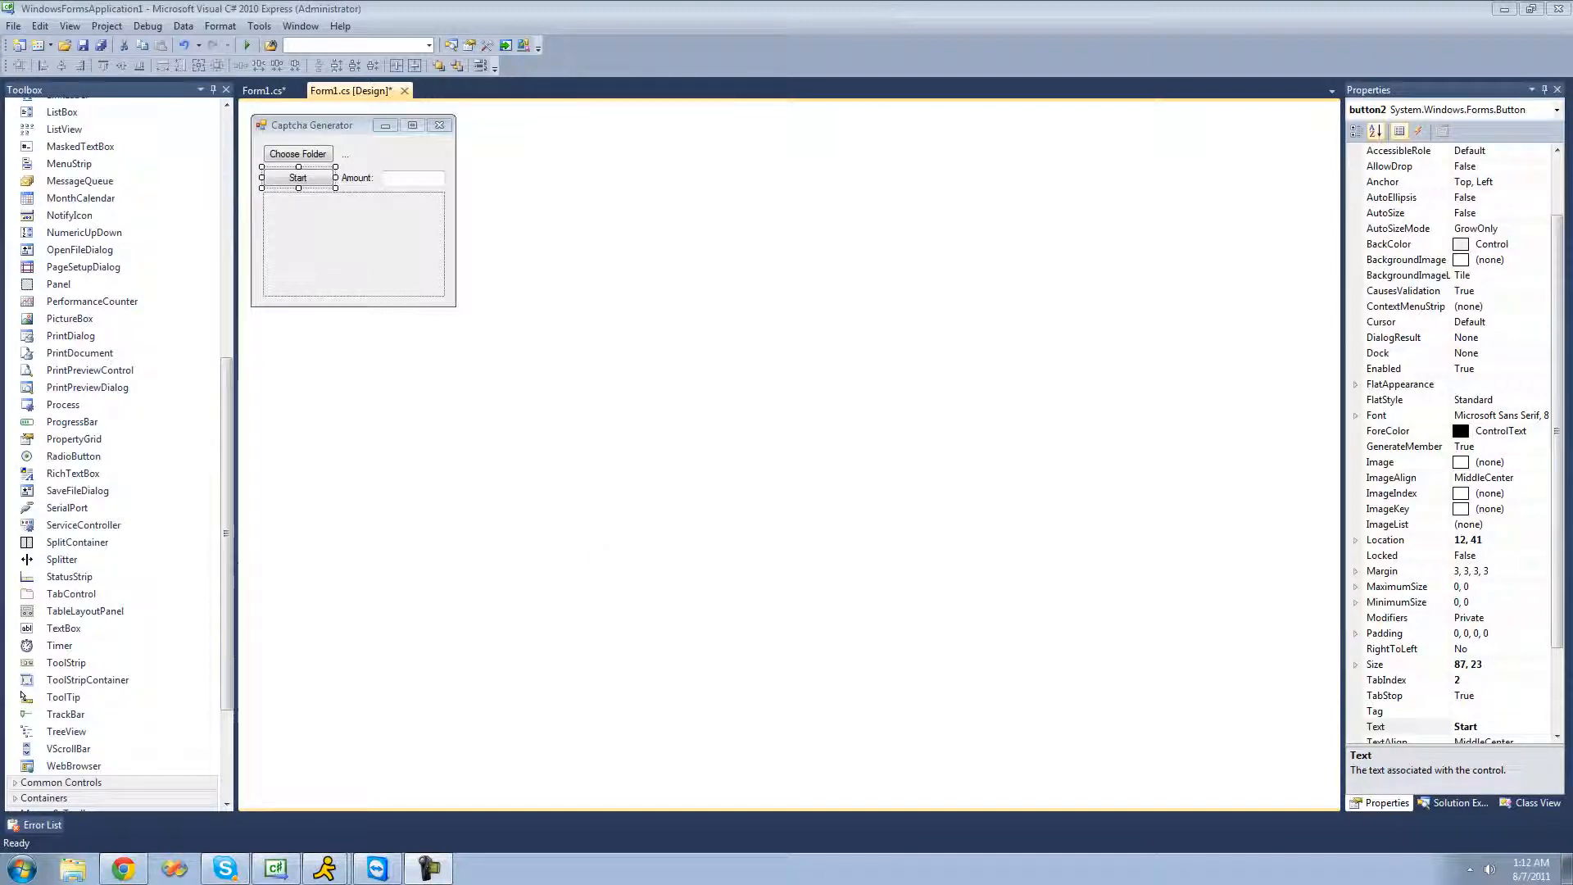
# Return to the Form1.cs code and start a g.DrawString( call in GenerateCaptchas.
pyautogui.click(263, 91)
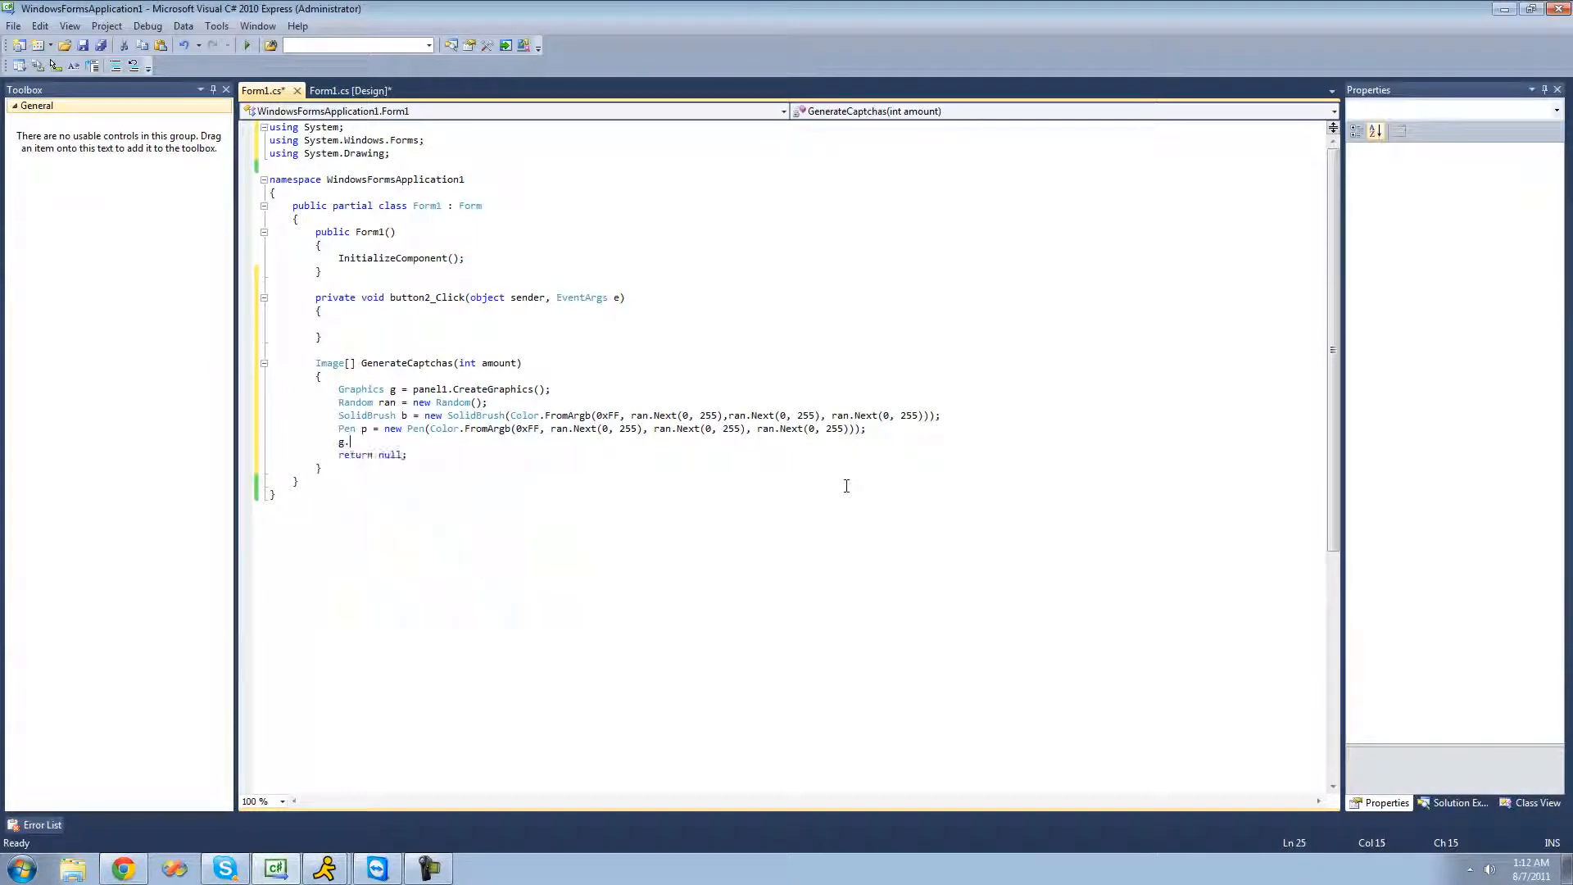
pyautogui.write('DrawString')
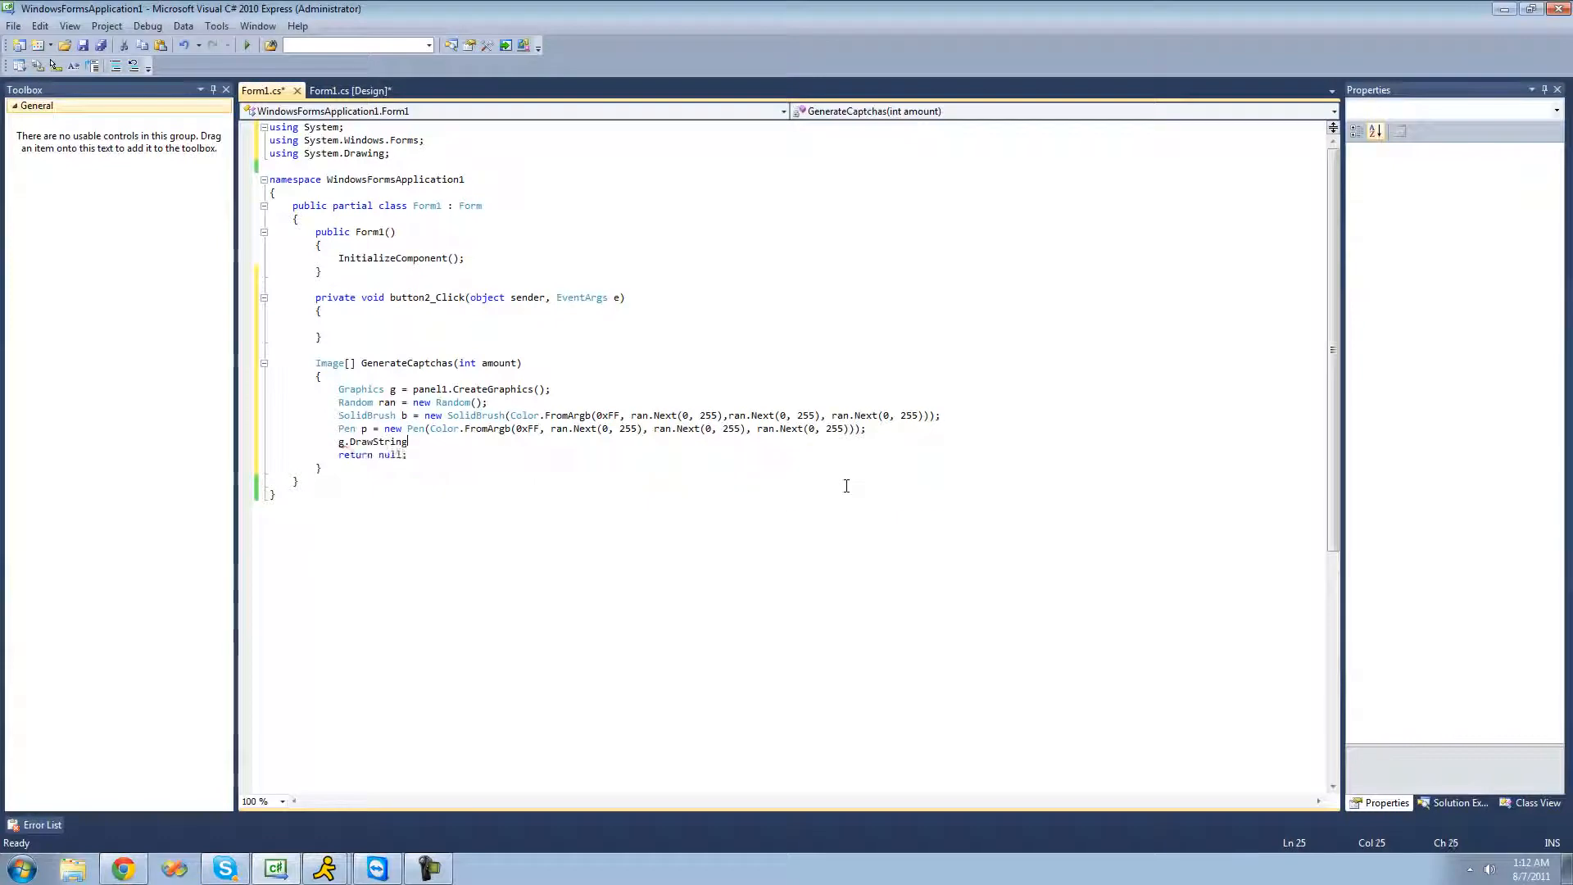
pyautogui.write('(')
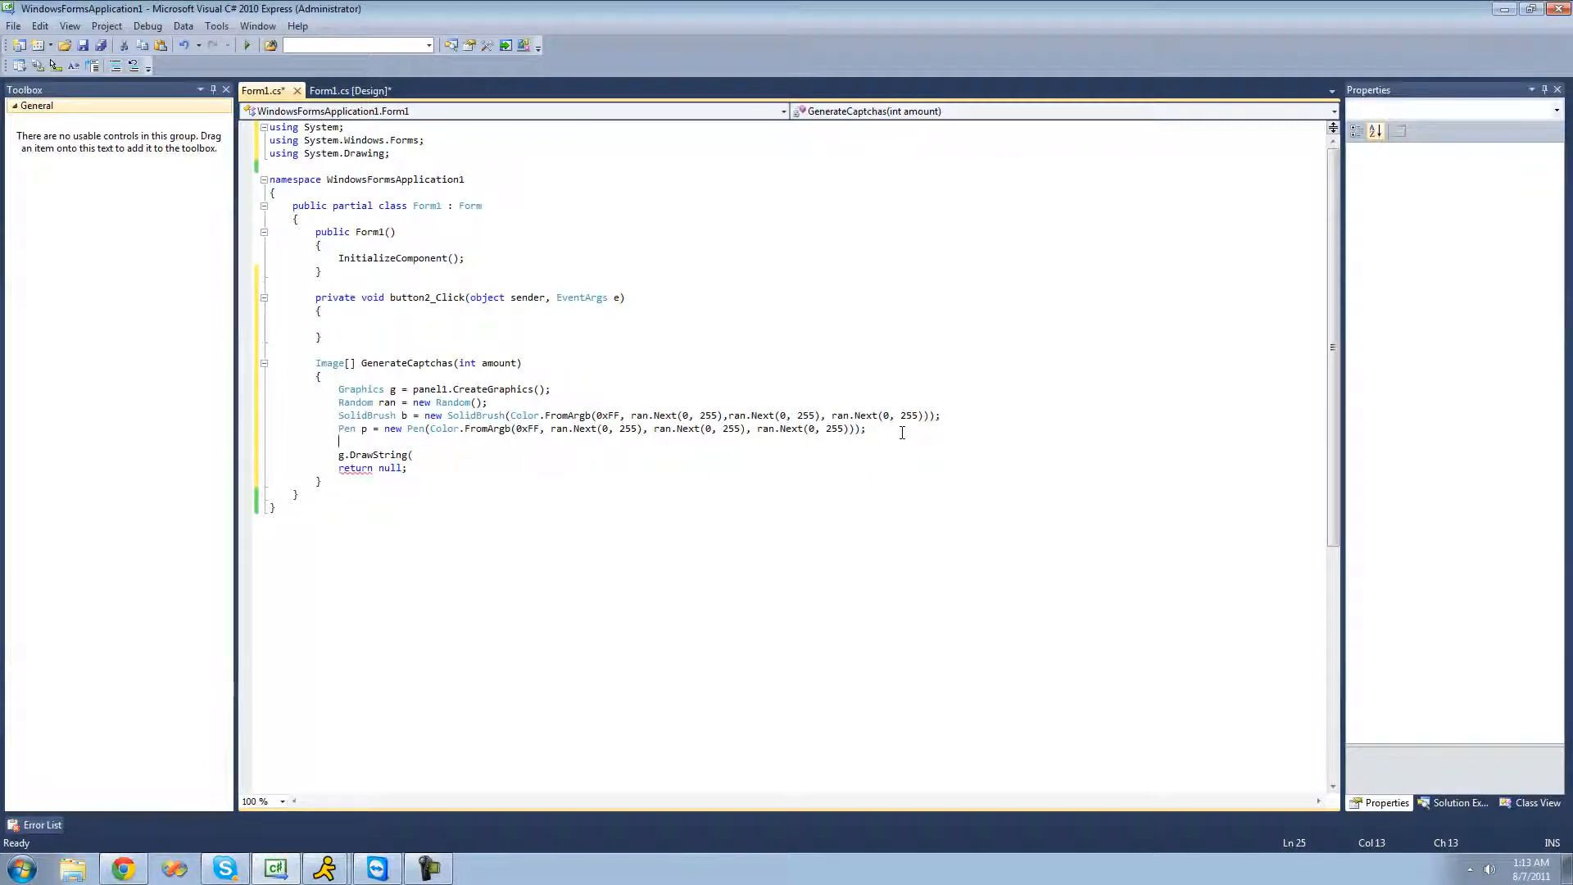
pyautogui.write('char[]')
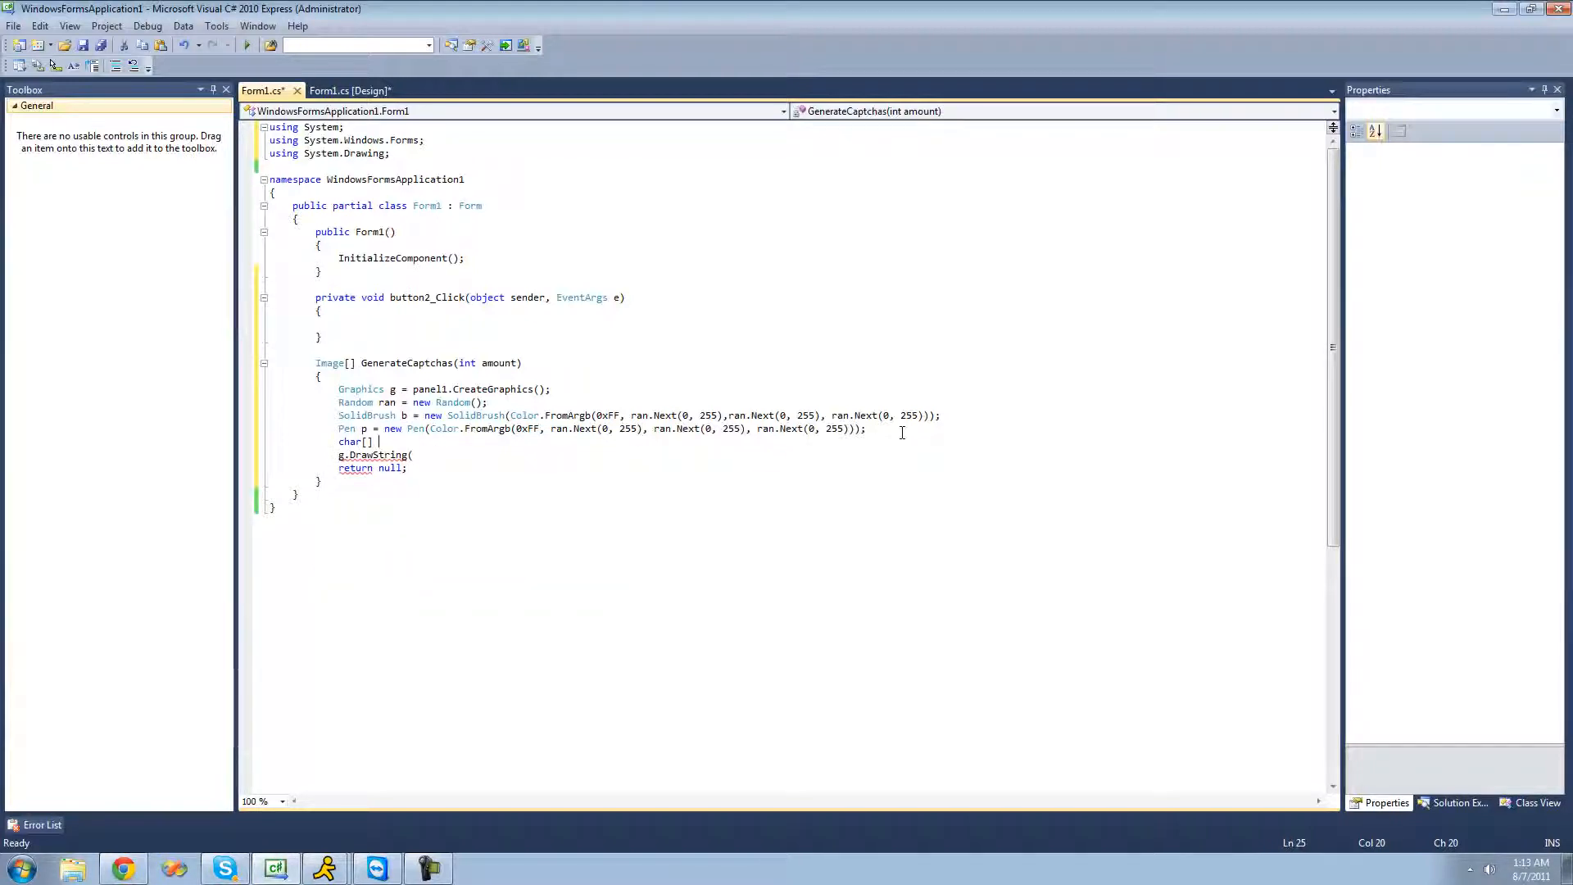
pyautogui.write('chars =')
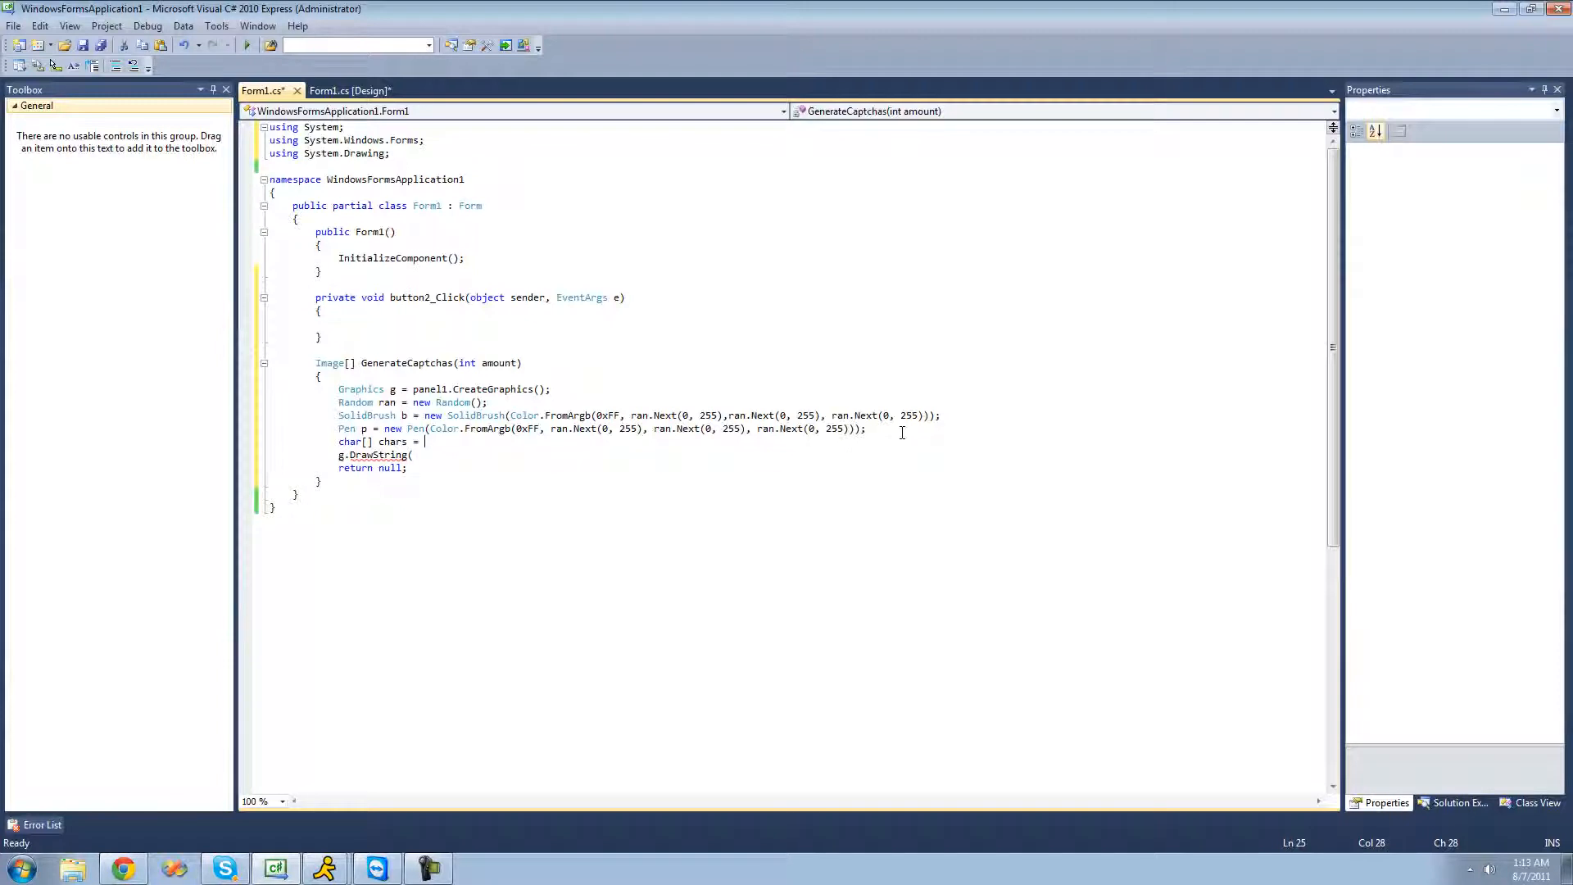
pyautogui.write('"";')
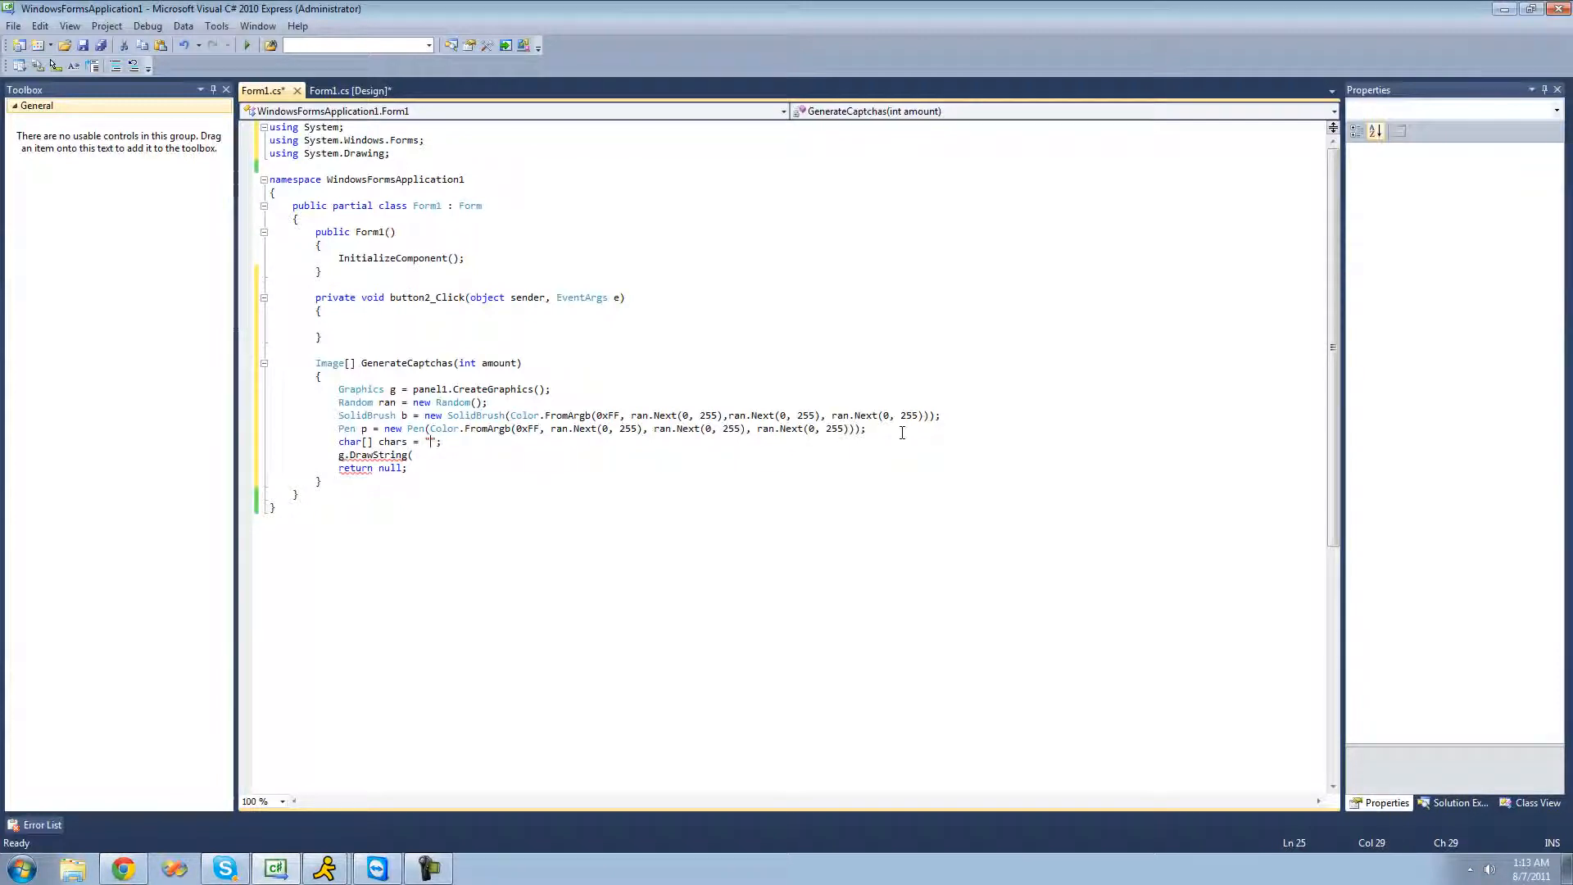
pyautogui.write('qwertyuiopa')
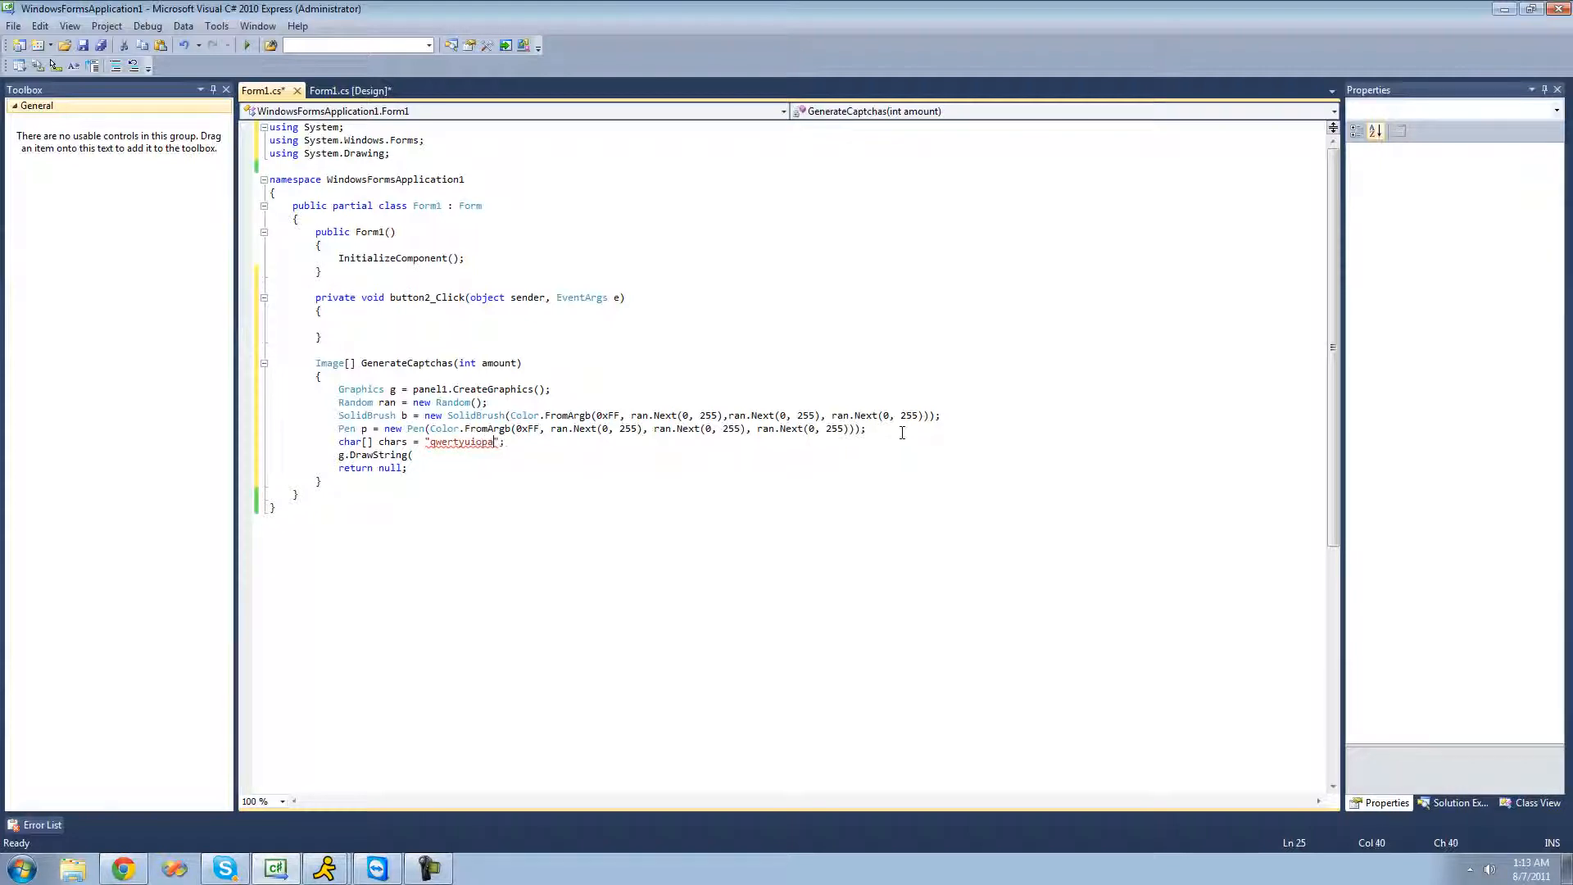
pyautogui.write('sdfghjklzxcvbnm')
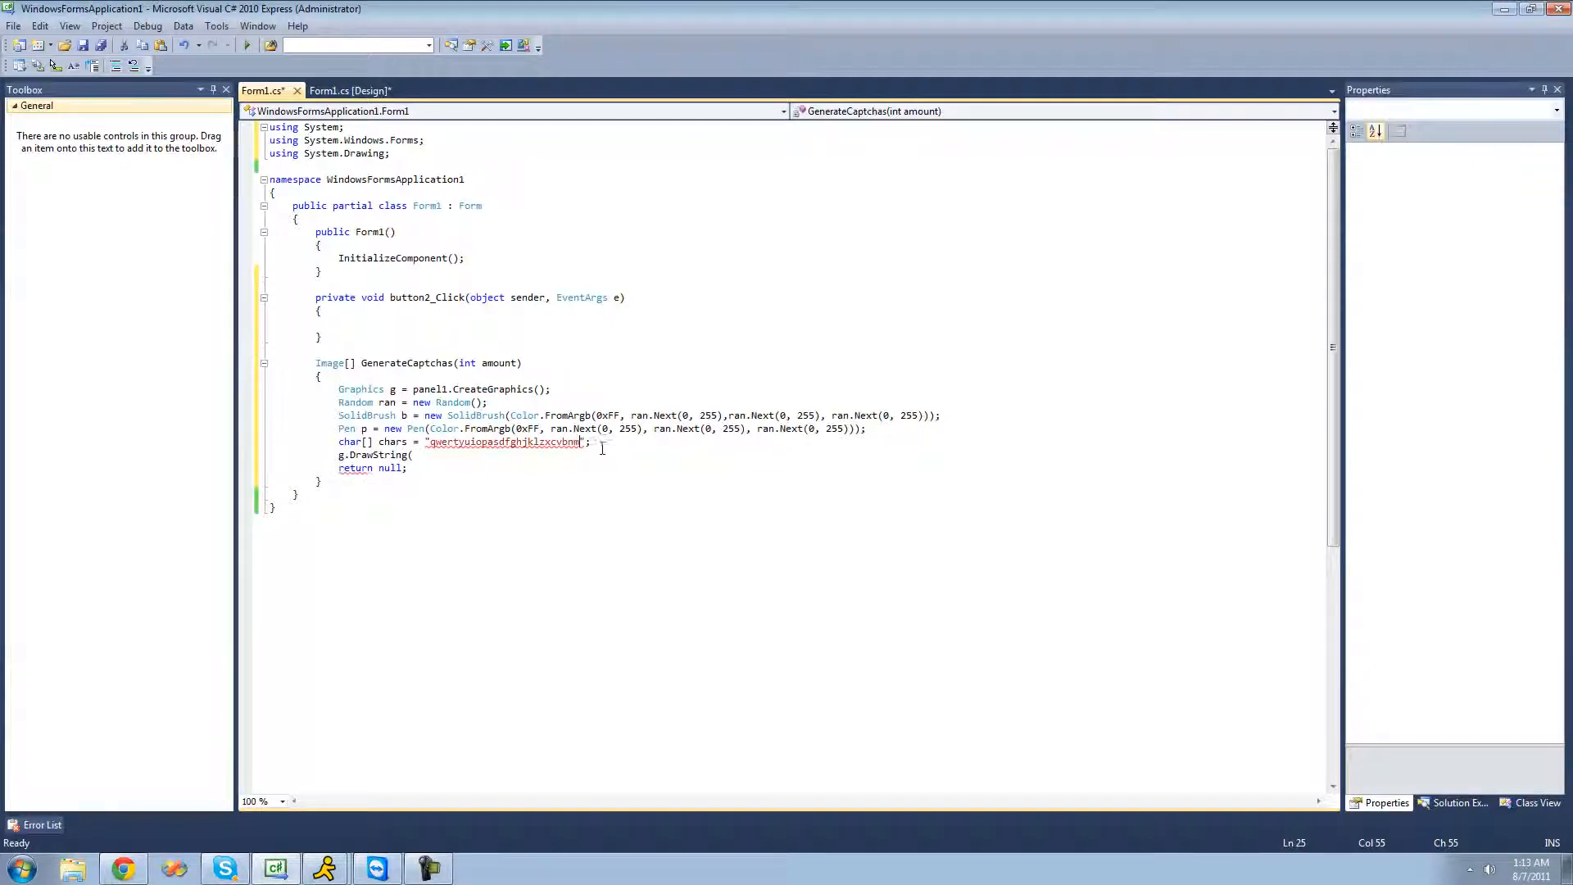
pyautogui.write('1234567890')
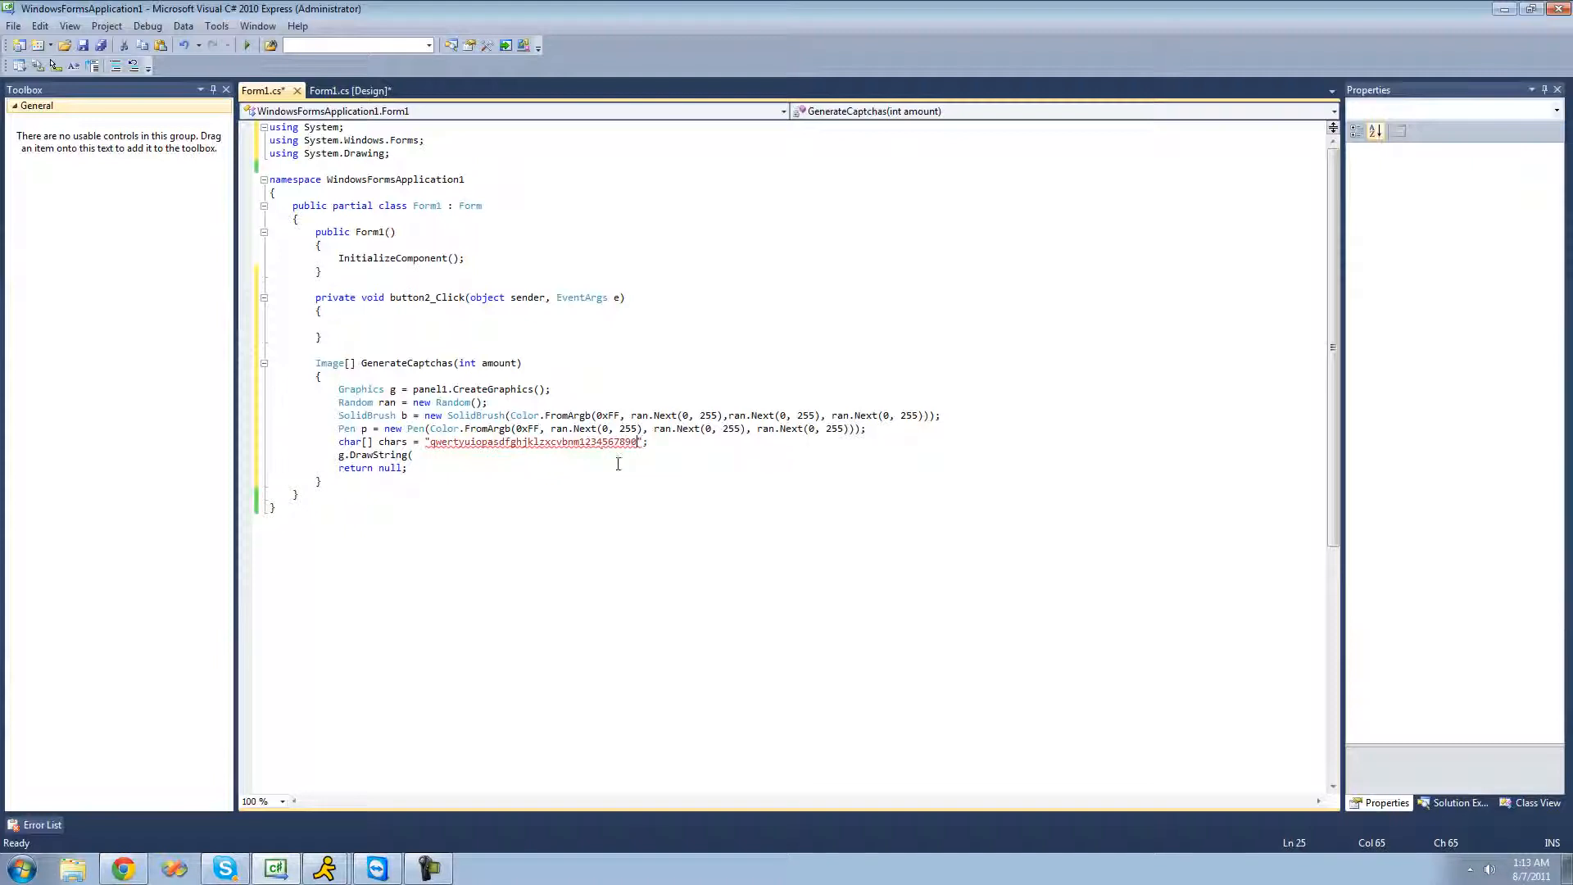
pyautogui.write('.to')
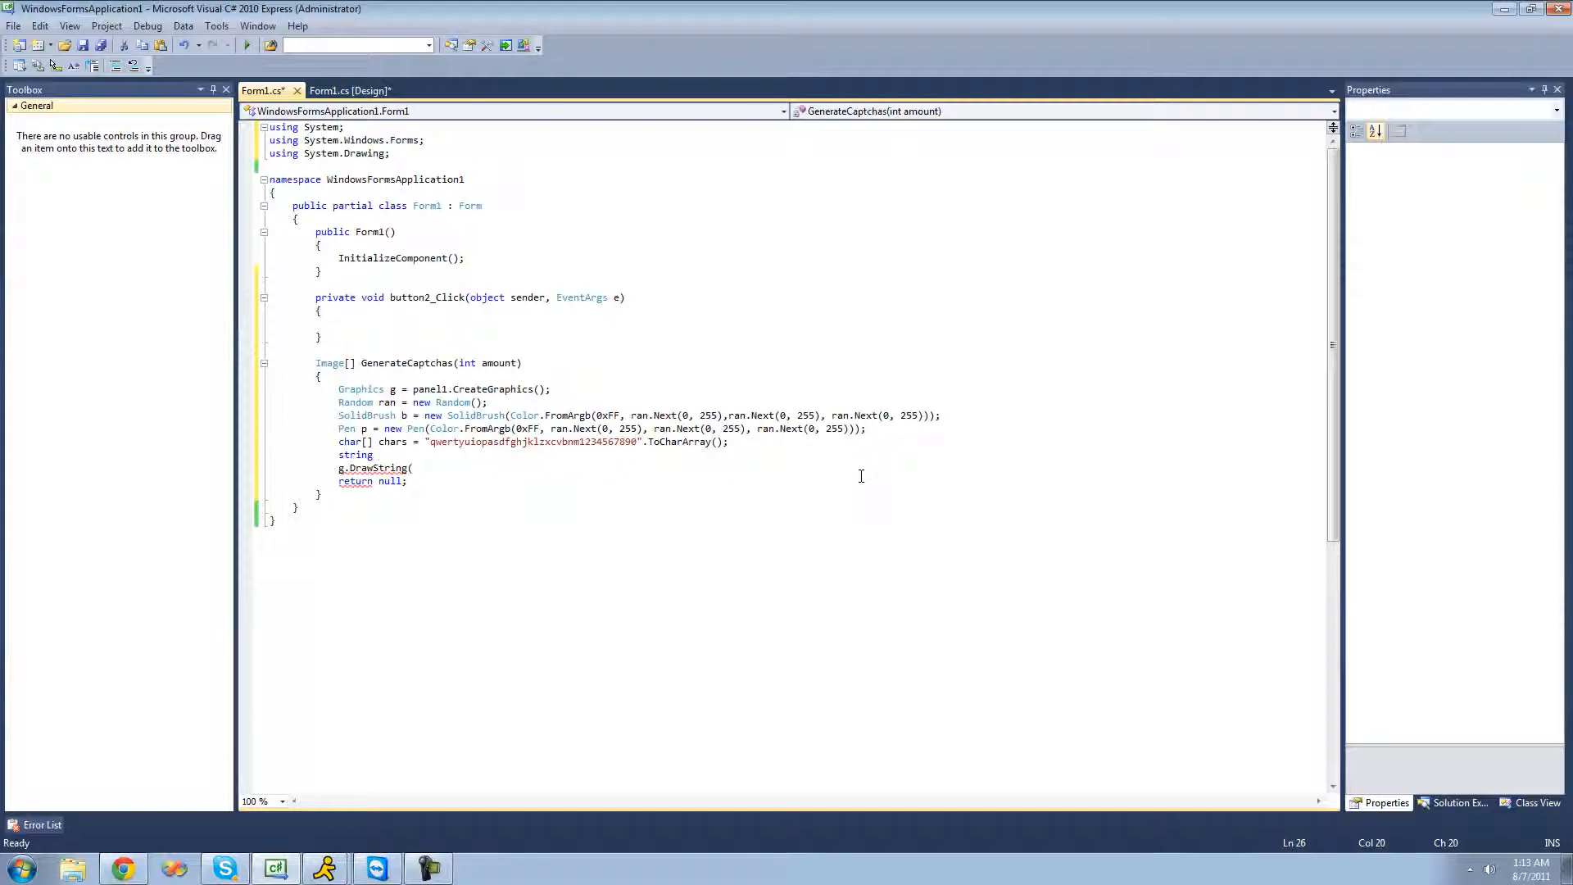
# Declare string randomString = "" and an empty for loop from i = 0 to i < 6.
pyautogui.write('rans')
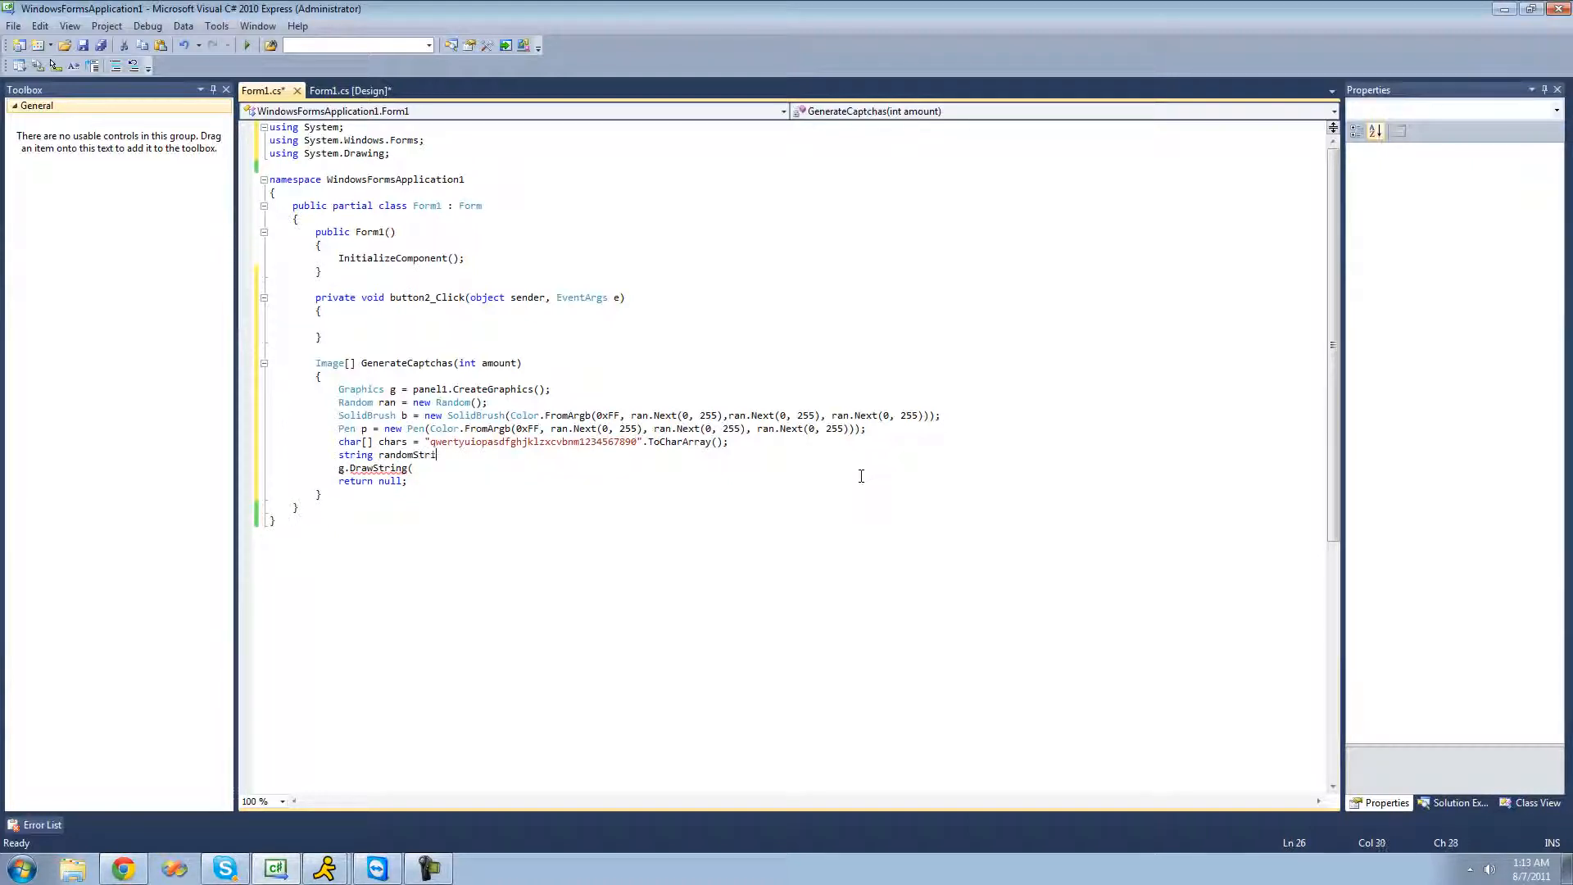
pyautogui.write('ng =')
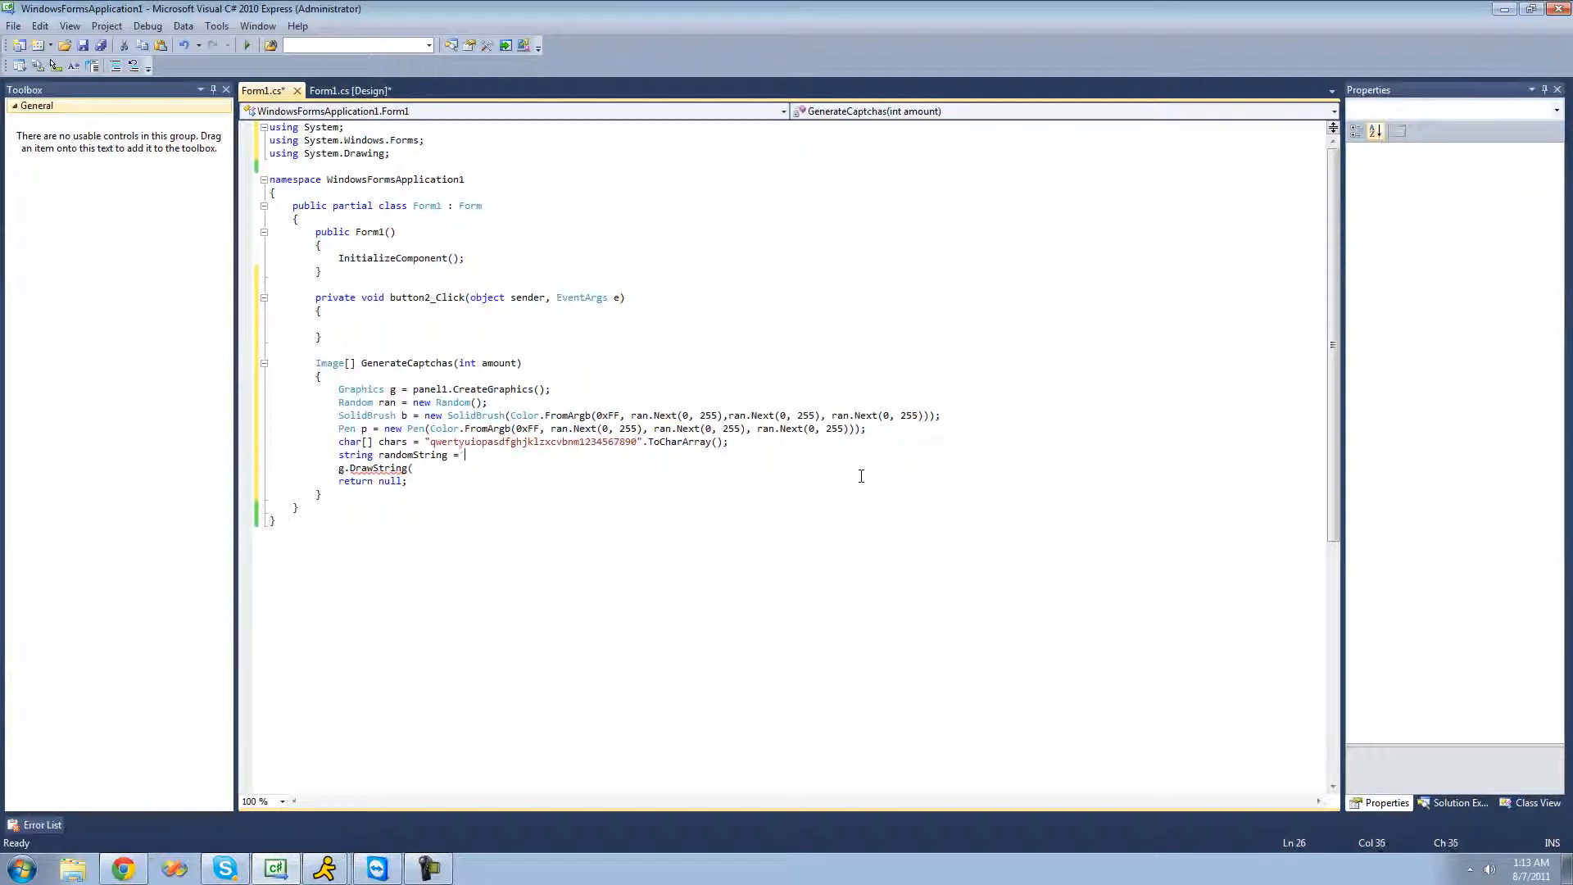
pyautogui.write('for (')
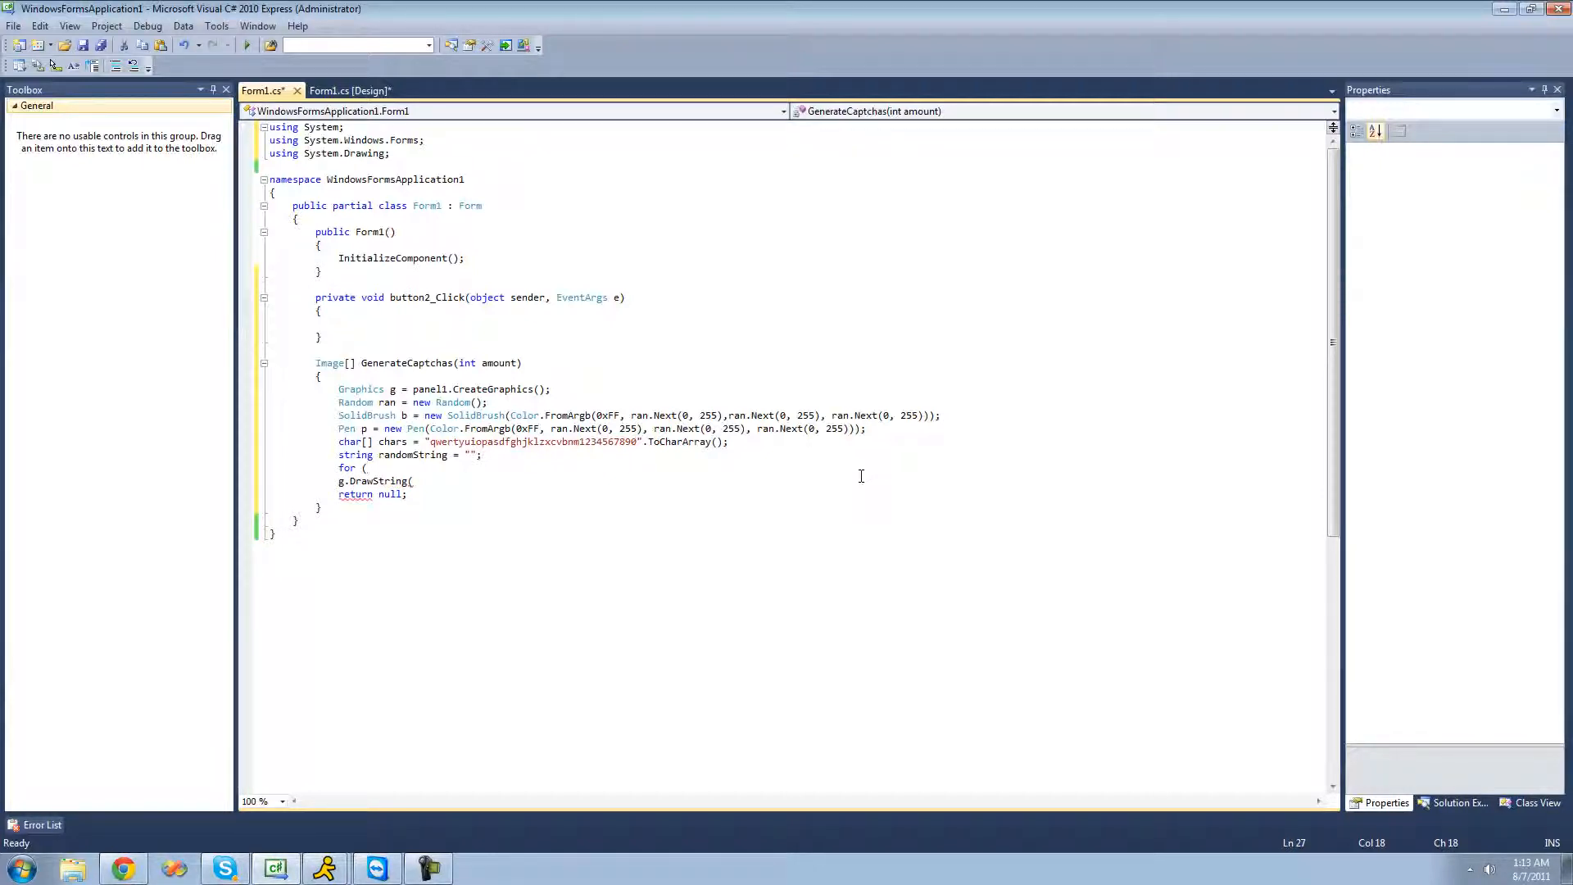
pyautogui.moveTo(356, 454)
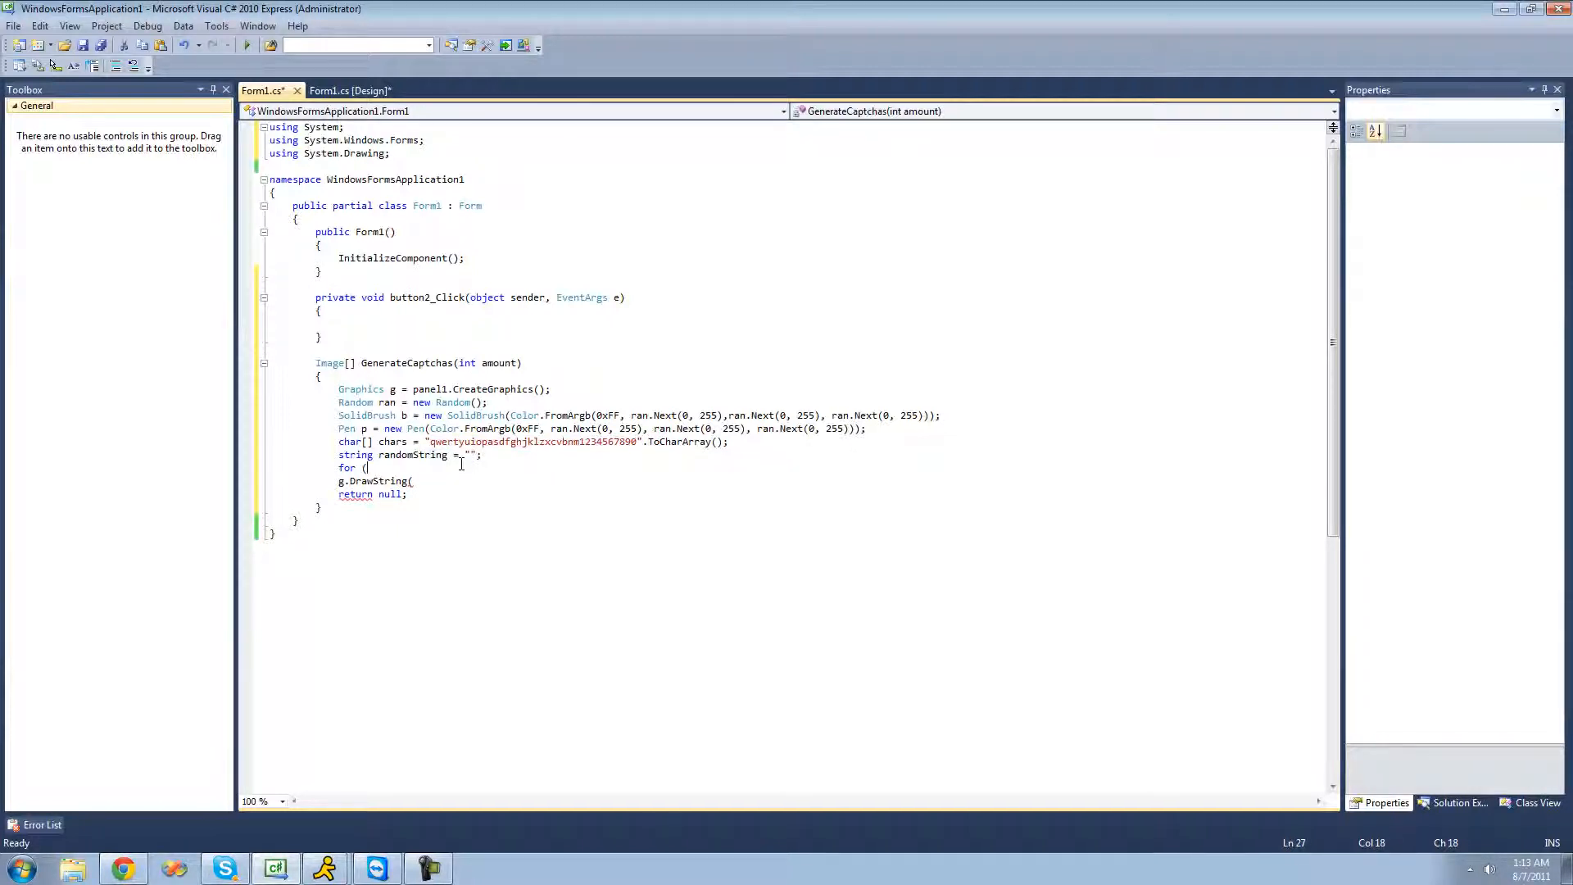
pyautogui.write('int i')
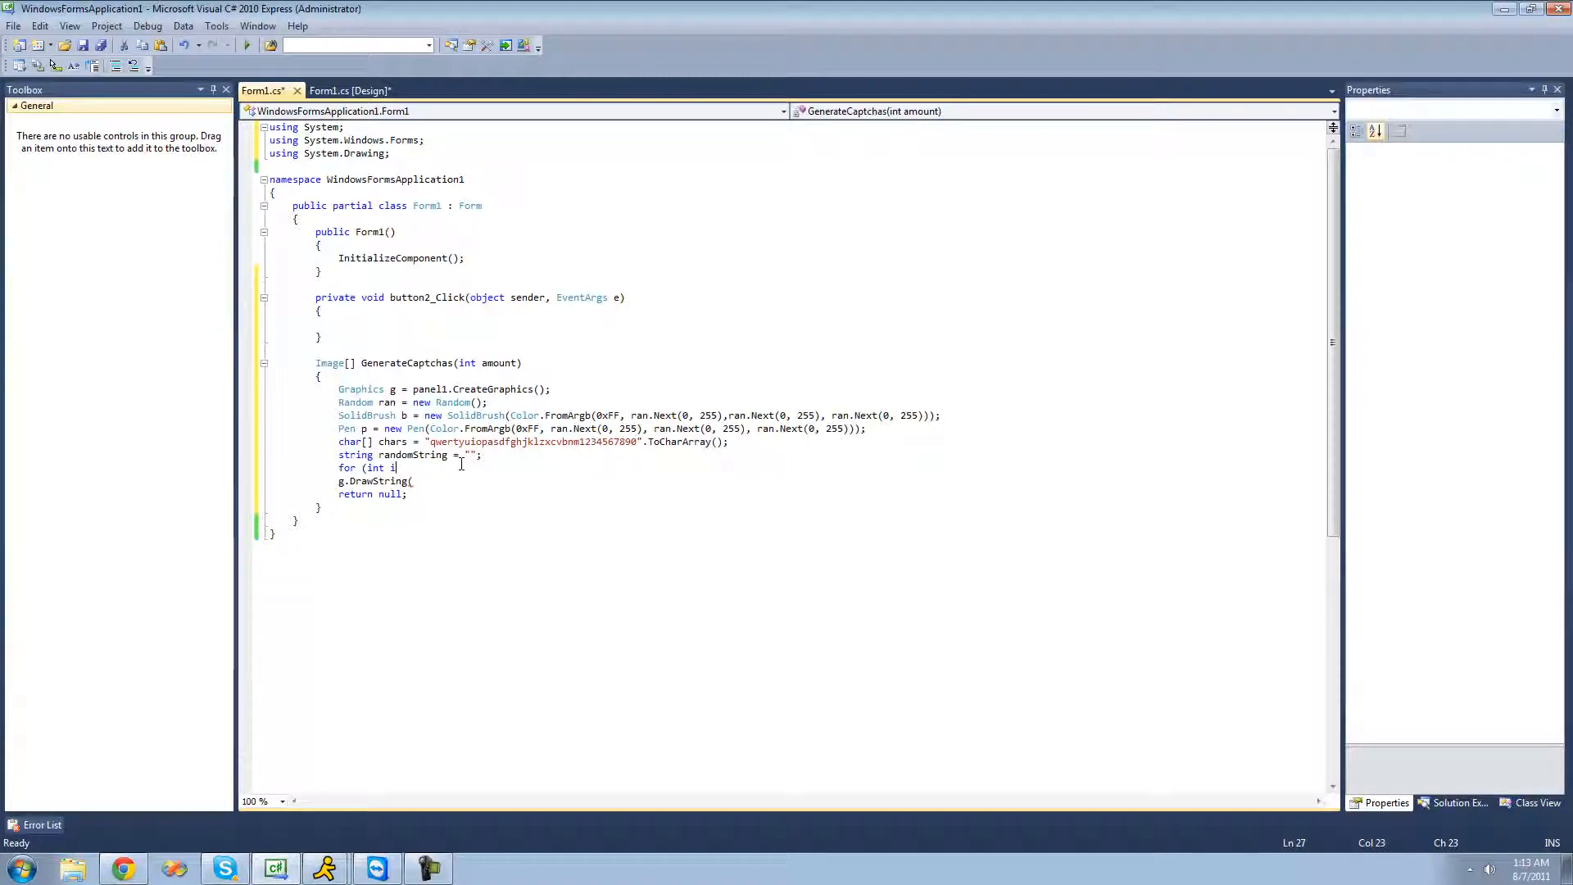
pyautogui.write('= 0; i <')
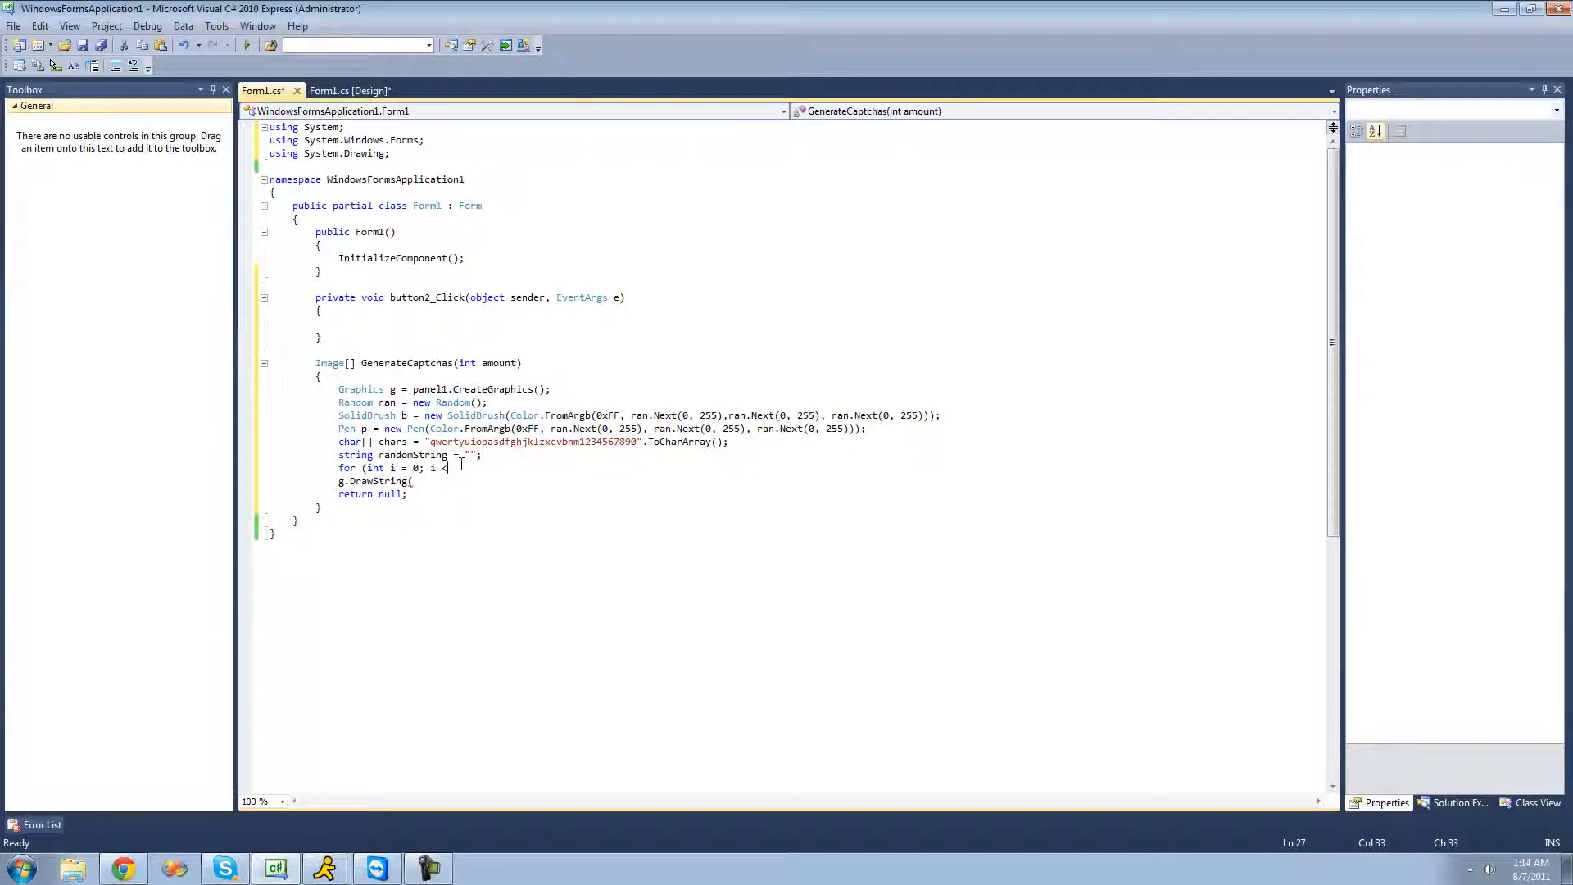
pyautogui.write('6; i++)')
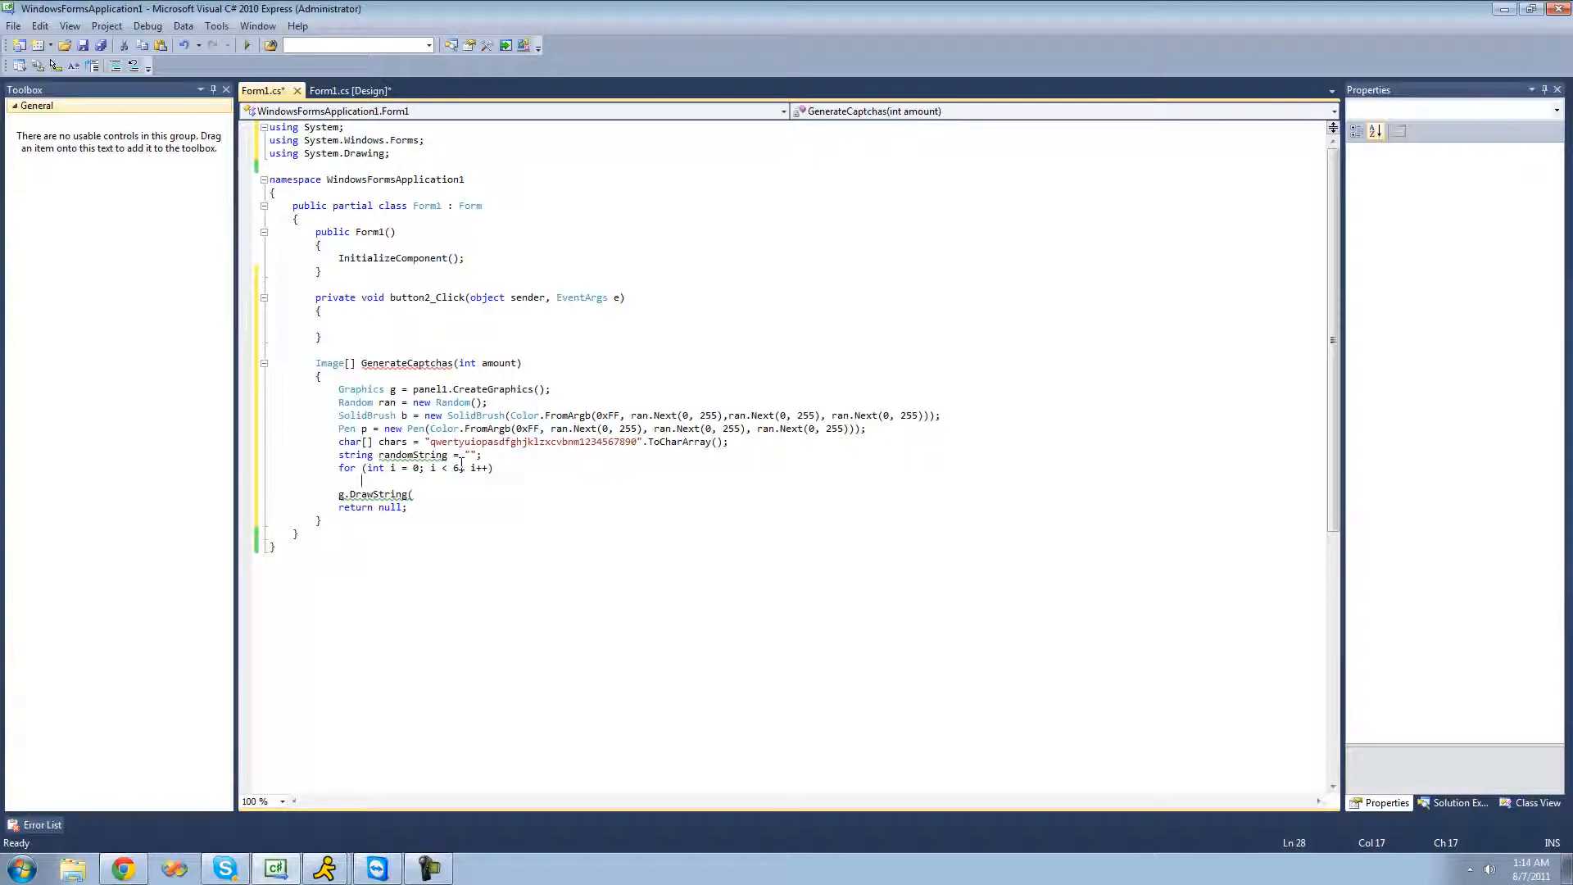
pyautogui.write('{}')
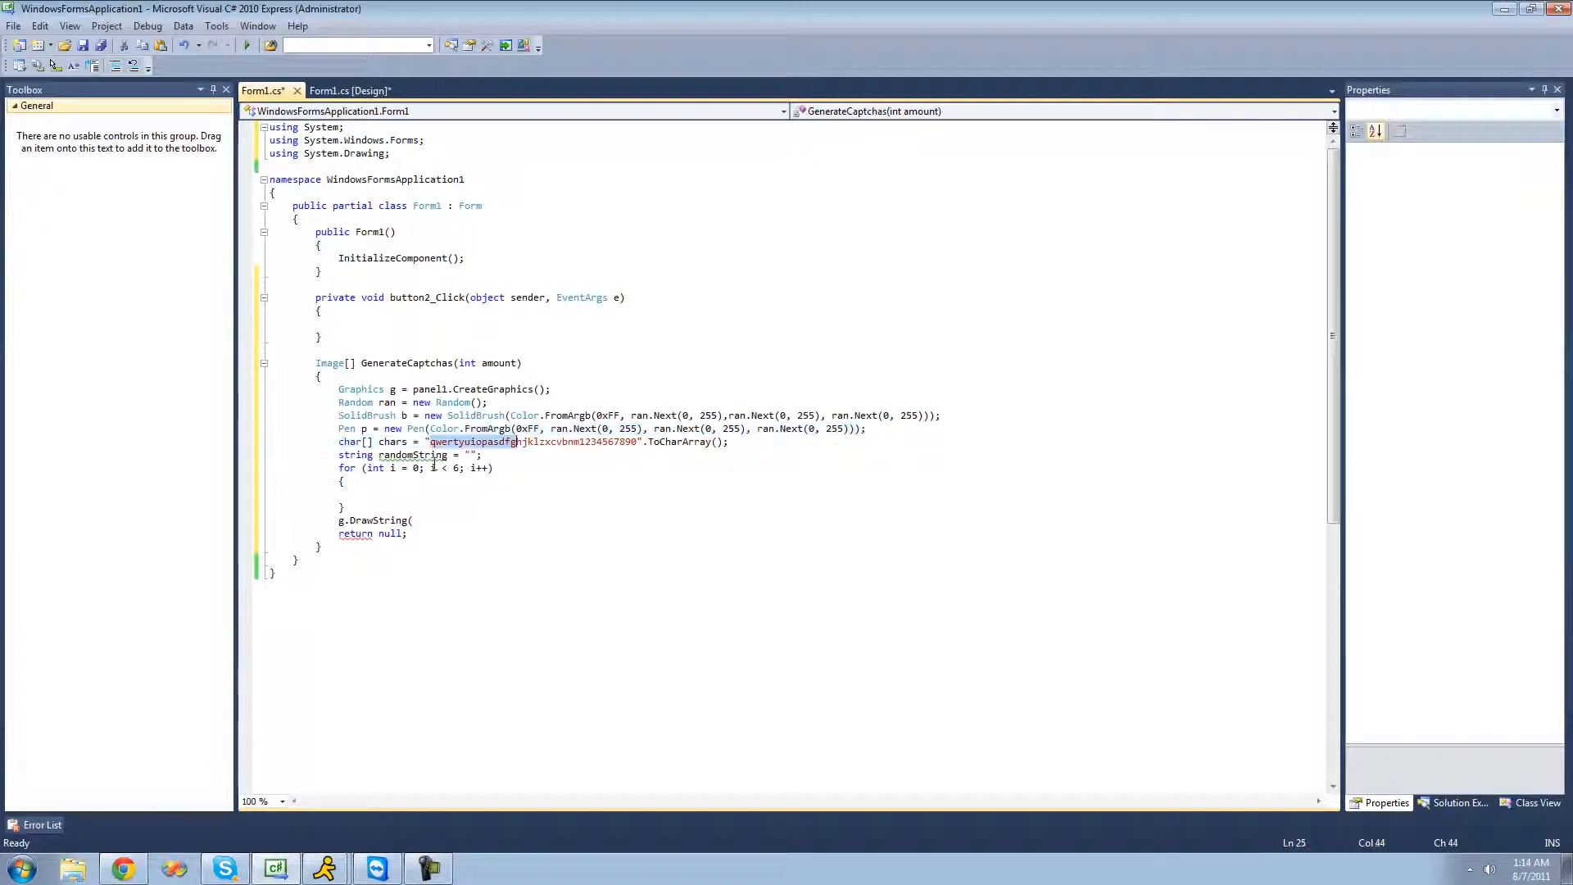
# Inside the loop append chars[ran.Next(0, 35)] to randomString.
pyautogui.write('randomString')
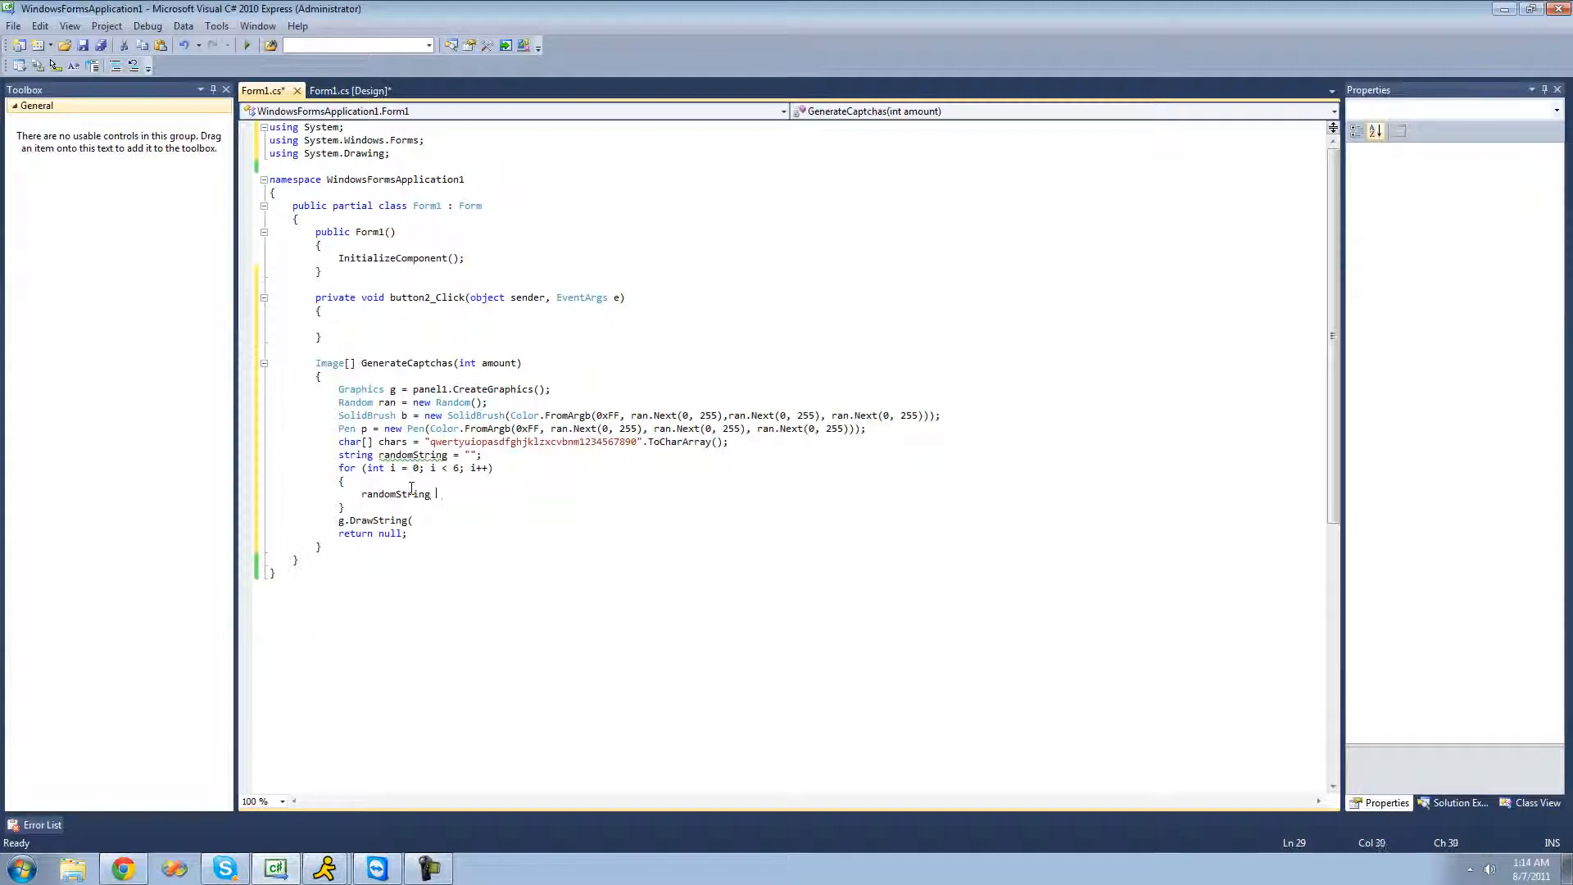
pyautogui.write('+= chars[')
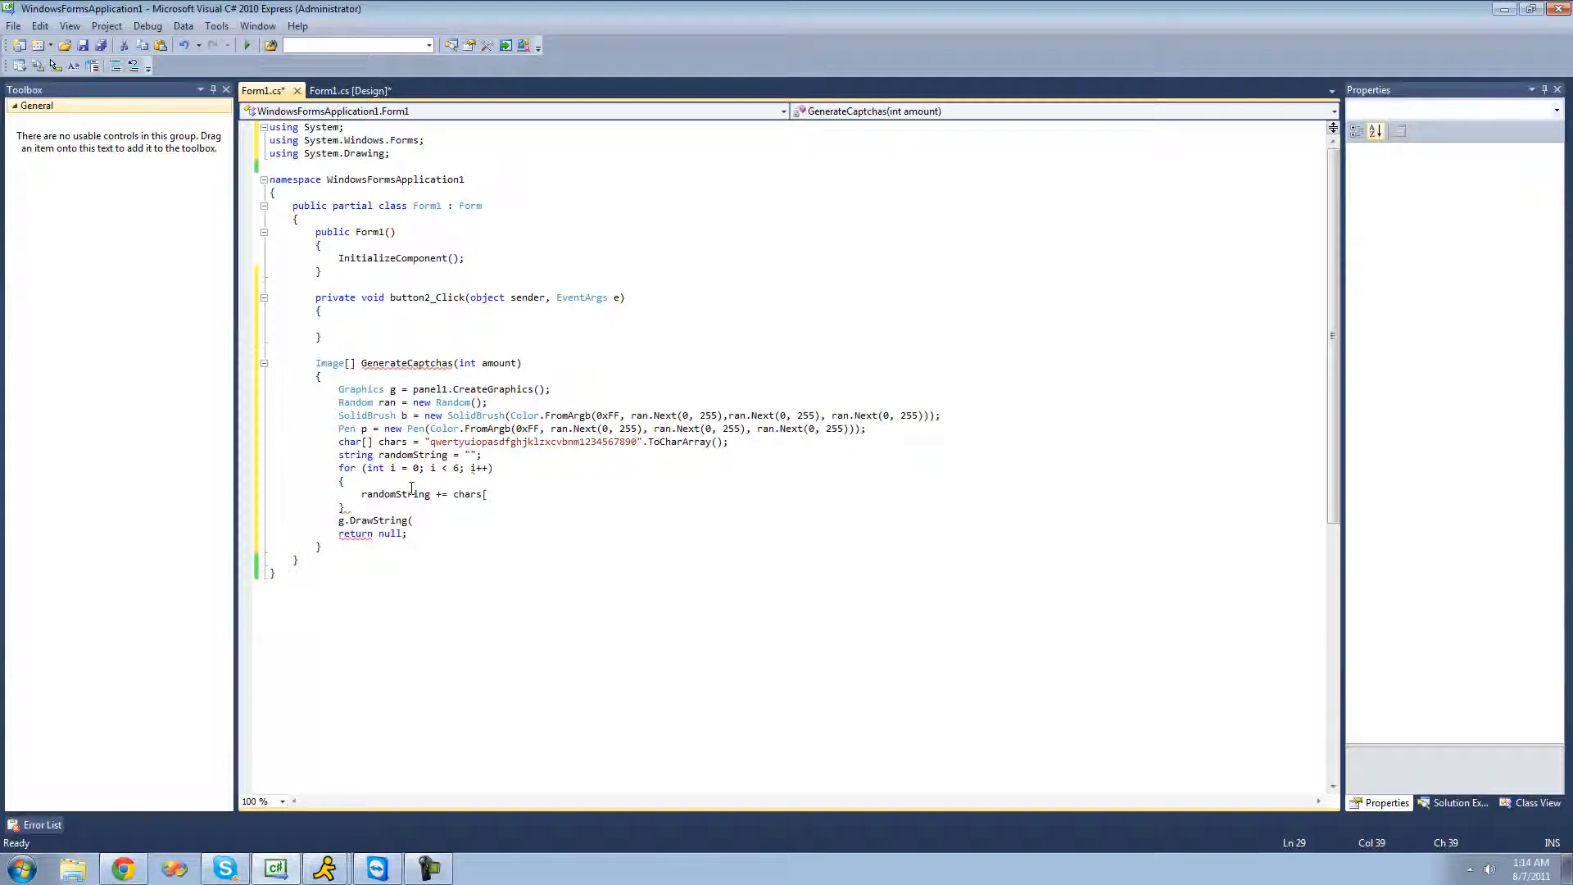
pyautogui.write('ran.Next(')
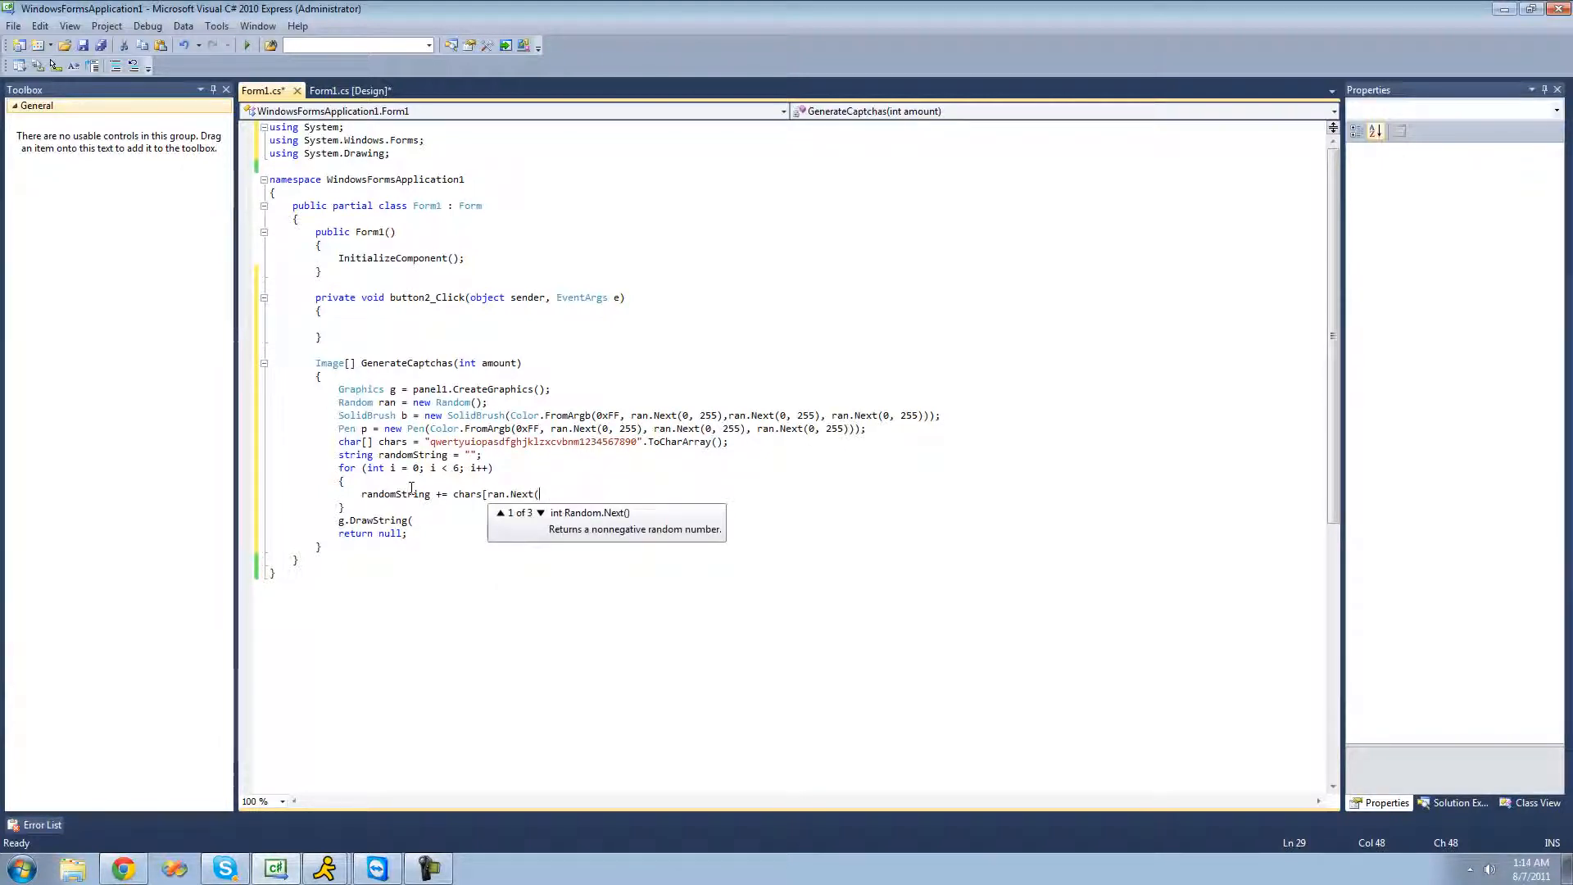
pyautogui.write('0,')
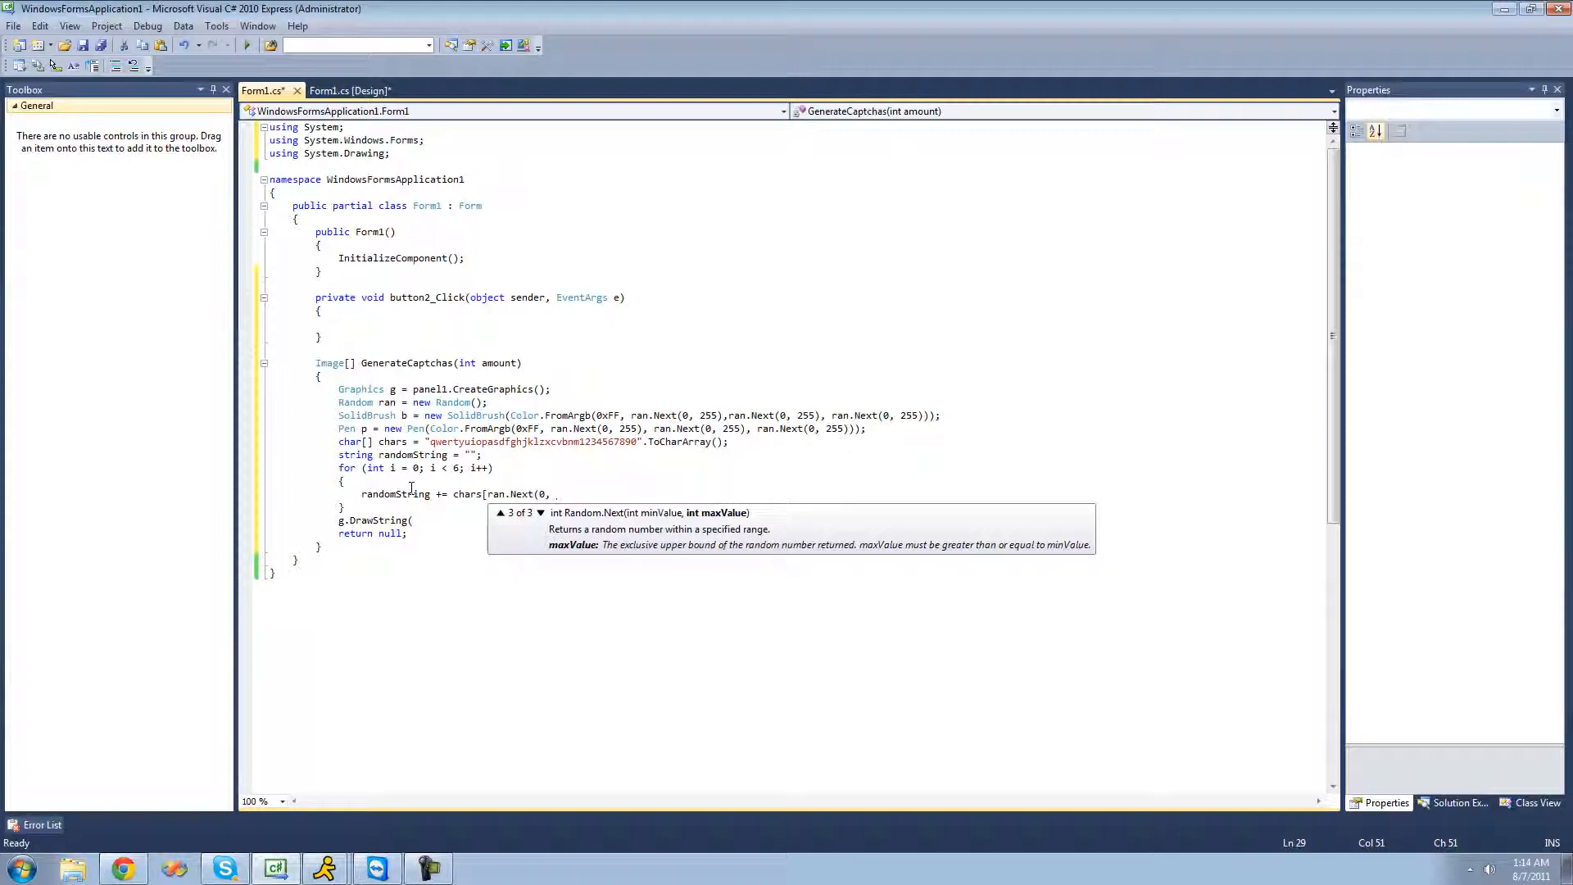
pyautogui.write('35')
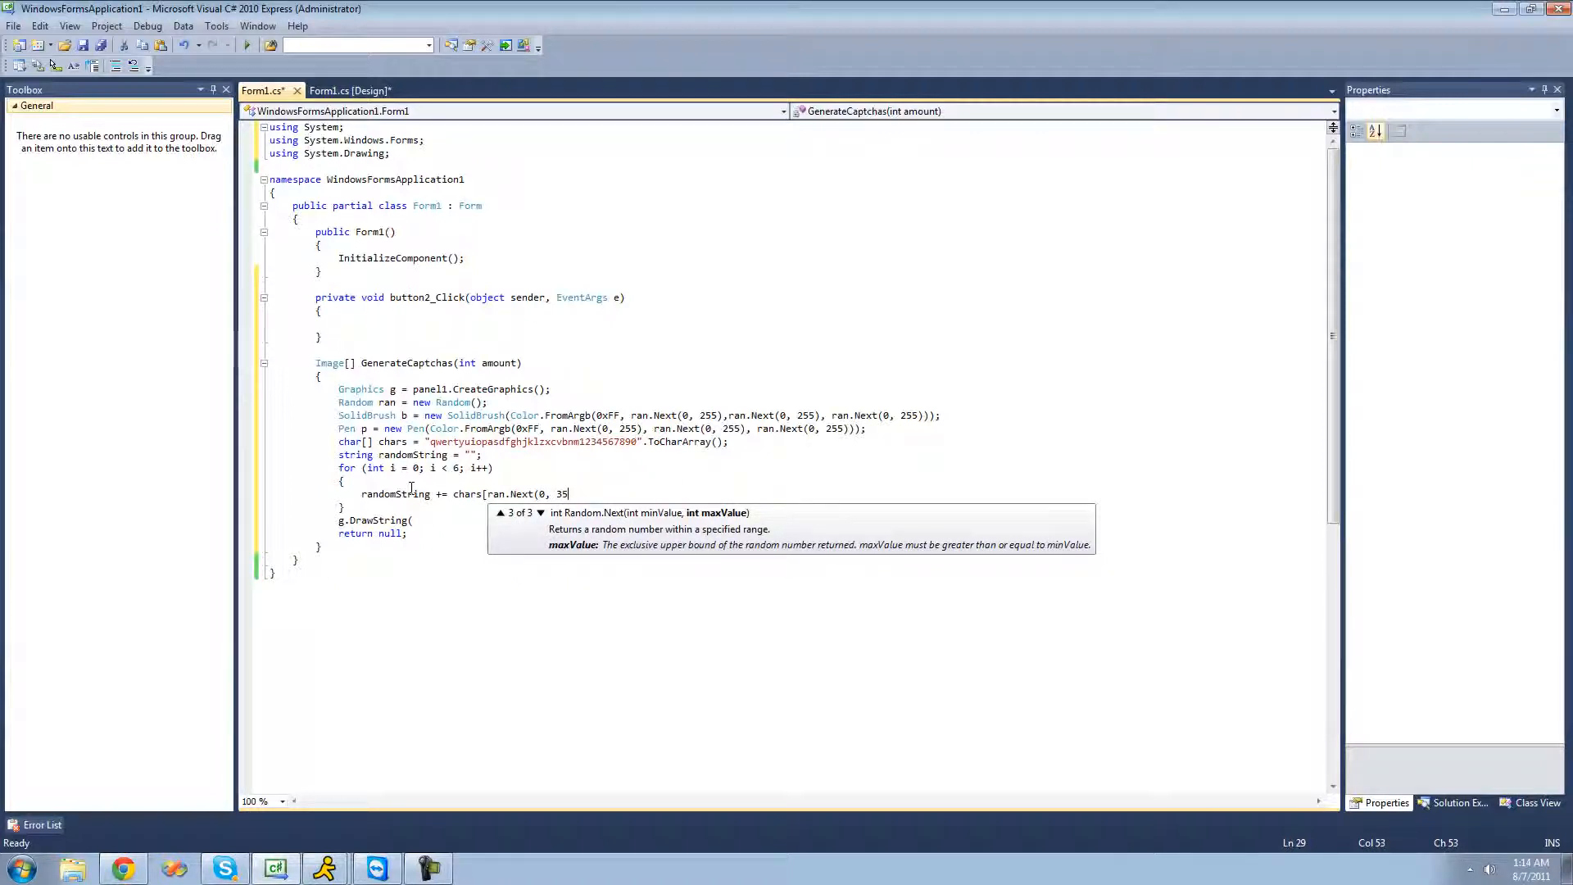
pyautogui.write(')')
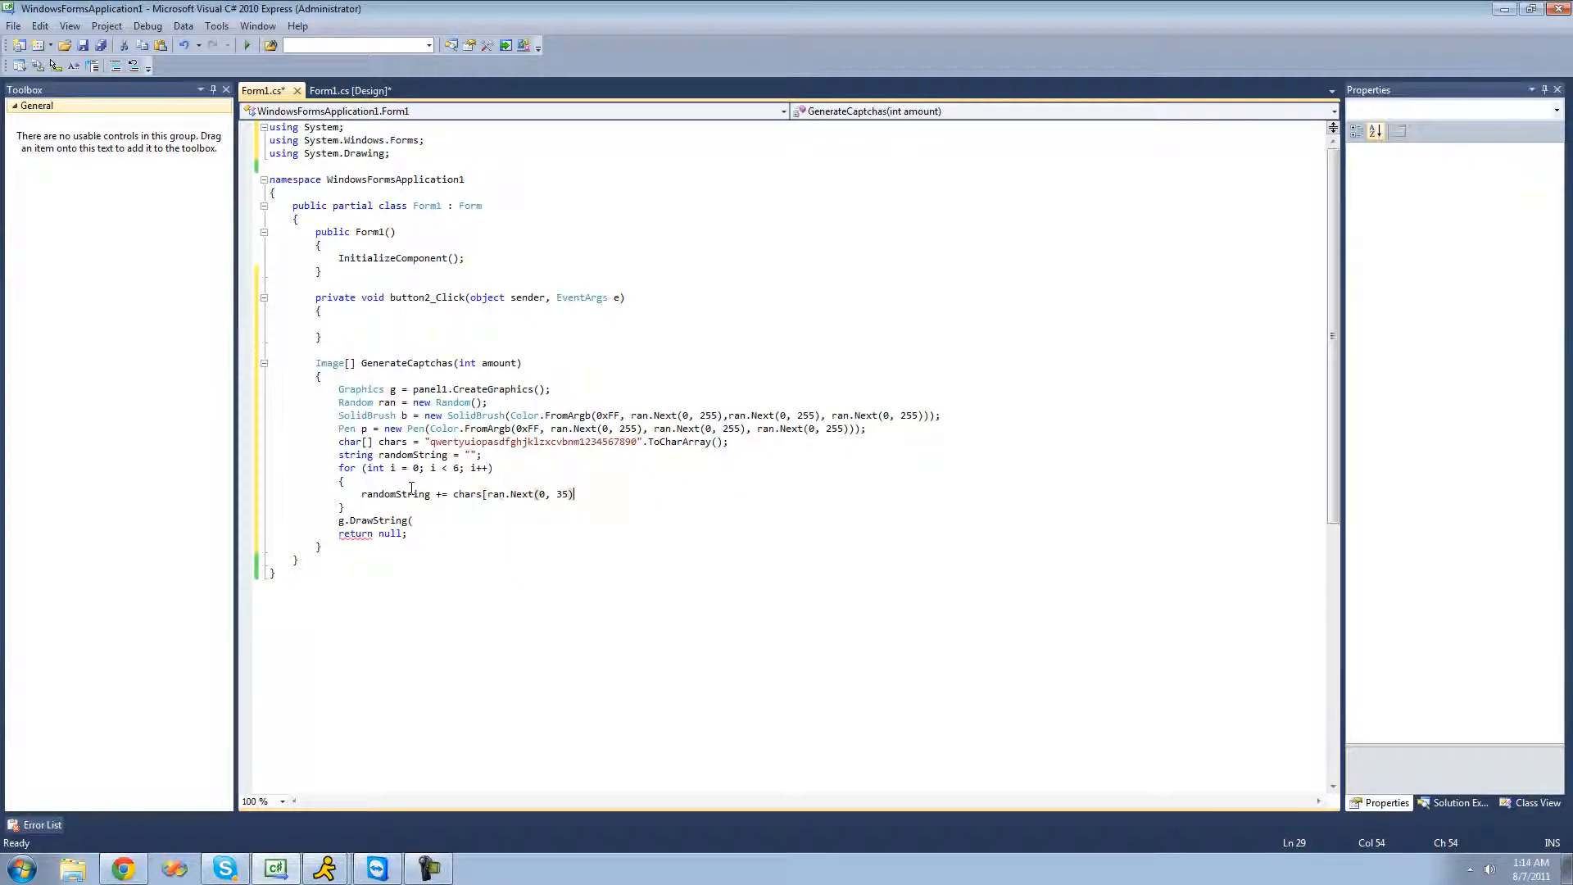
pyautogui.write('];')
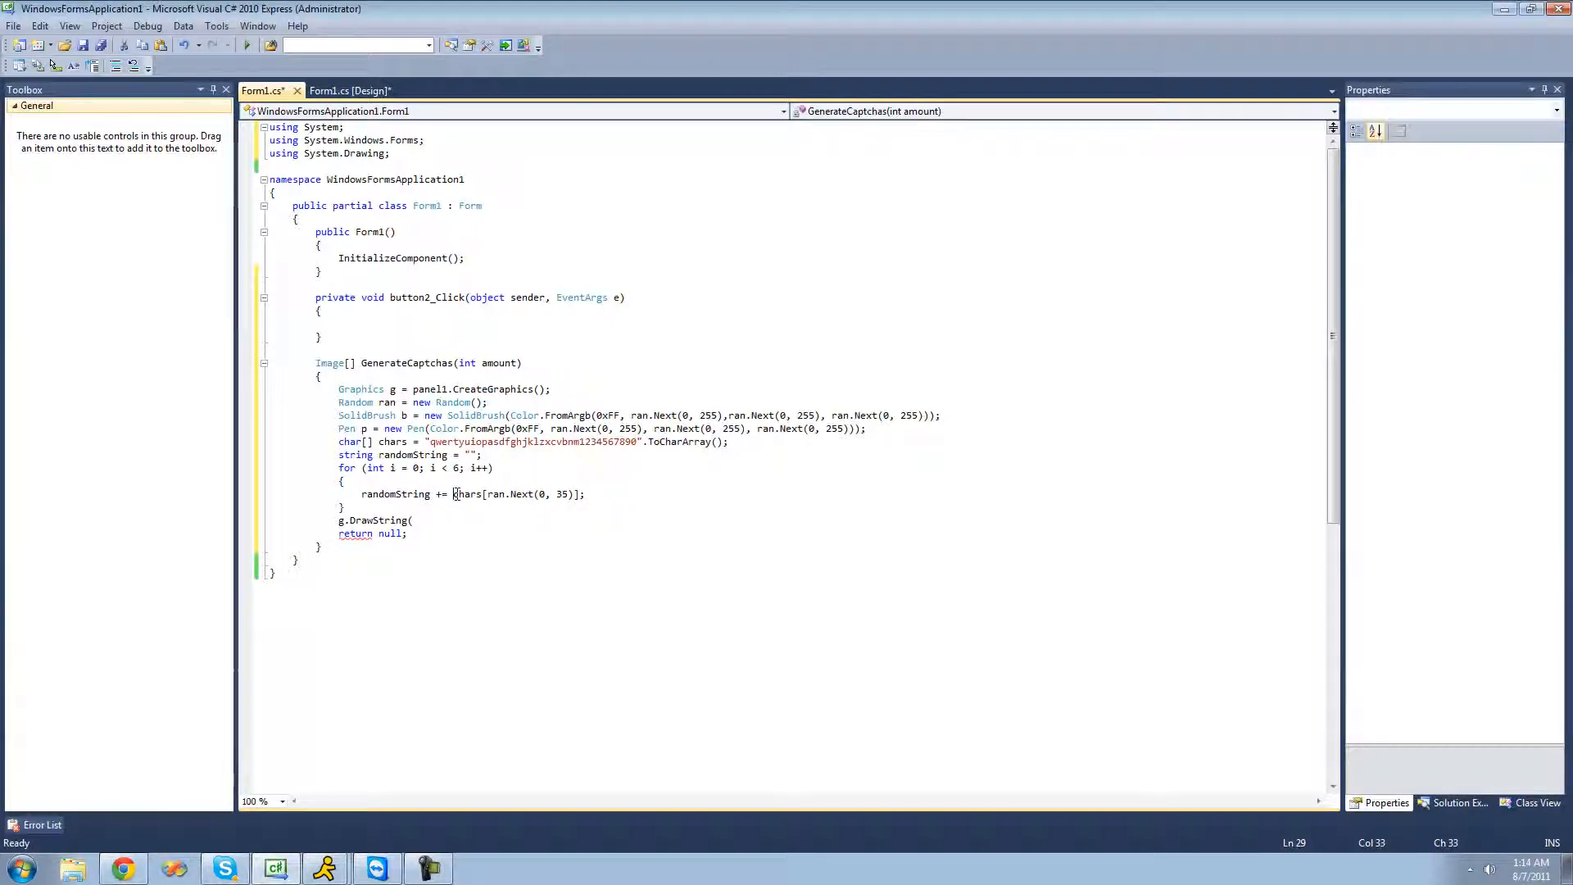
# Pass randomString as the first argument of g.DrawString(.
pyautogui.write('randomString')
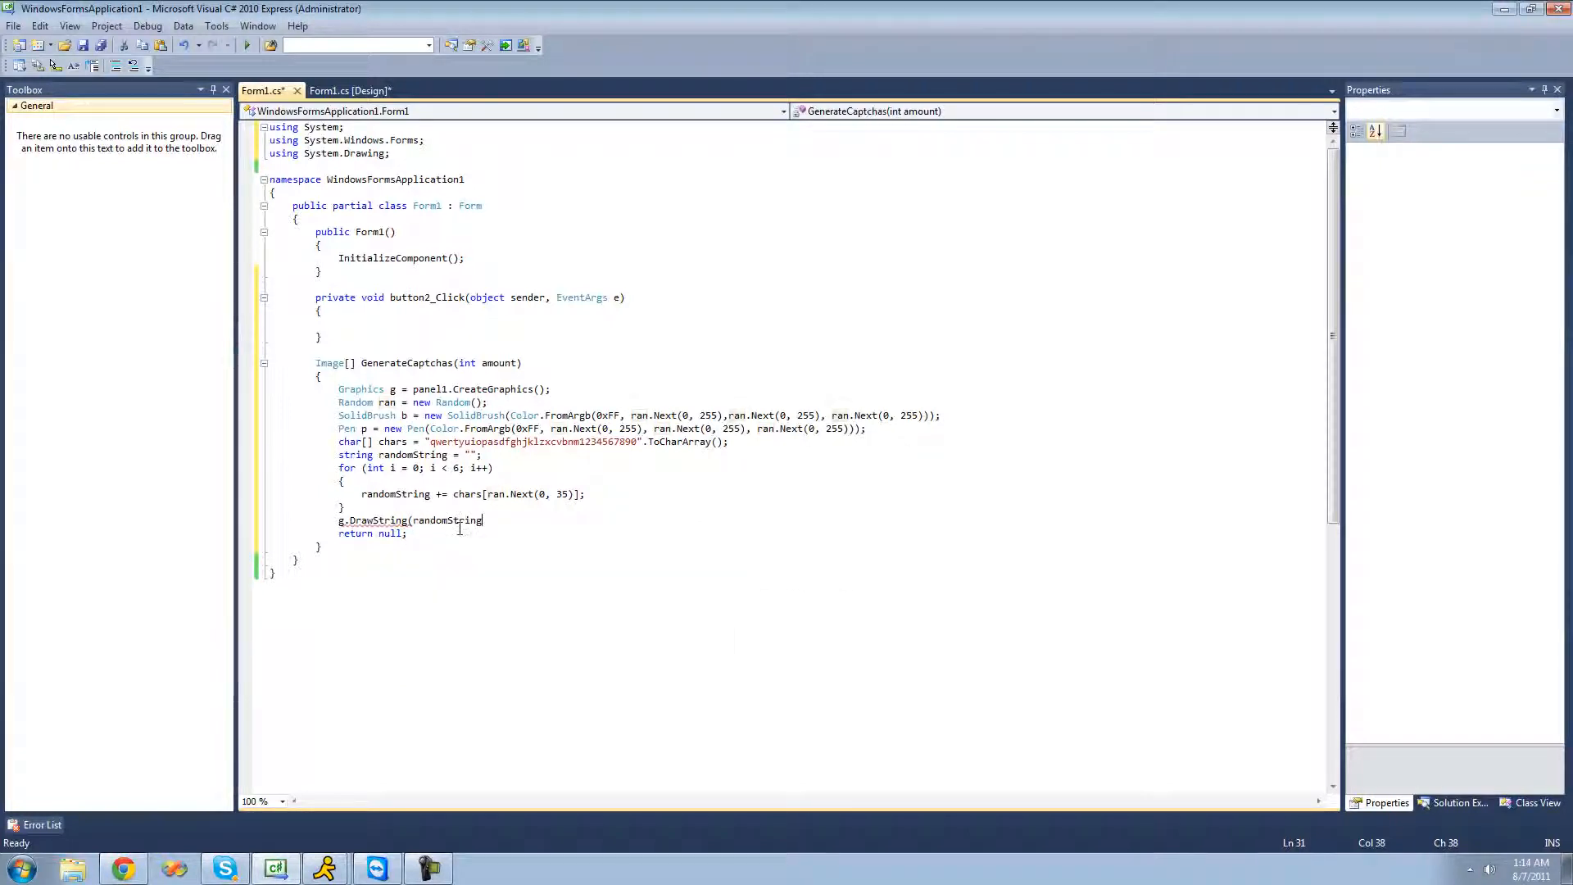
# Declare an Arial FontFamily ff and Font f = new System.Drawing.Font(ff, 14) before DrawString.
pyautogui.write(',')
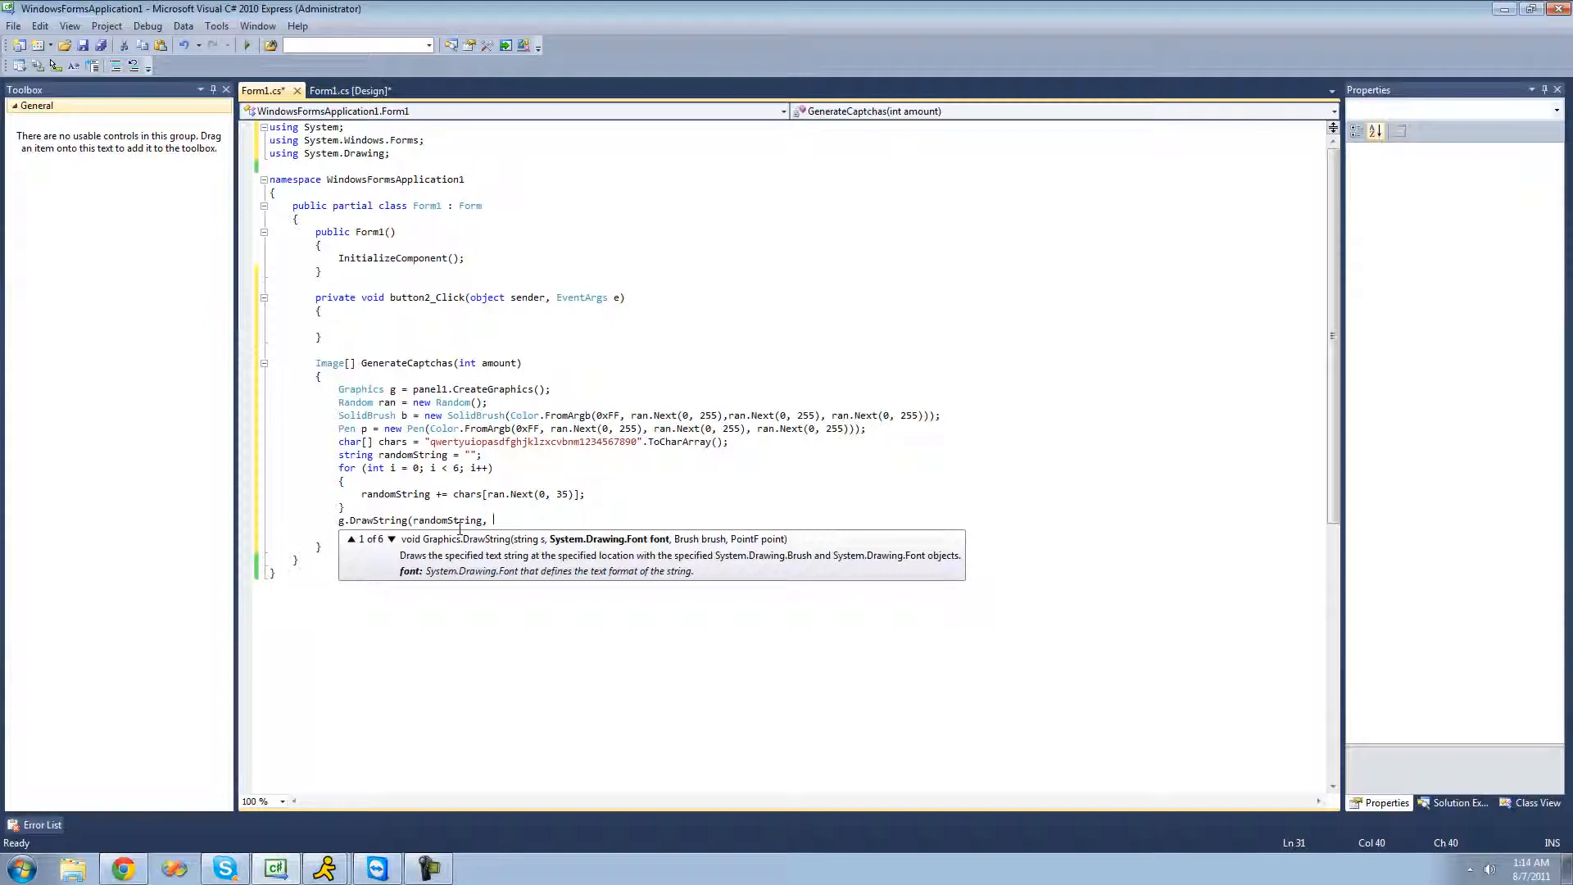
pyautogui.write('Font f = new')
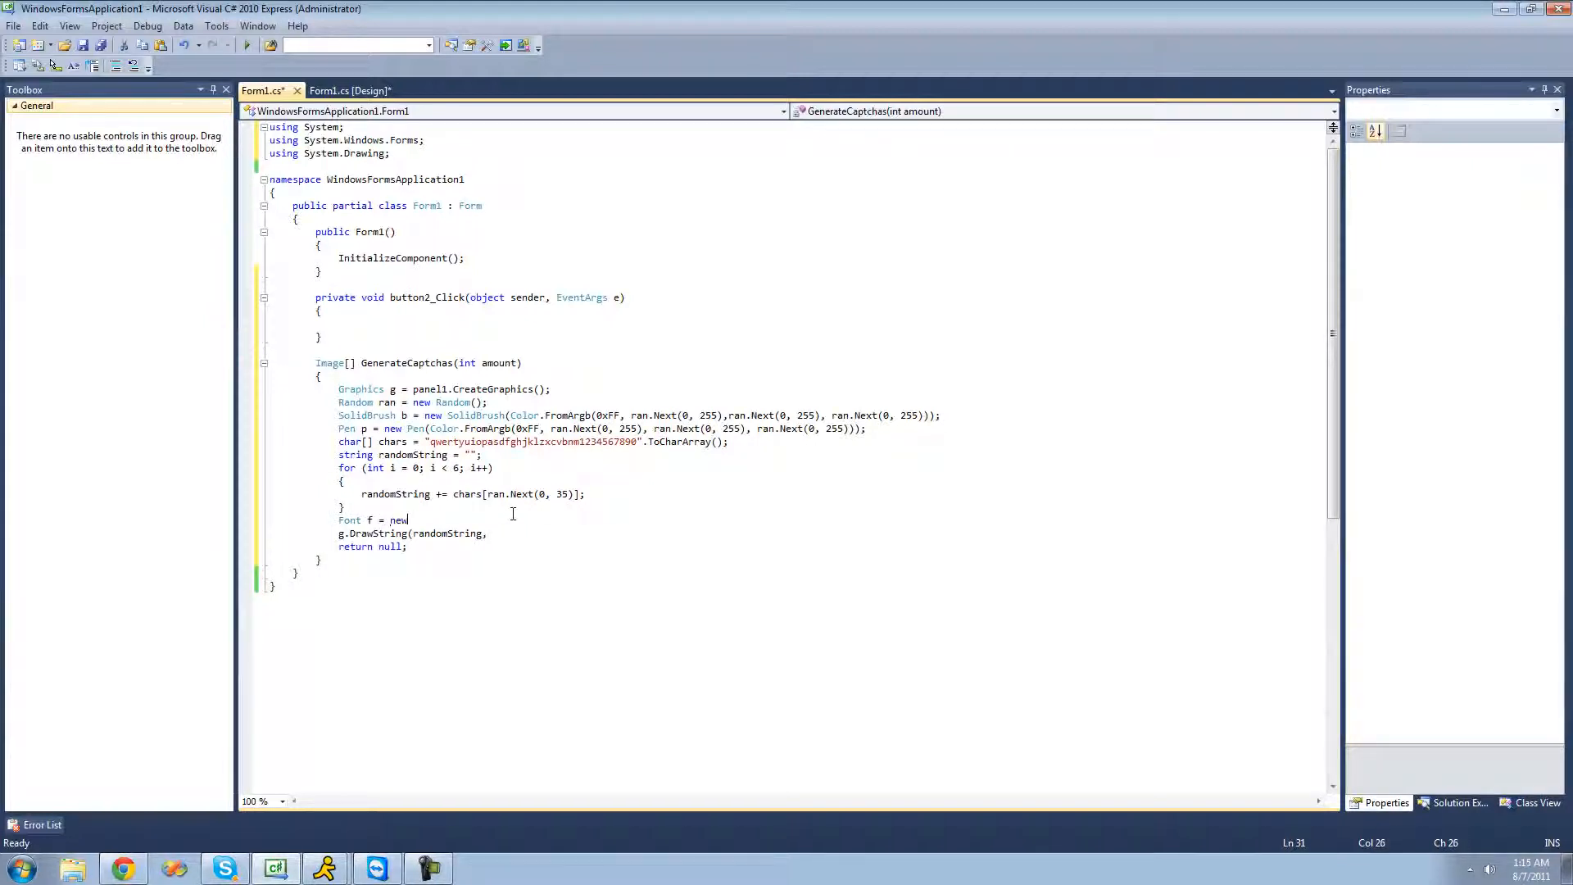
pyautogui.write('System.Drawing.Font(')
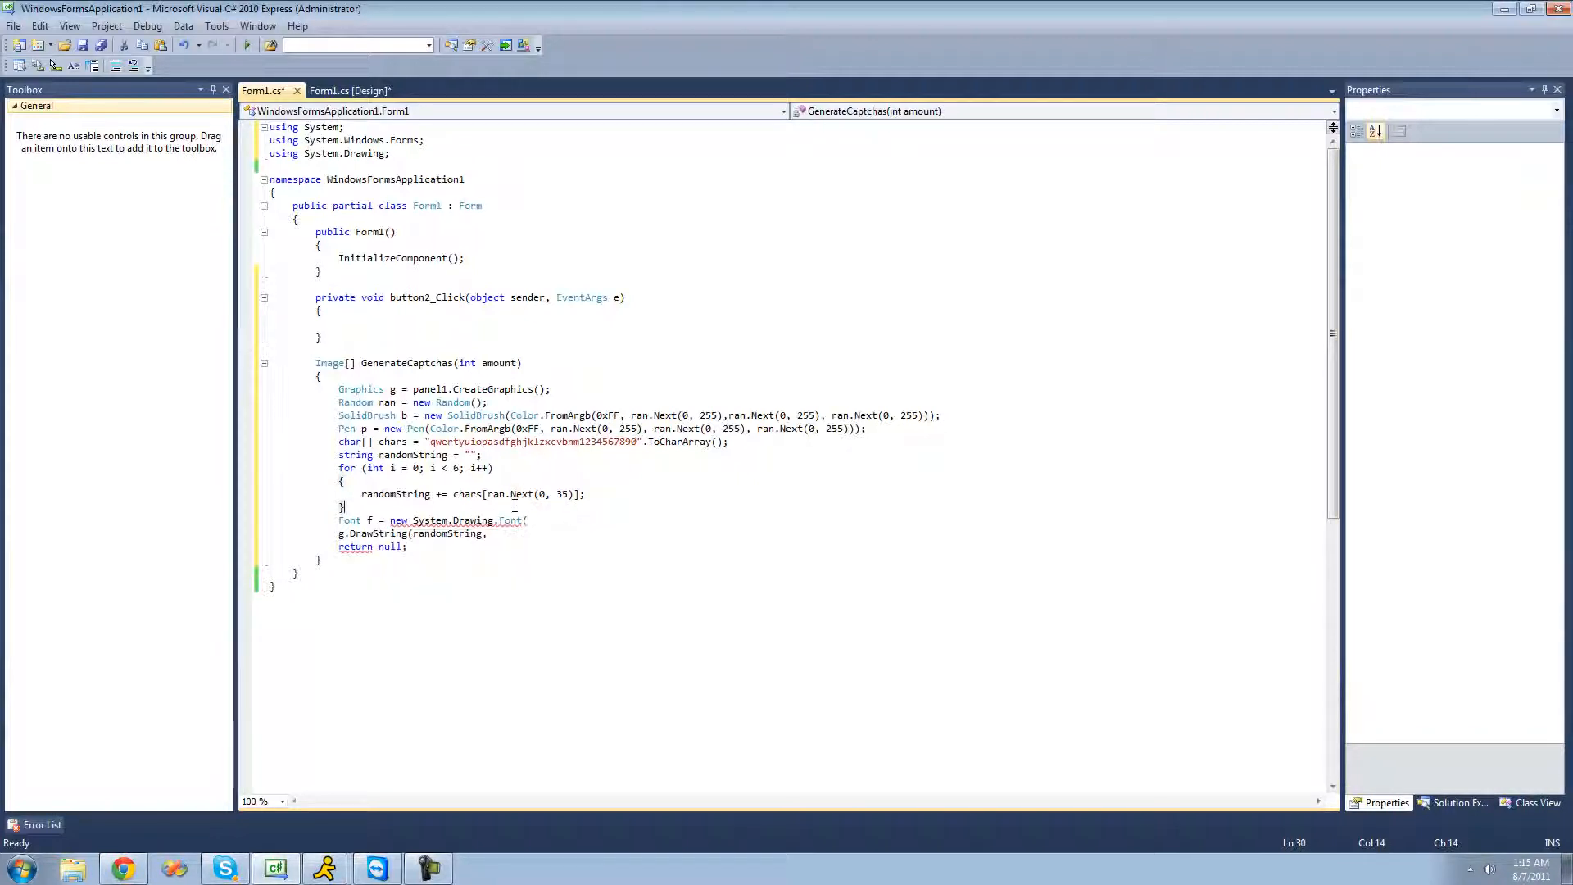
pyautogui.write('FontFamily ff = new FontFamily(')
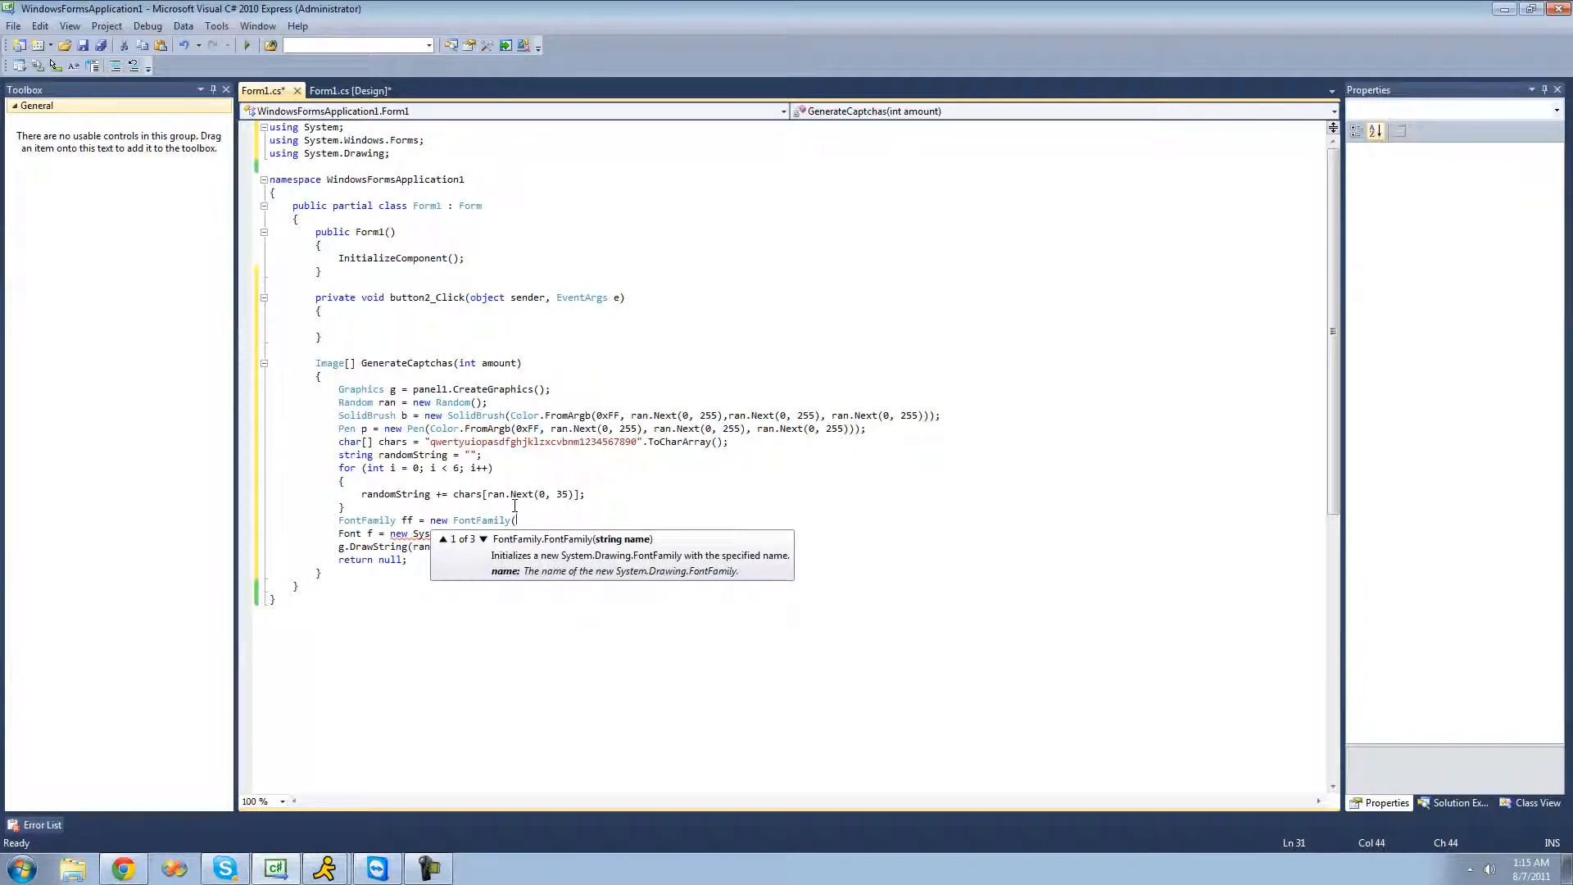
pyautogui.write('"Arial");')
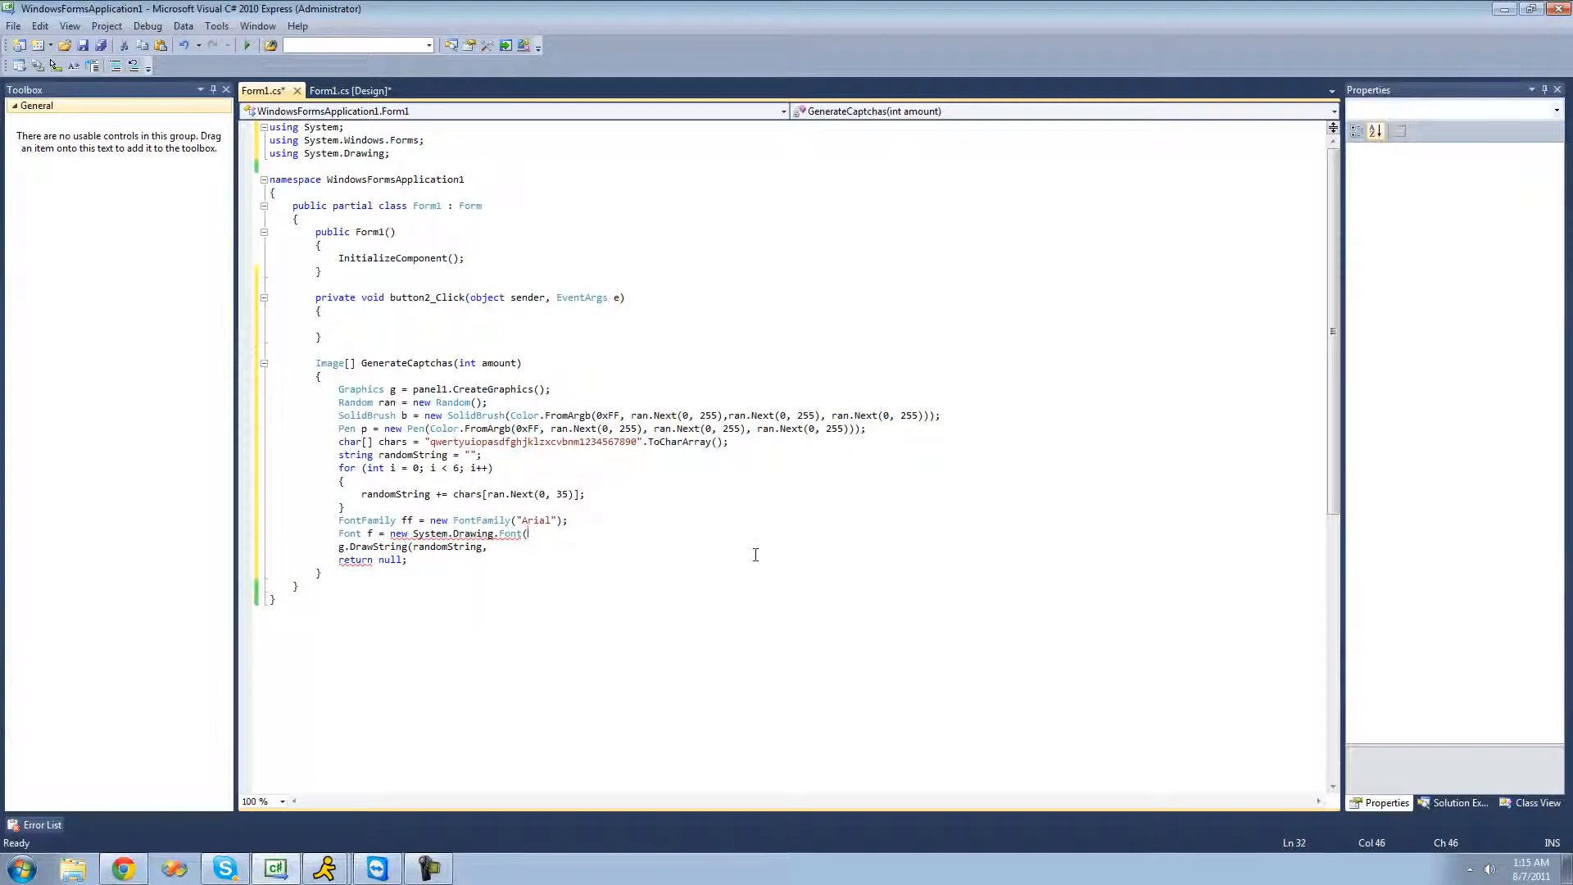
pyautogui.write('ff,')
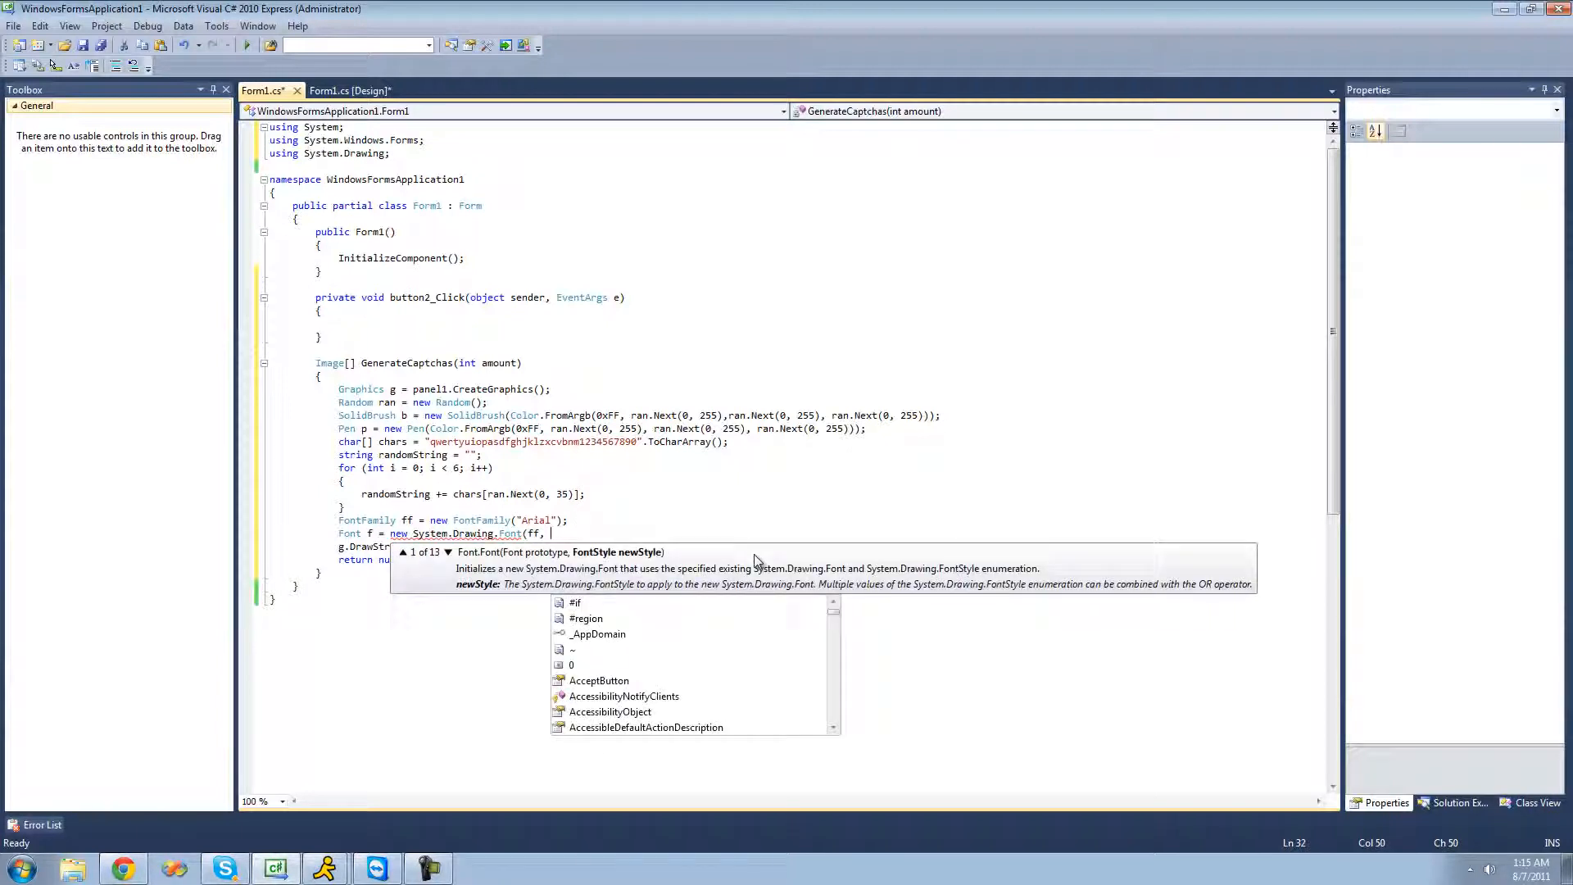
pyautogui.press('Escape')
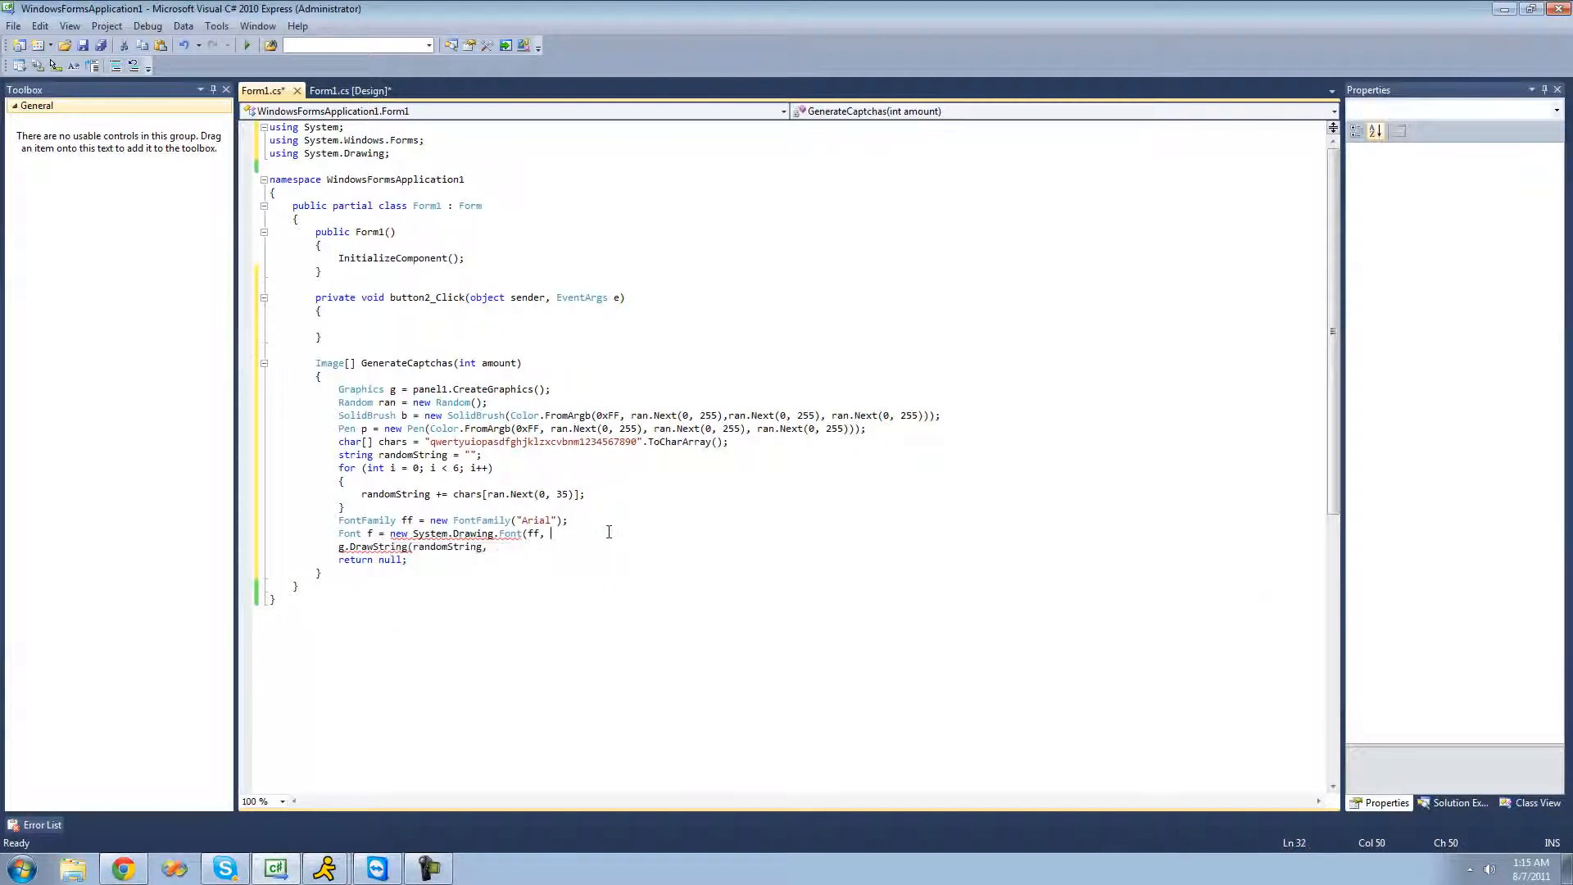
pyautogui.write('1')
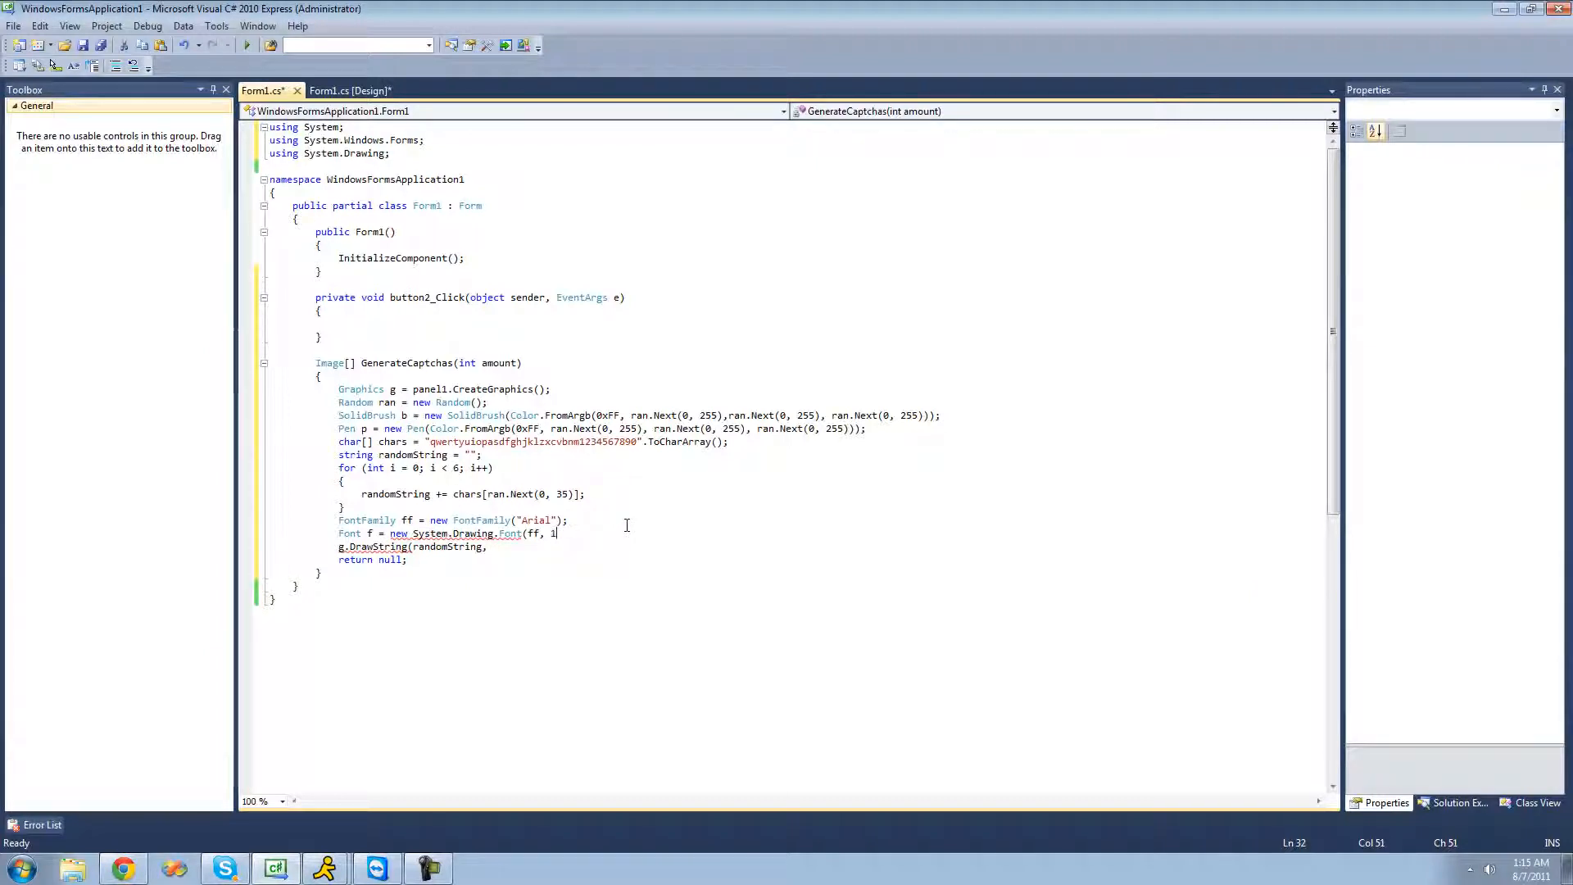
pyautogui.write('4);')
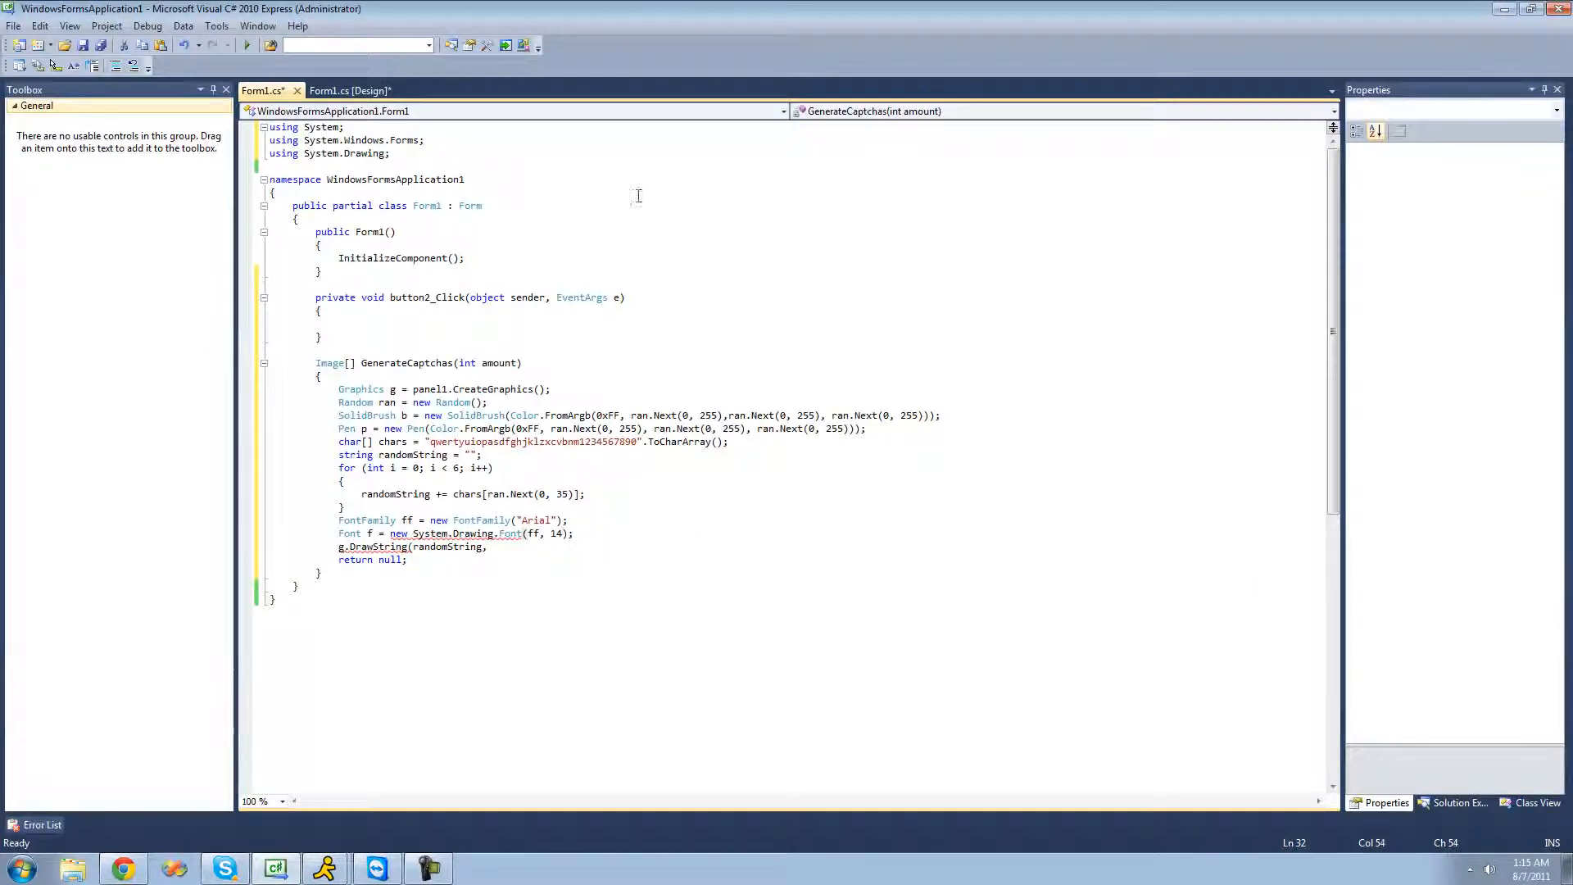
pyautogui.click(351, 90)
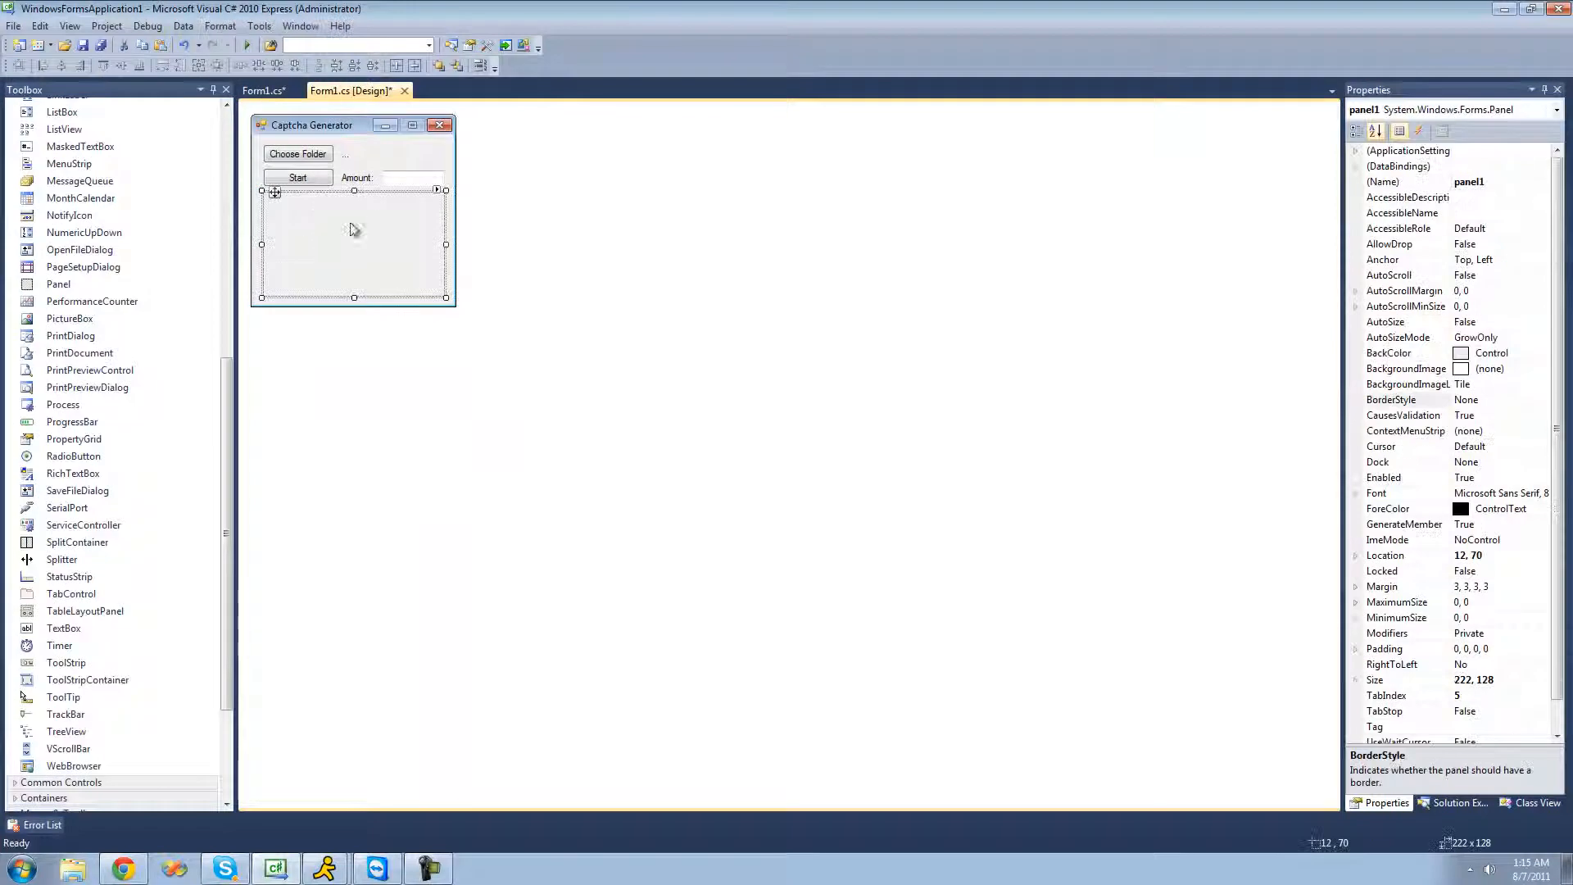
pyautogui.click(262, 90)
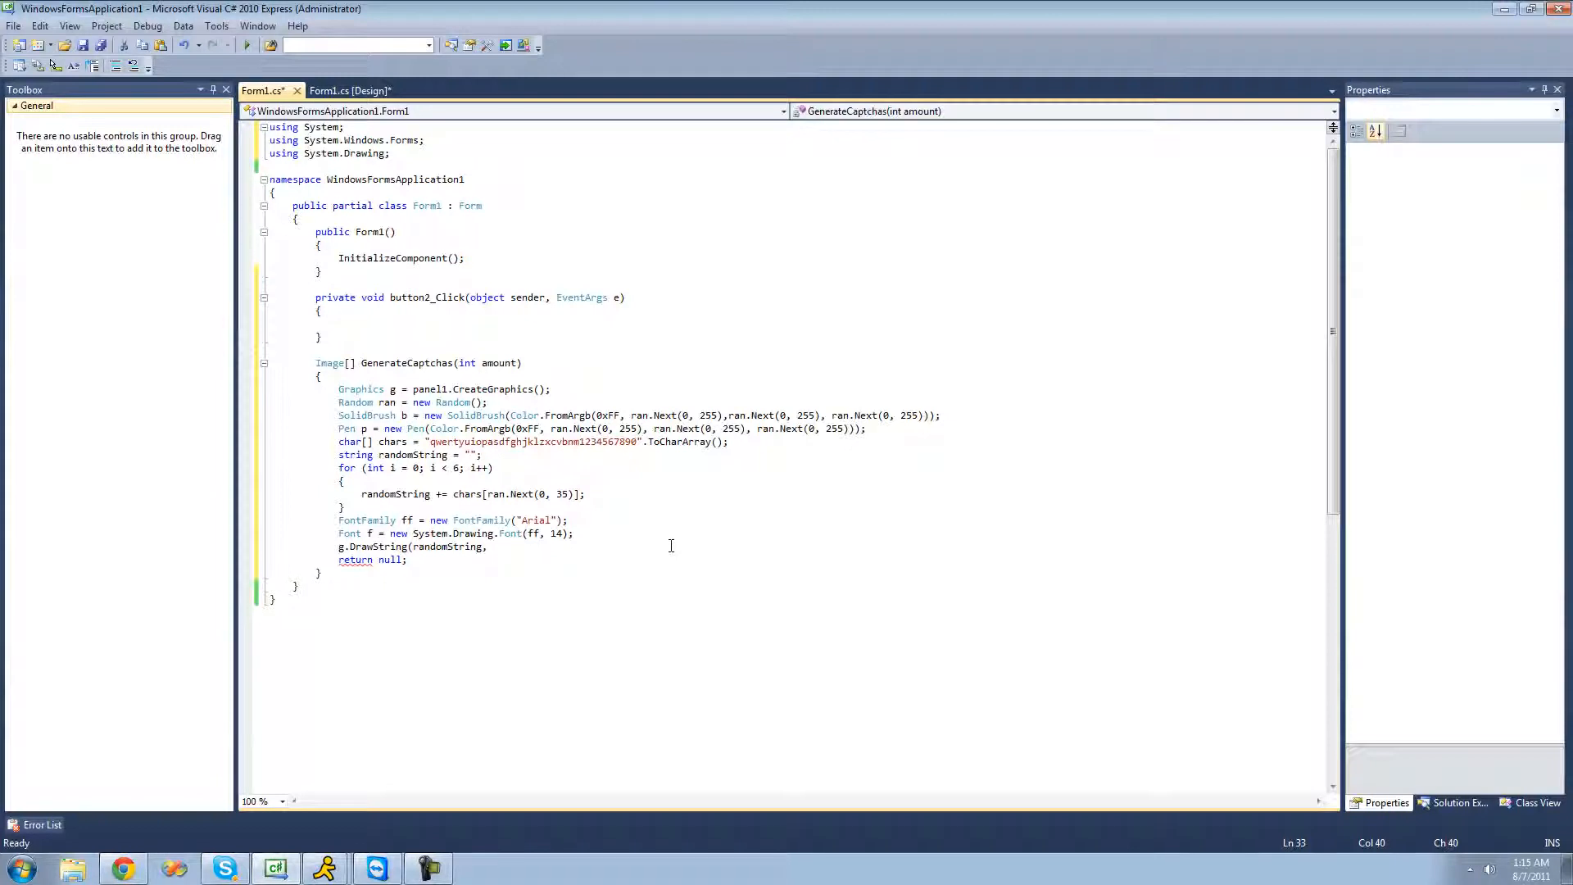
# Complete g.DrawString(randomString, f, b, 20, 20); after checking panel1's Size in the designer.
pyautogui.write('f,')
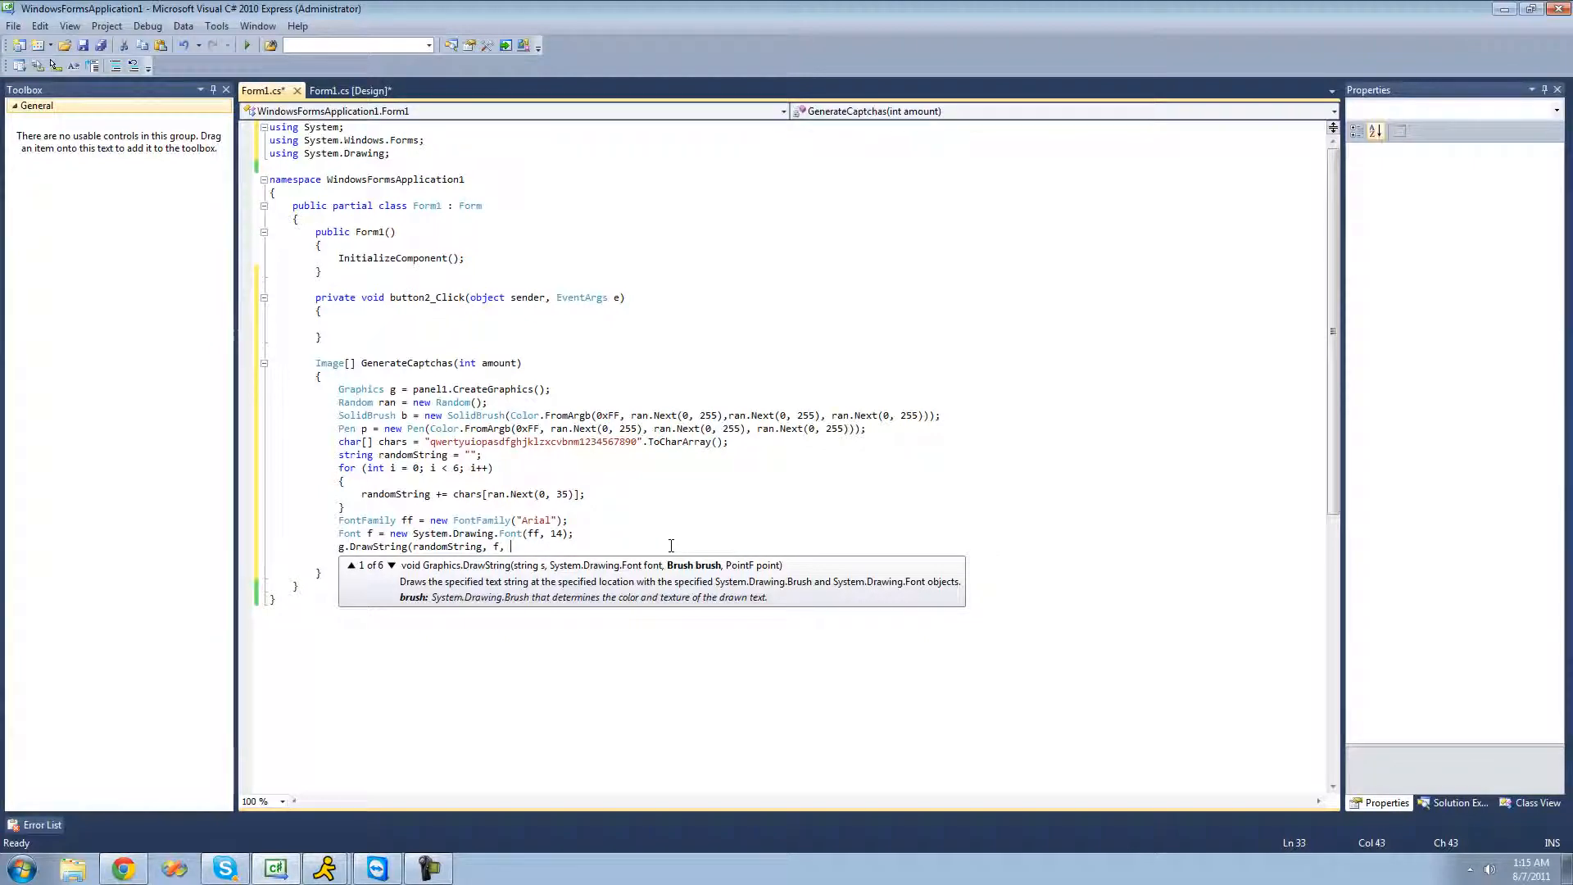
pyautogui.write('b,')
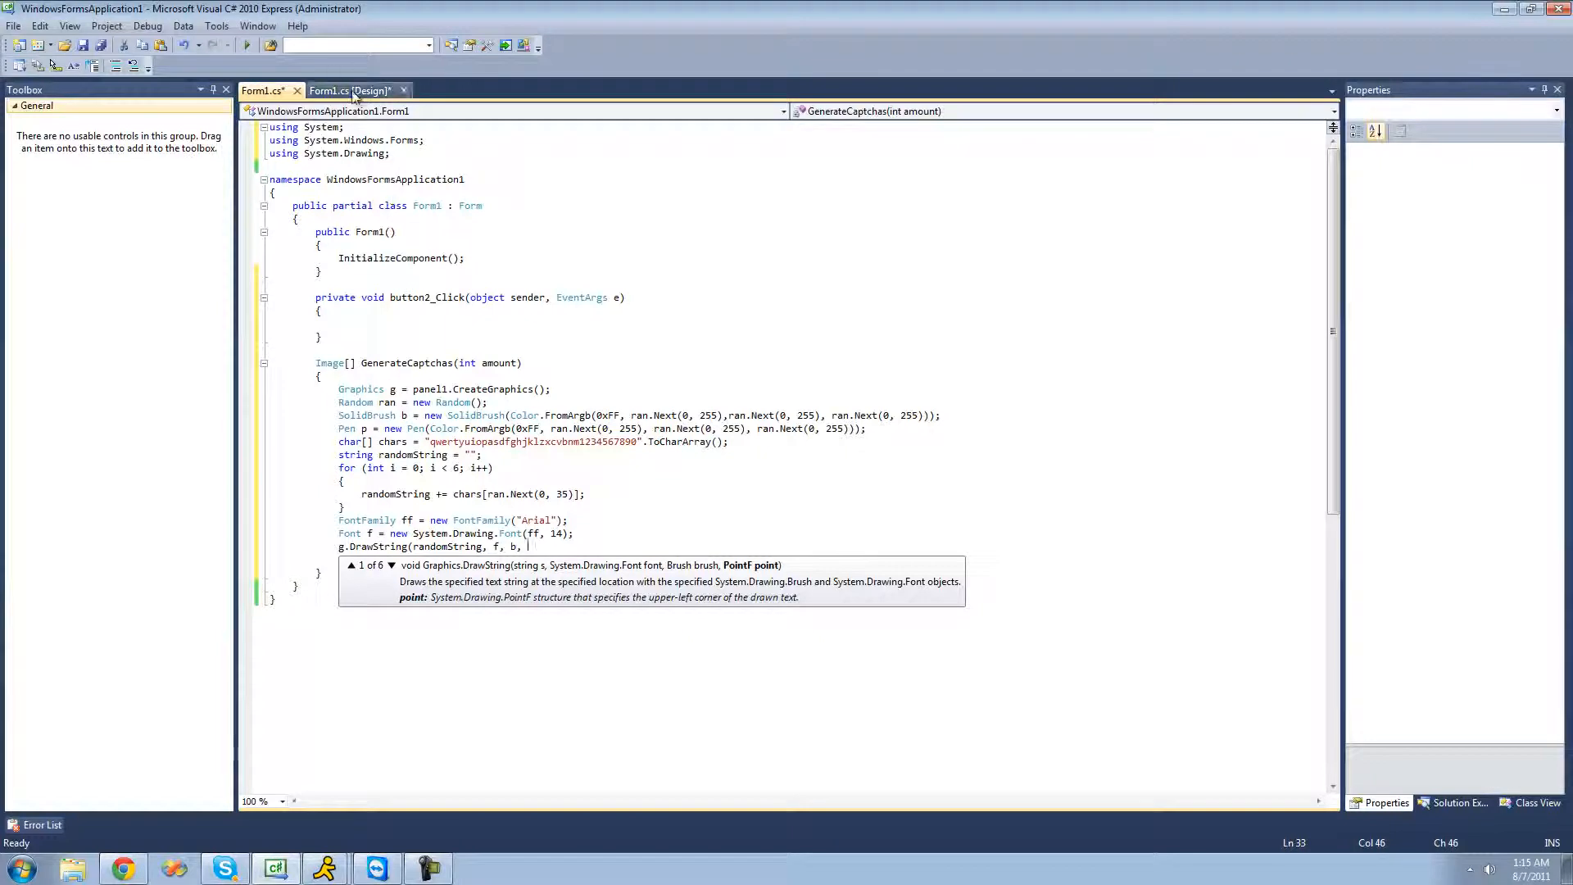
pyautogui.click(351, 90)
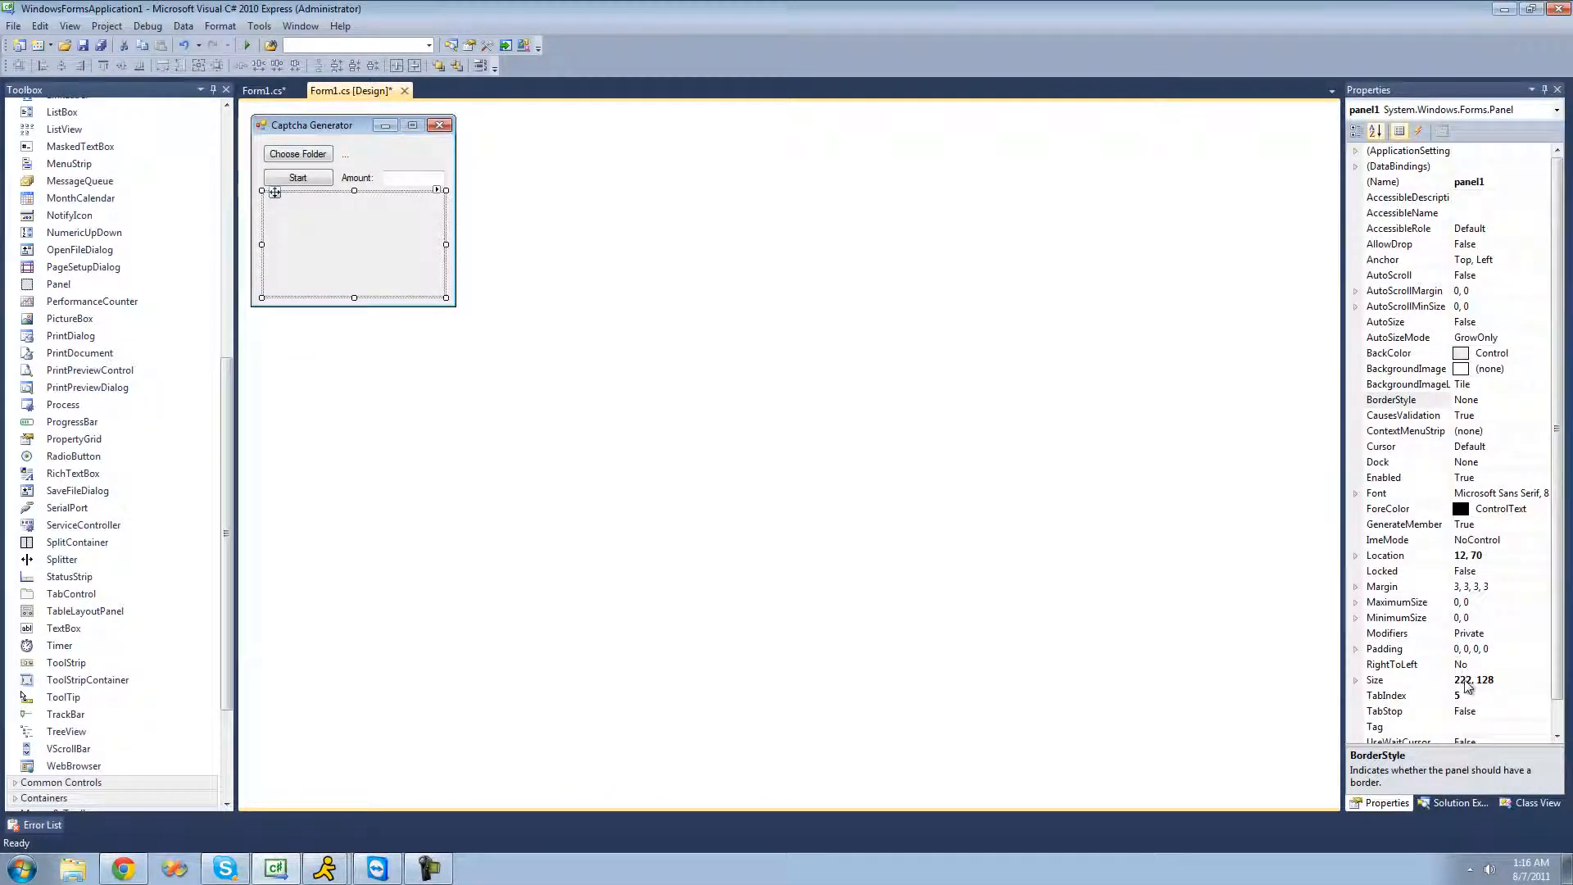
pyautogui.click(1475, 679)
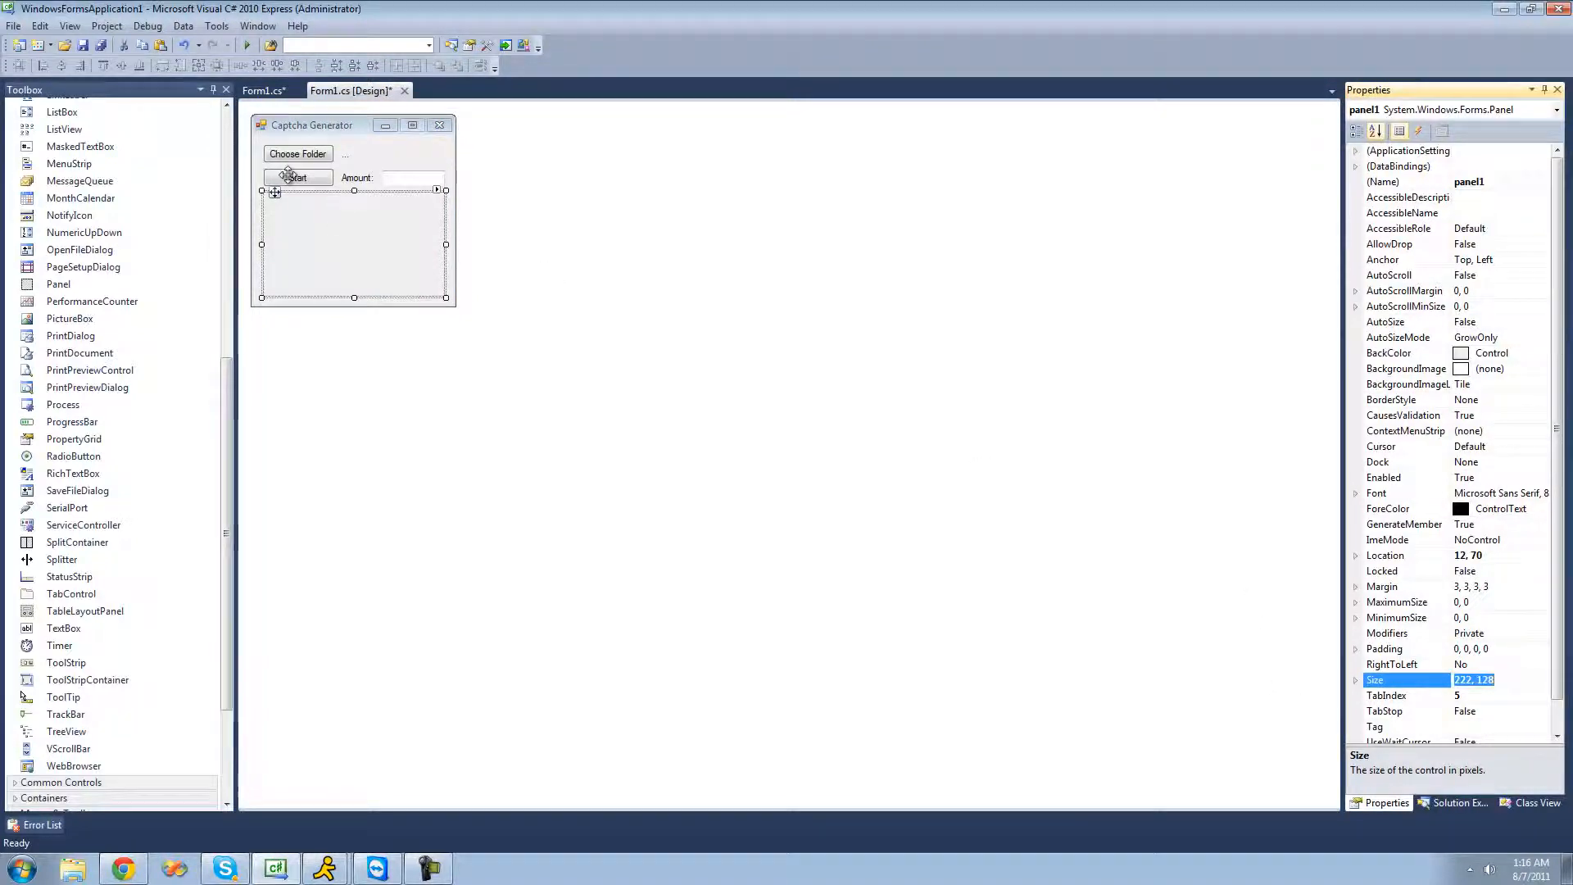
pyautogui.click(262, 90)
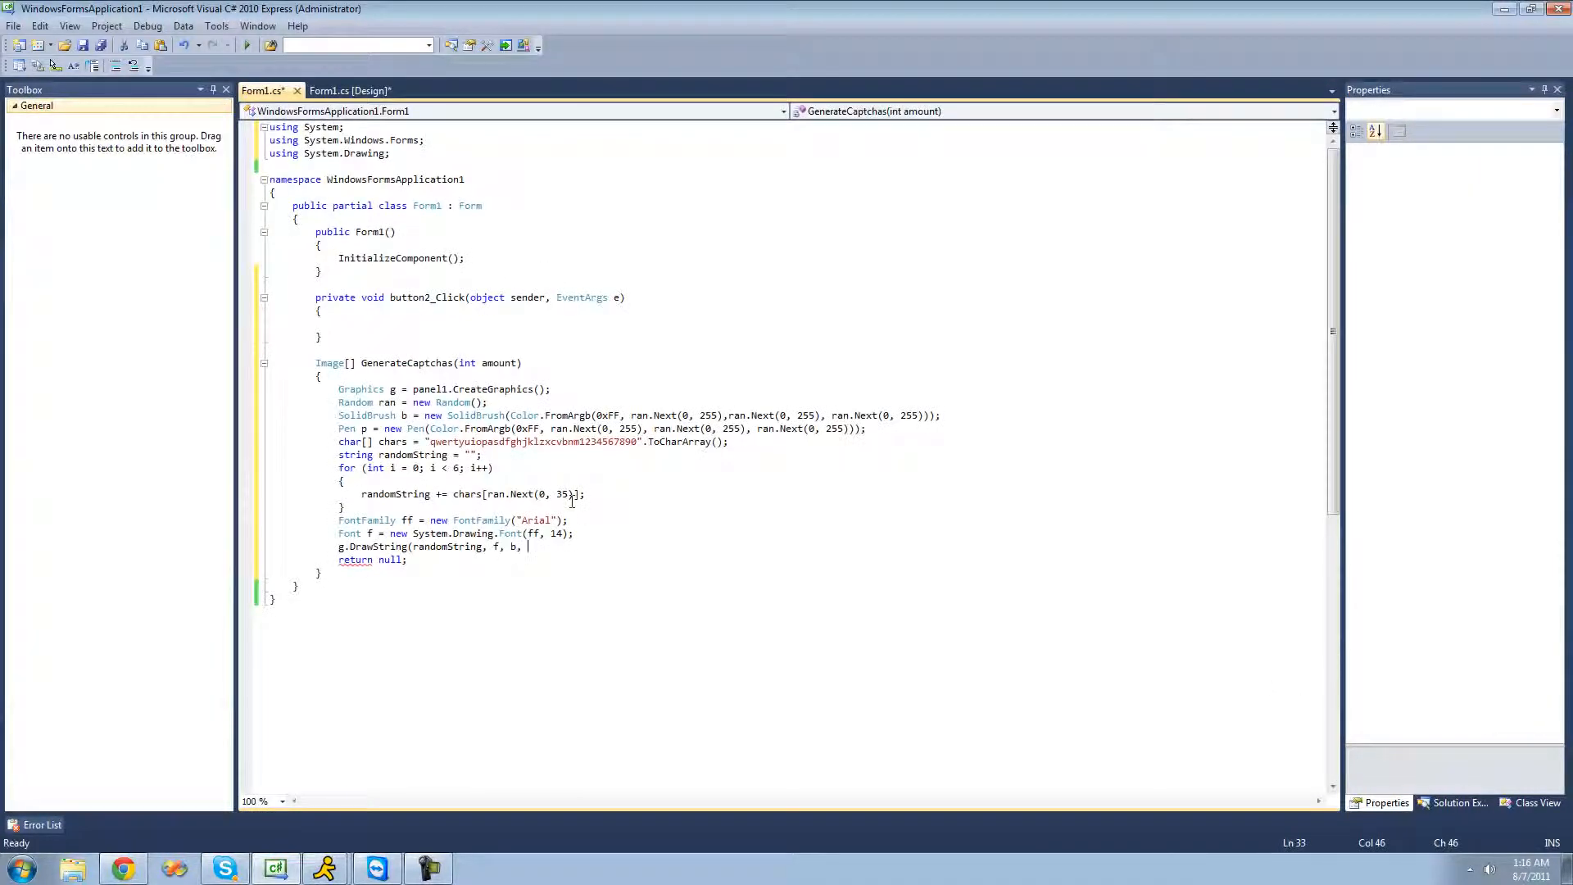
pyautogui.write('20, 20);')
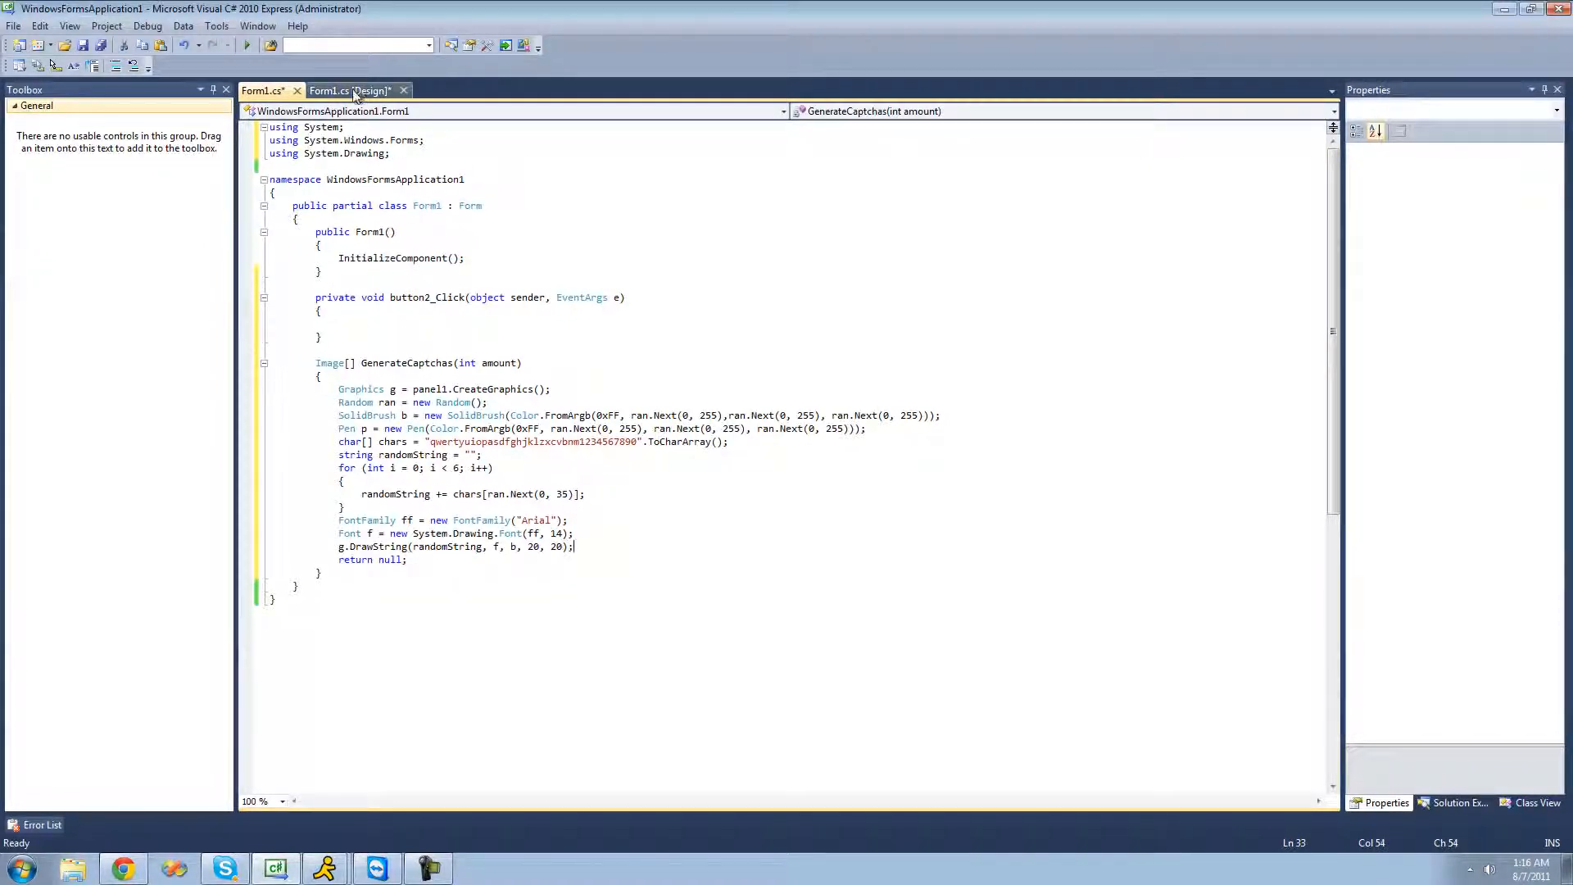
pyautogui.click(346, 90)
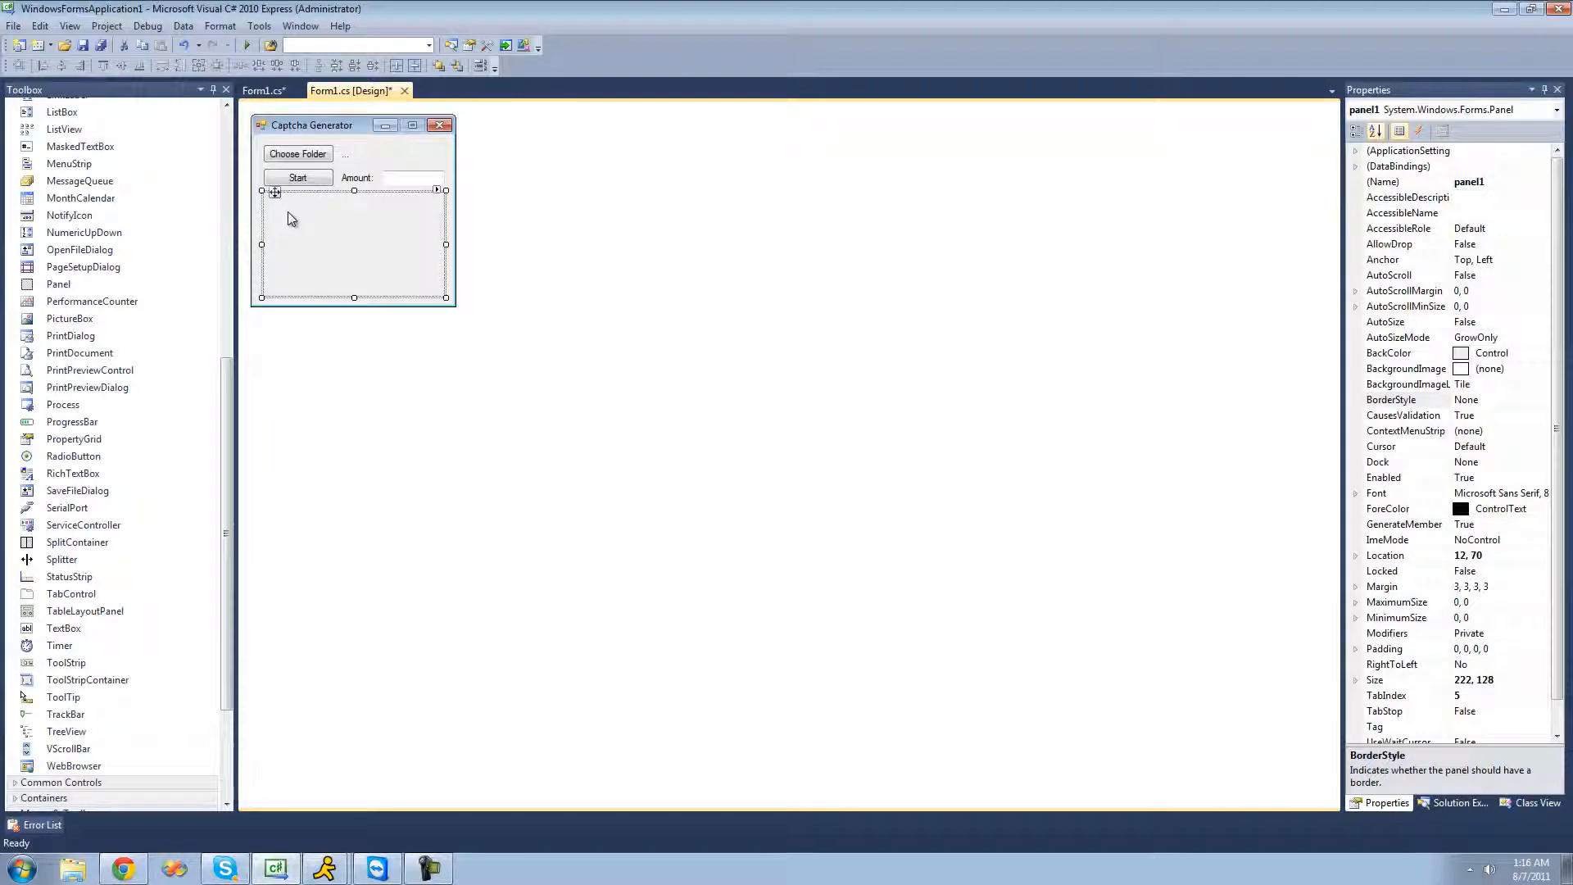
pyautogui.click(262, 91)
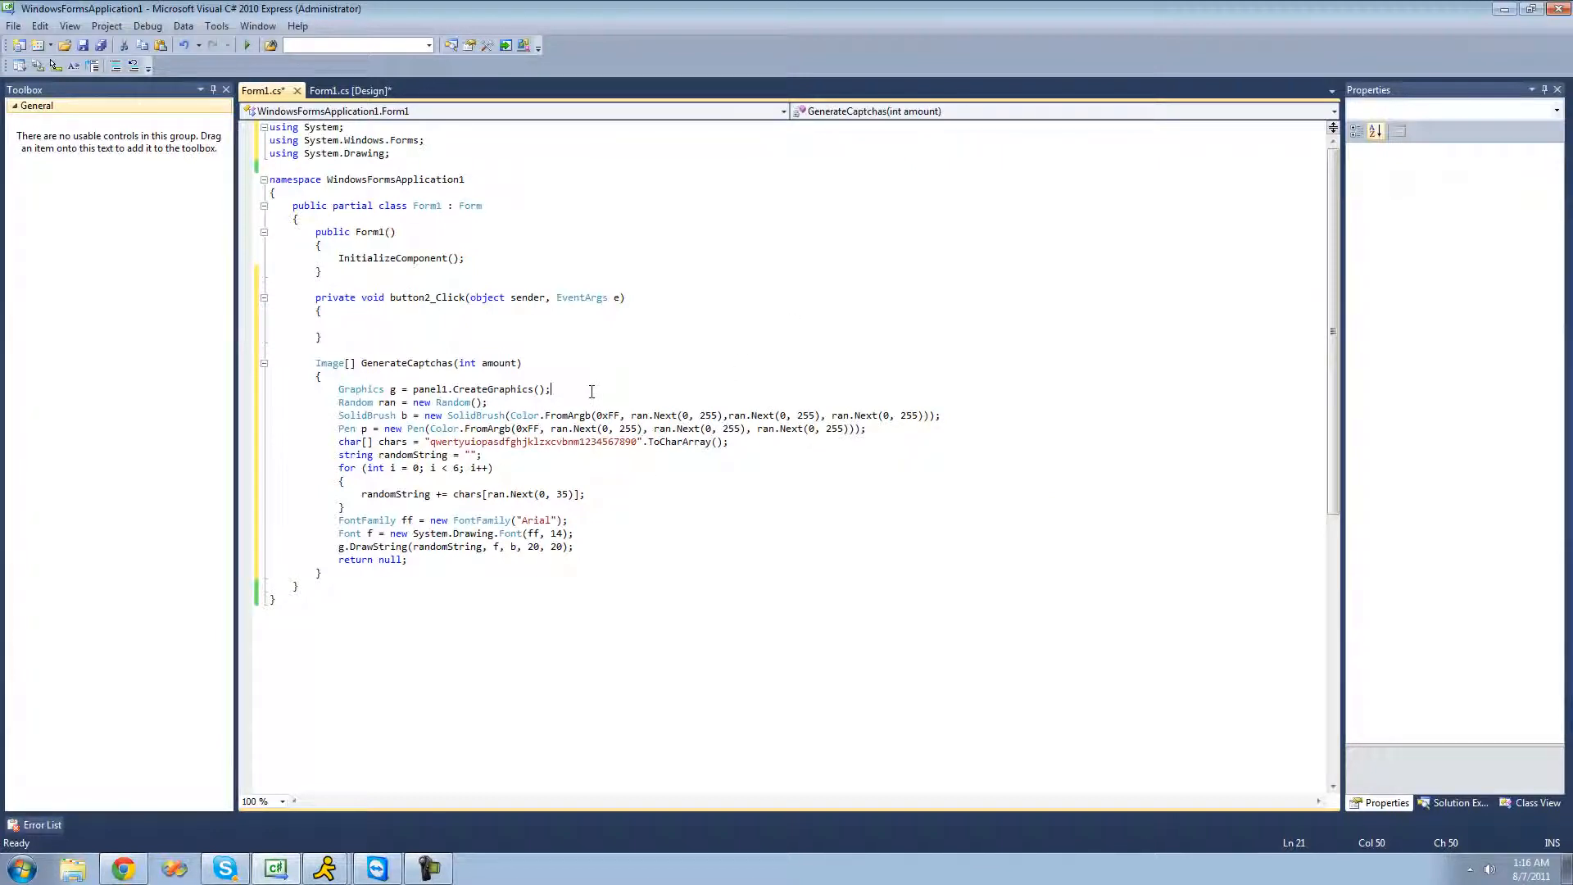
# Add g.Clear(panel1.BackColor); right after the CreateGraphics line.
pyautogui.write('g.Clear(')
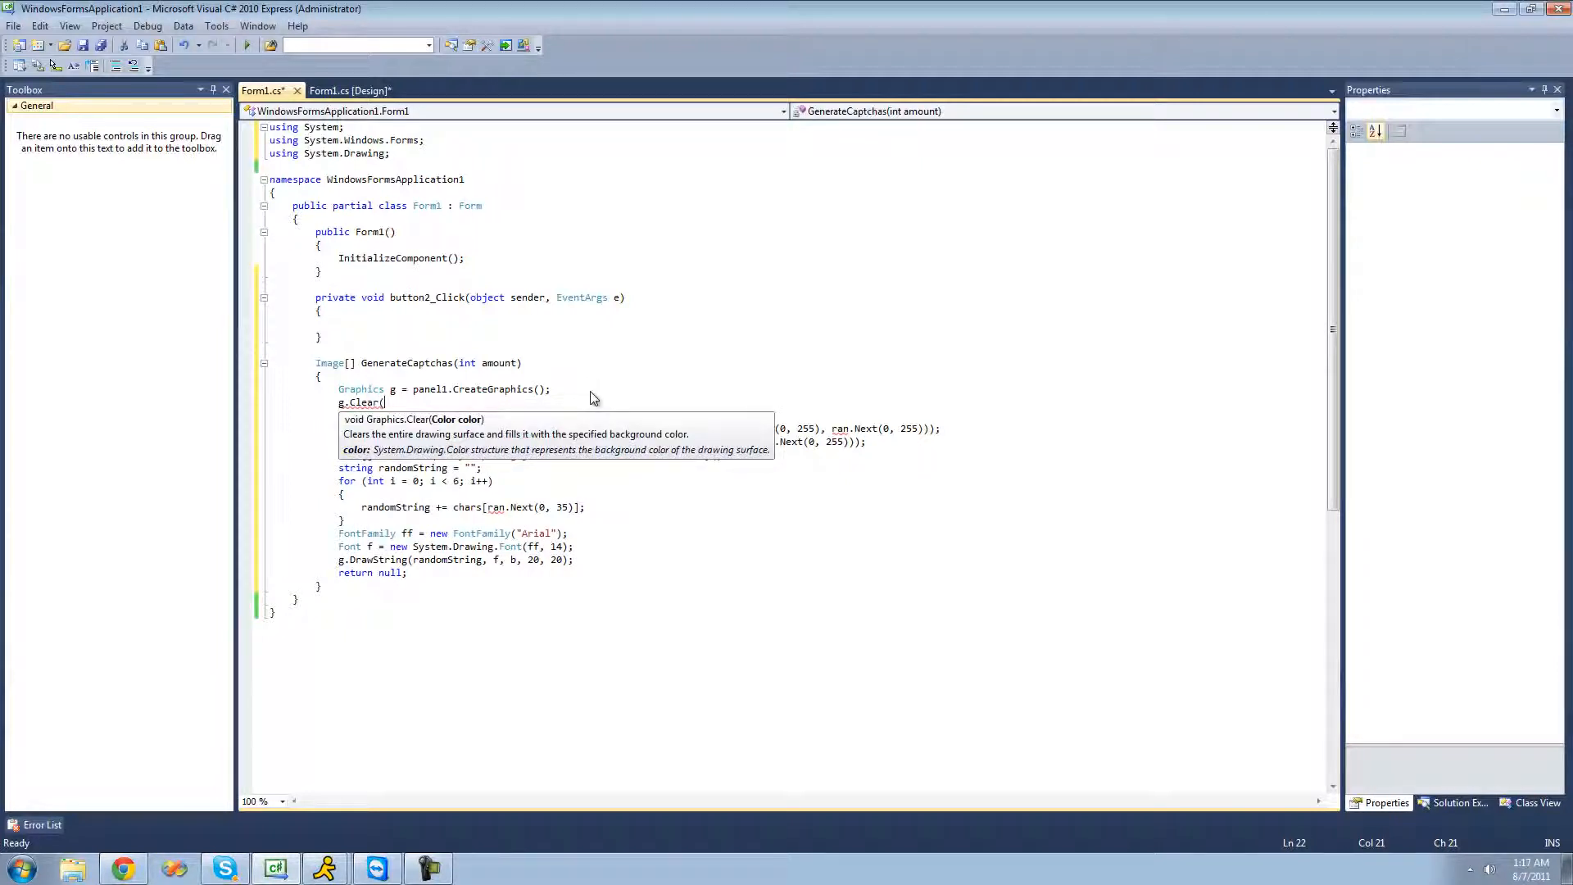
pyautogui.write('panel1')
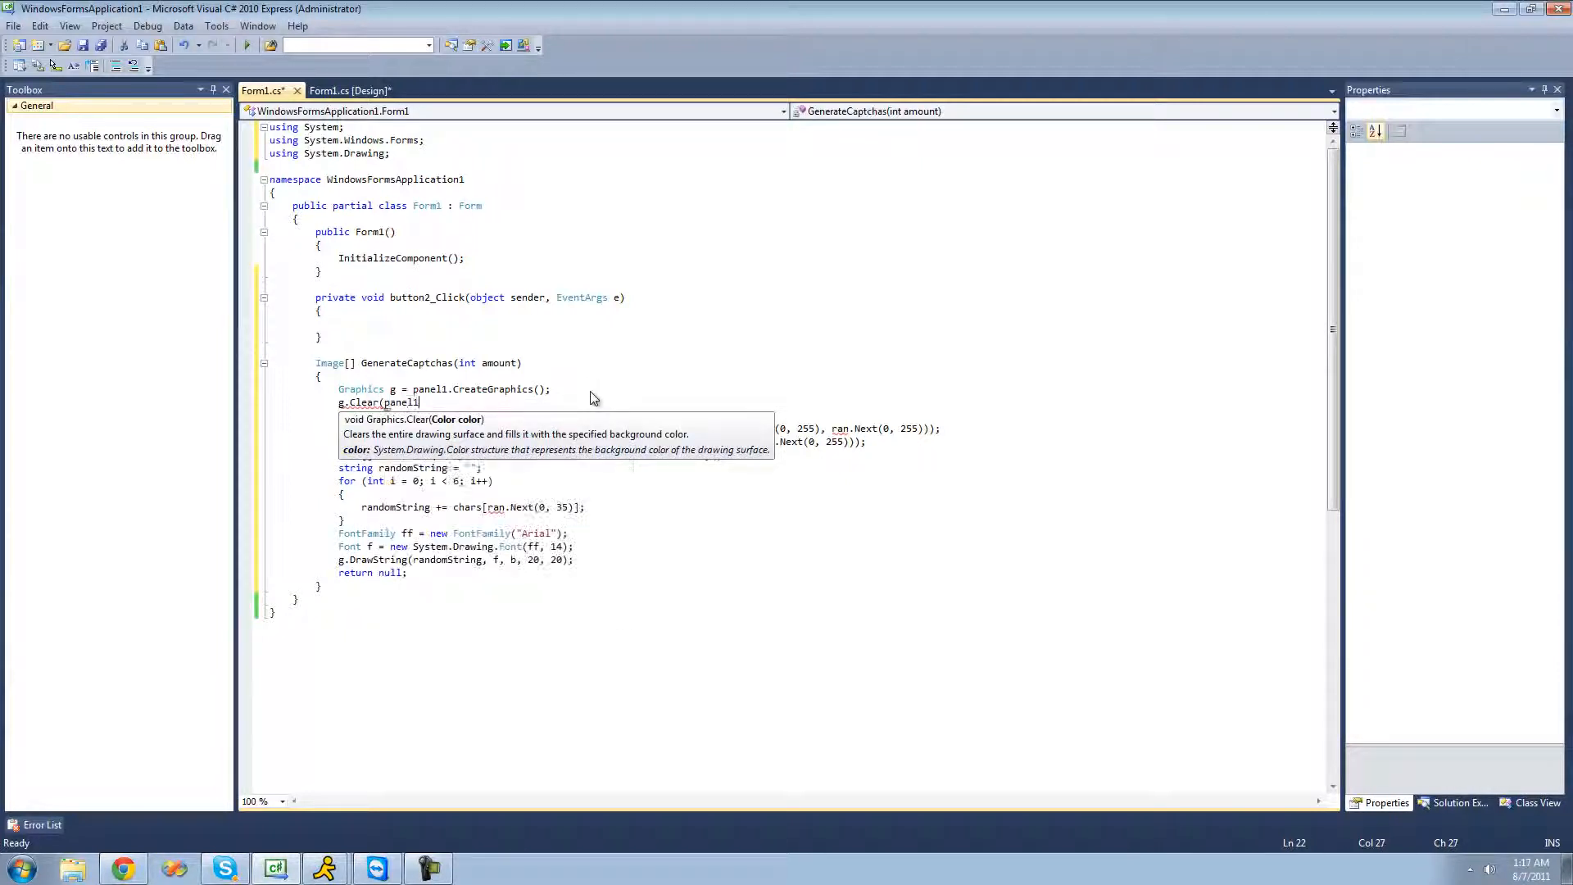
pyautogui.write('.BackColor);')
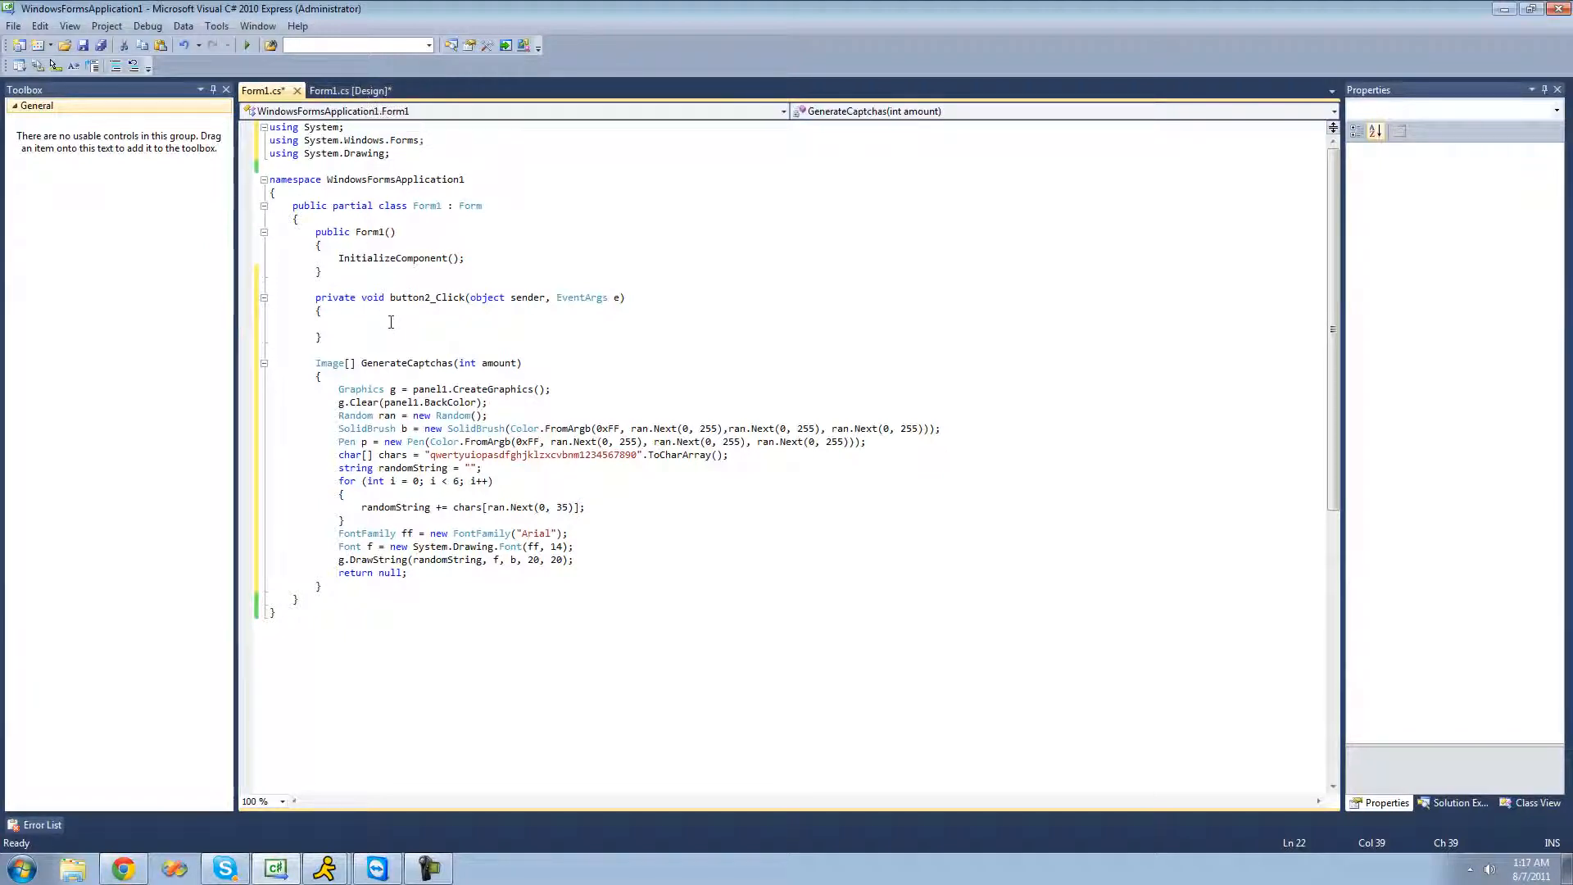
# Call GenerateCaptchas(0); in button2_Click, run the form once and stop it.
pyautogui.write('GenerateCaptchas')
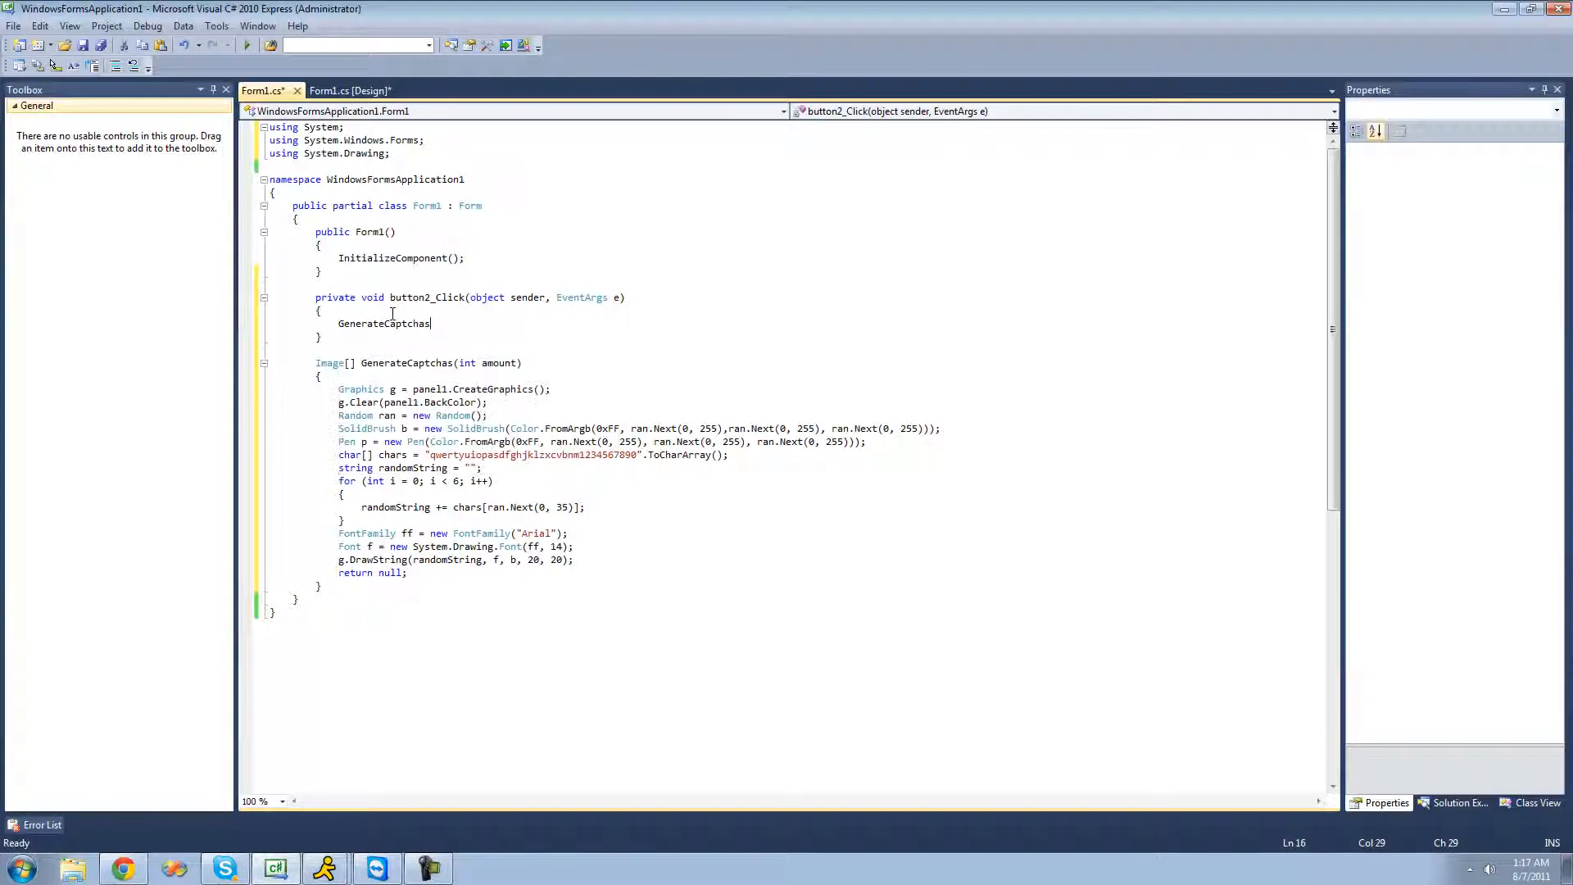
pyautogui.write('(0);')
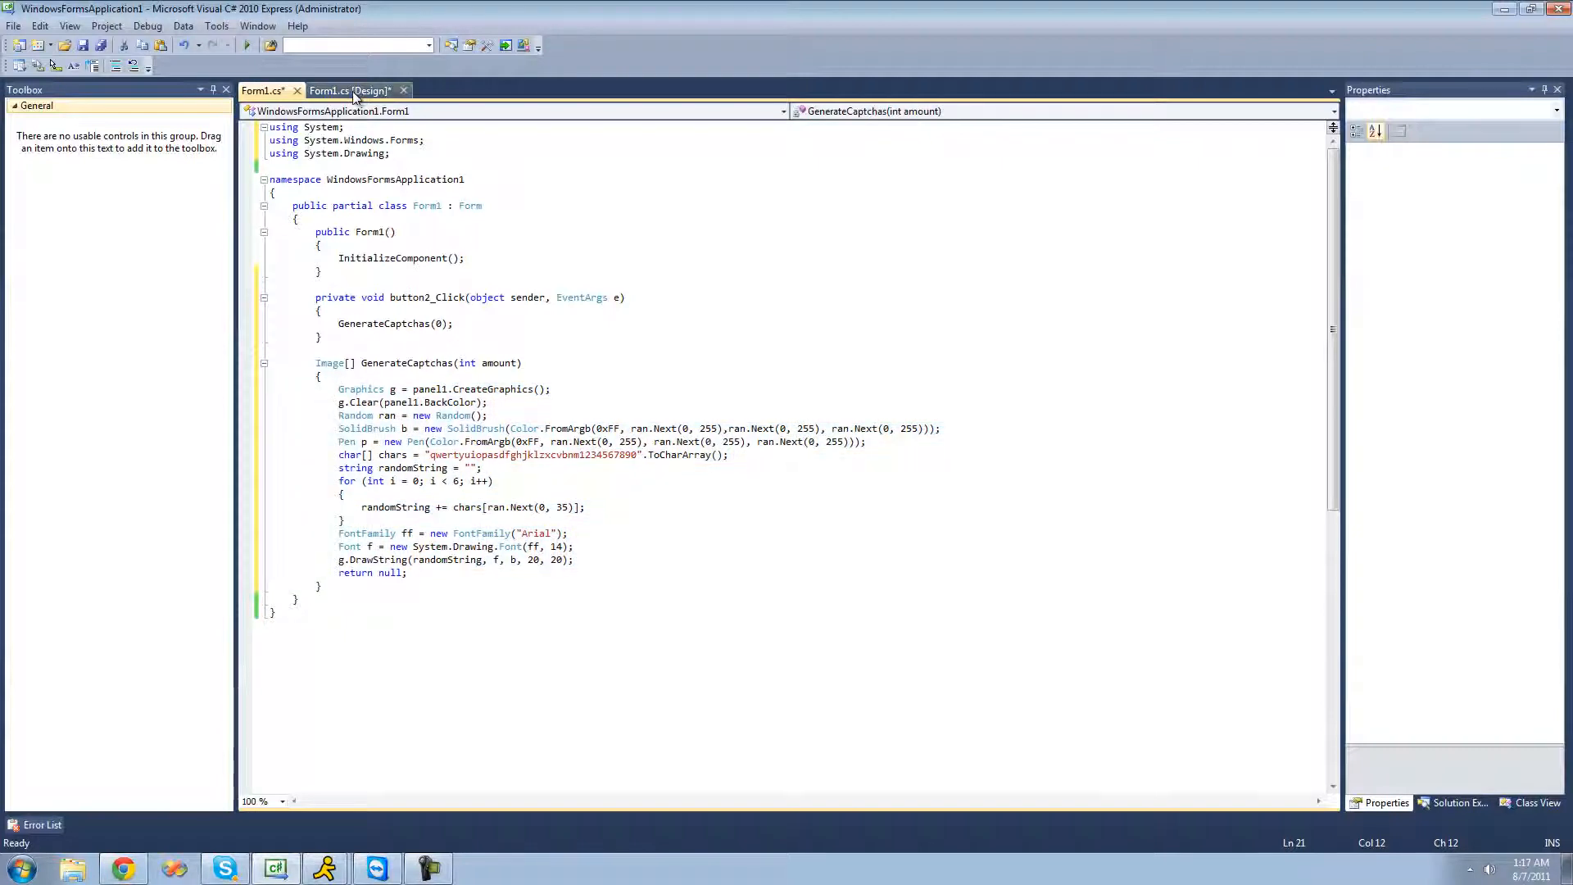
pyautogui.click(348, 90)
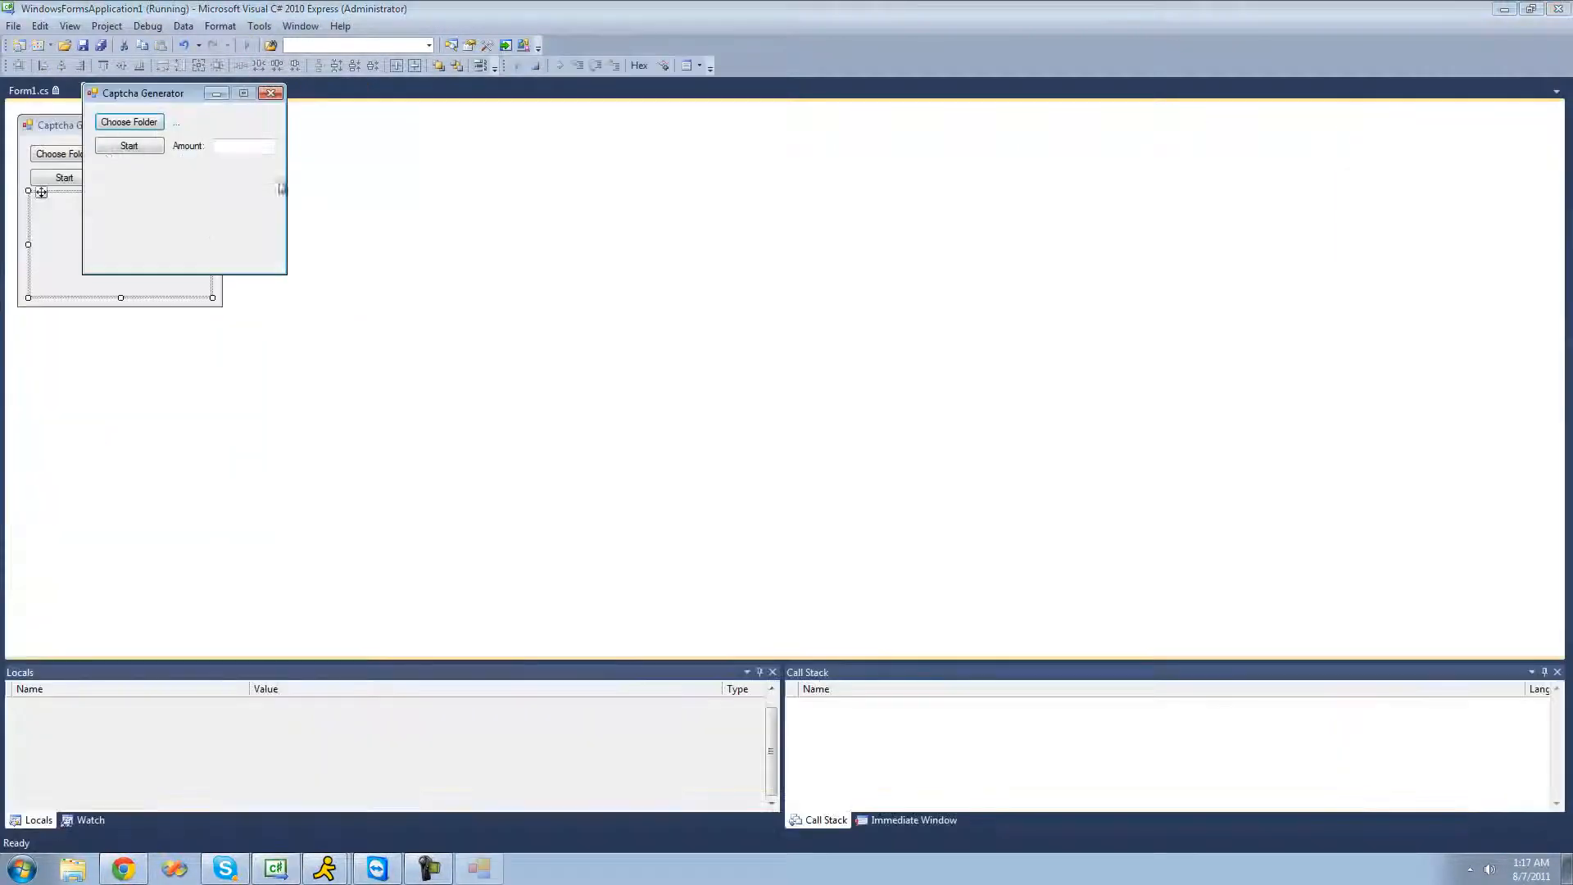
pyautogui.click(128, 146)
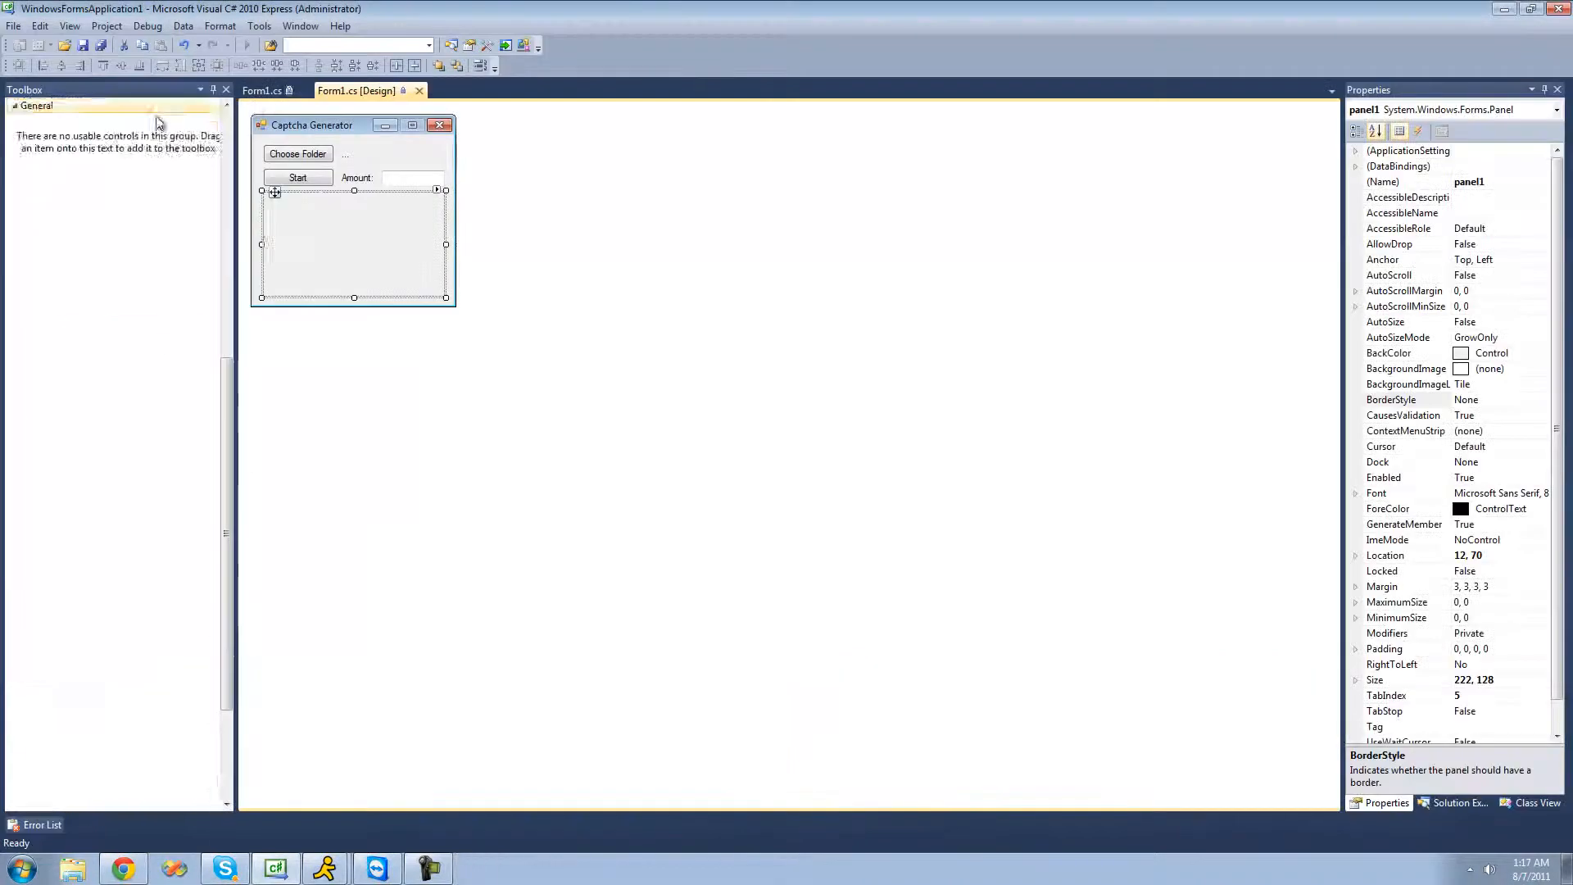
# Change DrawString to draw at 20, 50, run the form and click Start repeatedly for new random captchas.
pyautogui.click(262, 90)
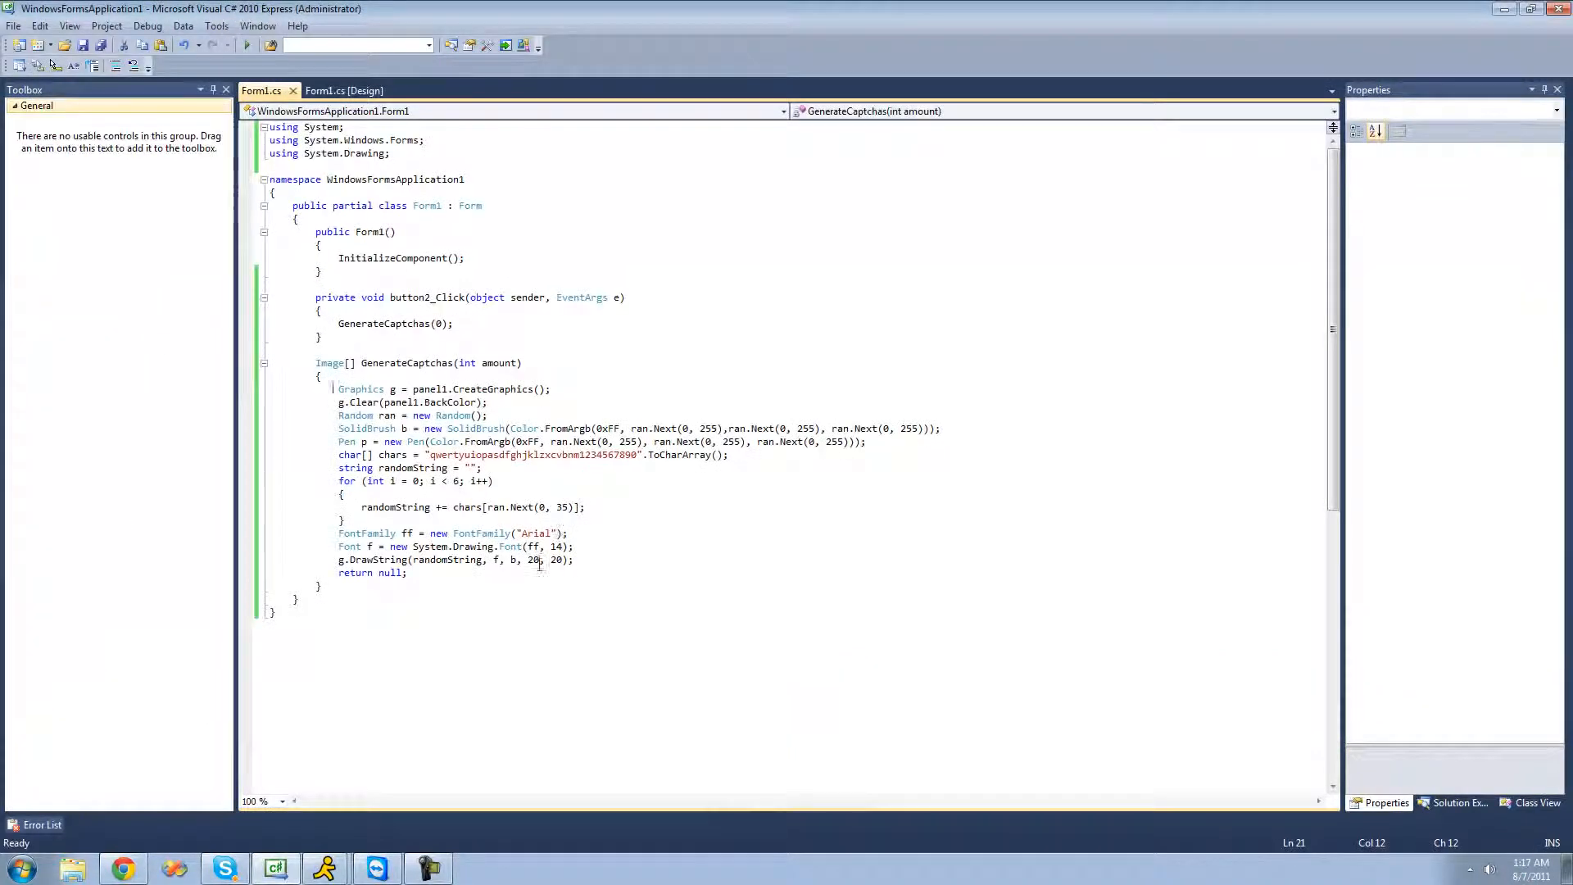
pyautogui.moveTo(535, 560)
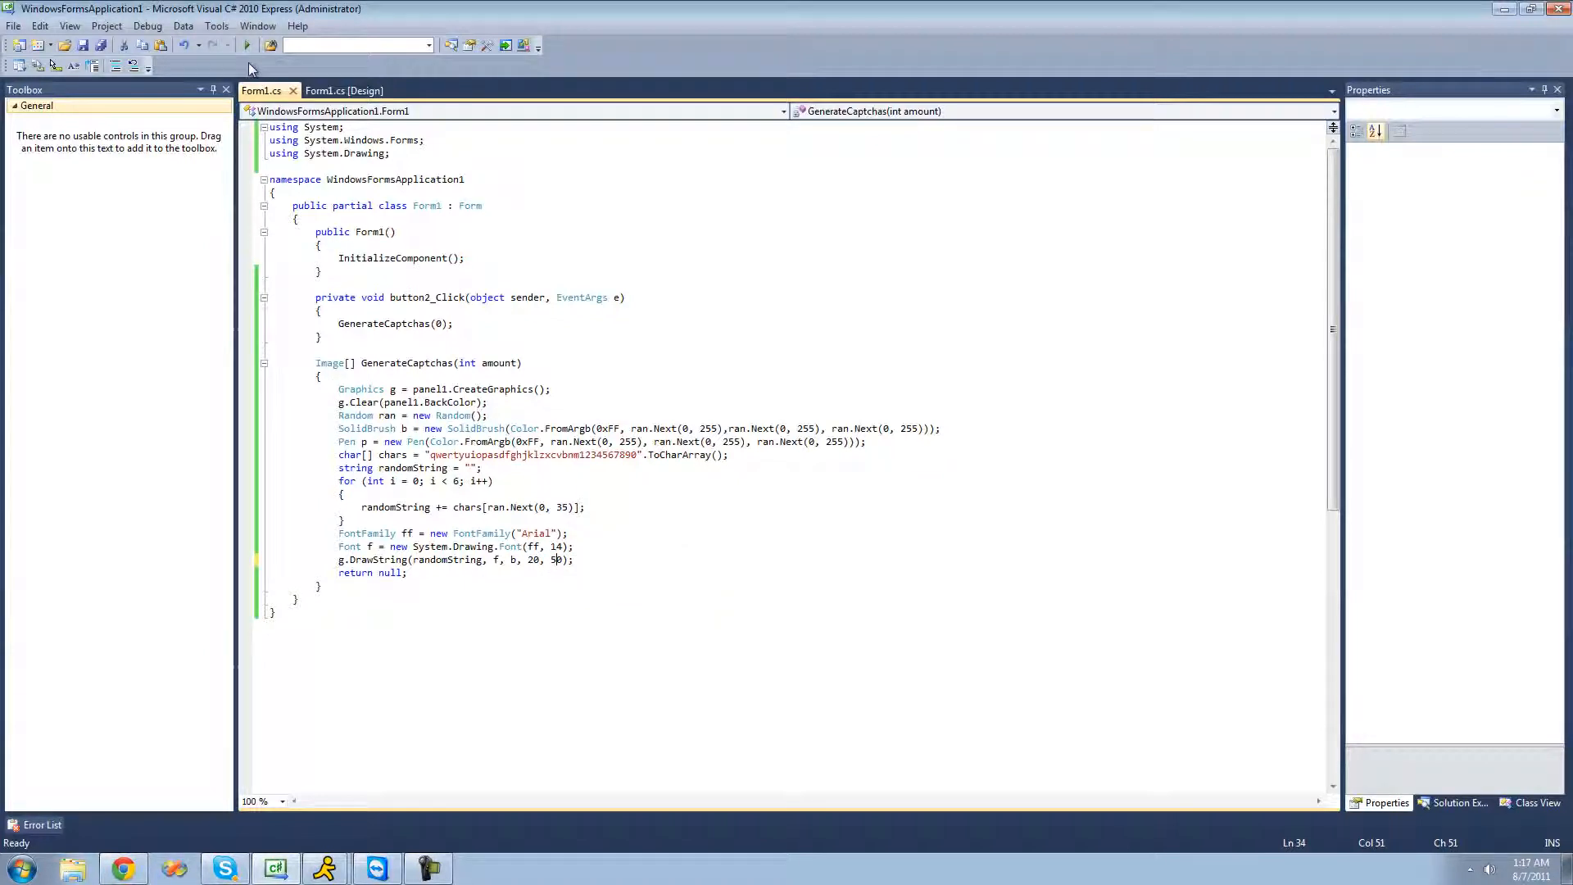
pyautogui.click(248, 45)
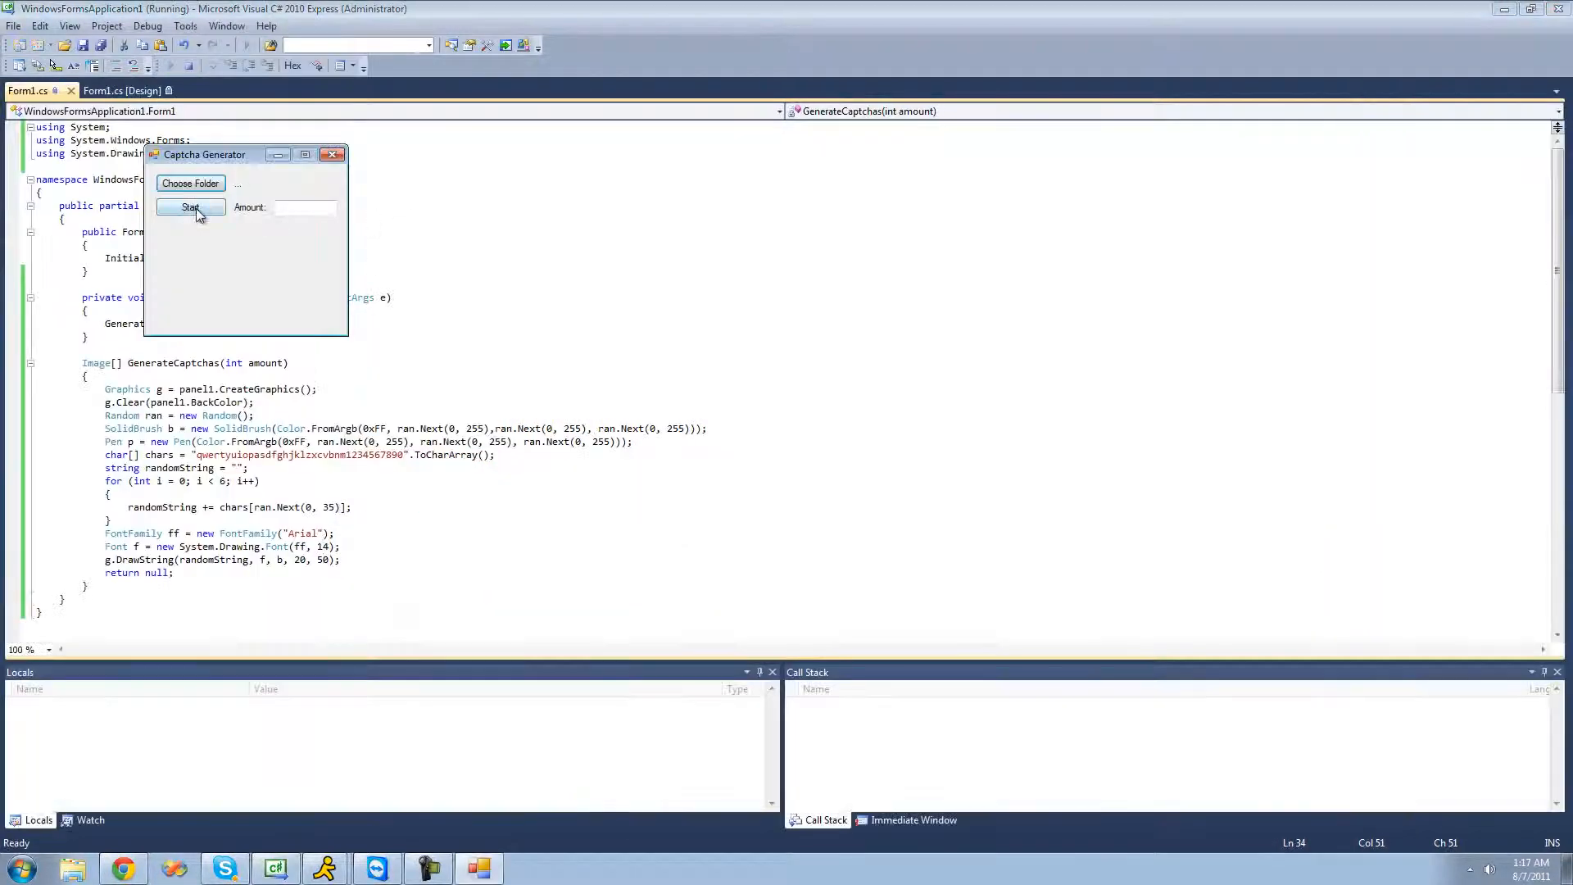
pyautogui.click(190, 207)
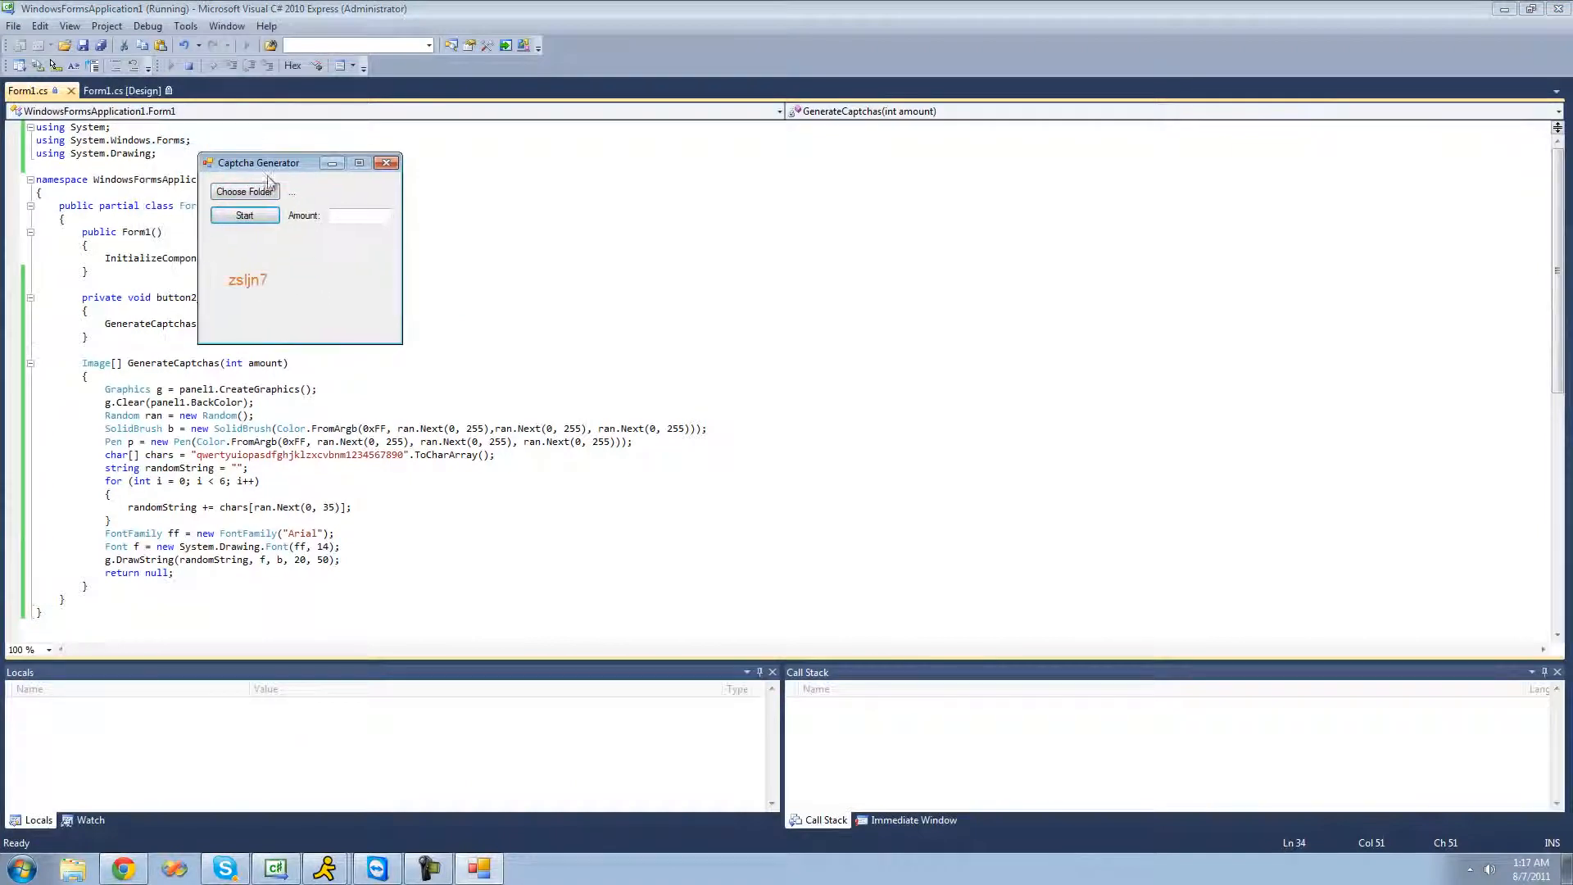
pyautogui.click(245, 215)
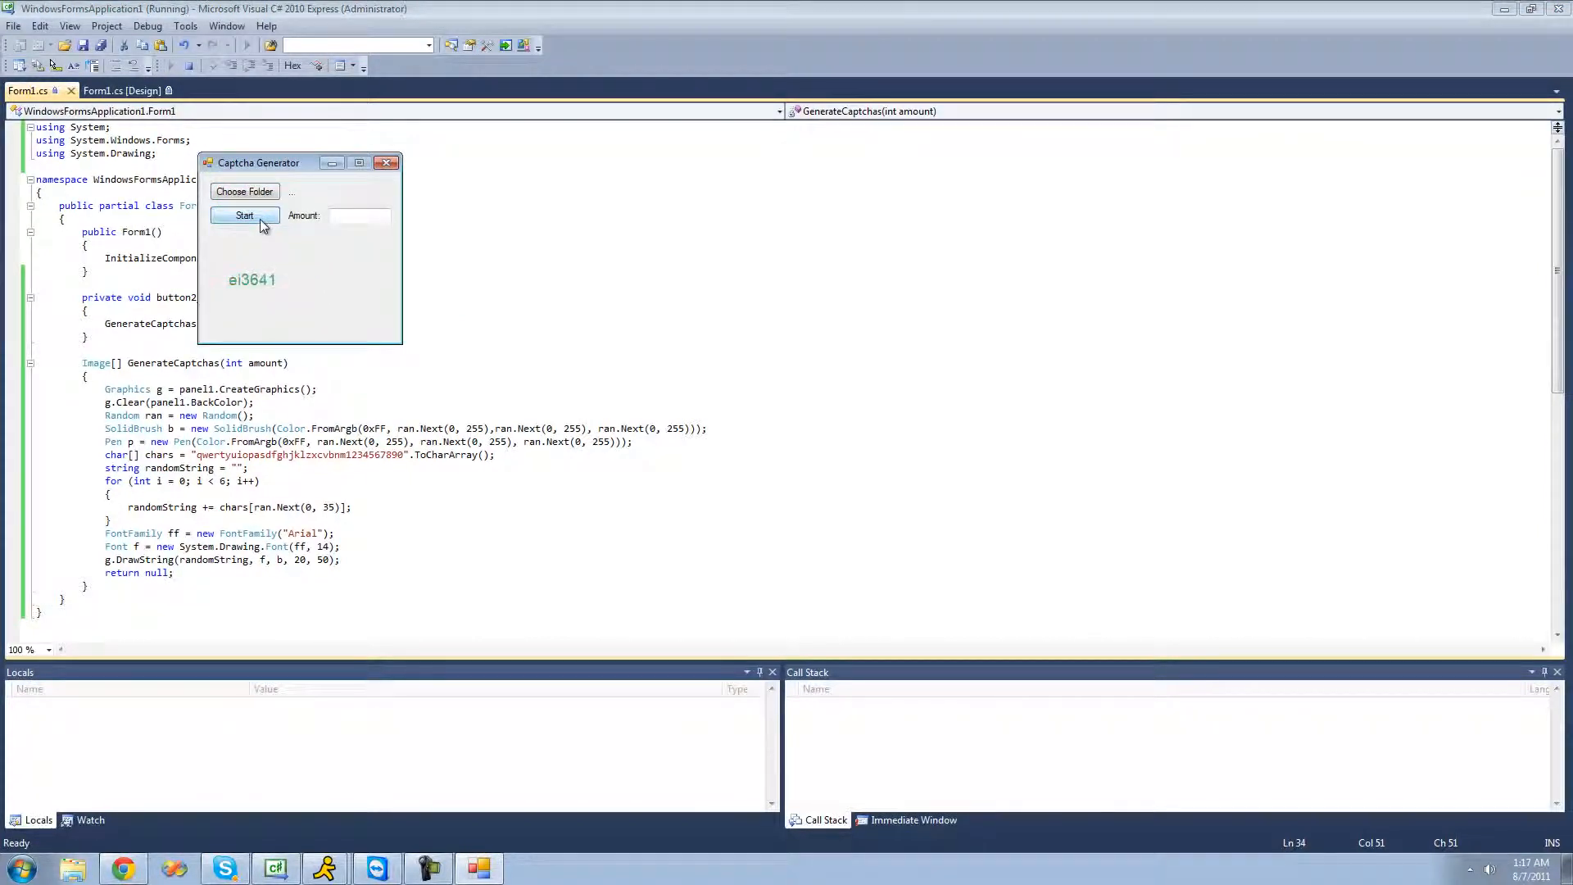
pyautogui.click(245, 216)
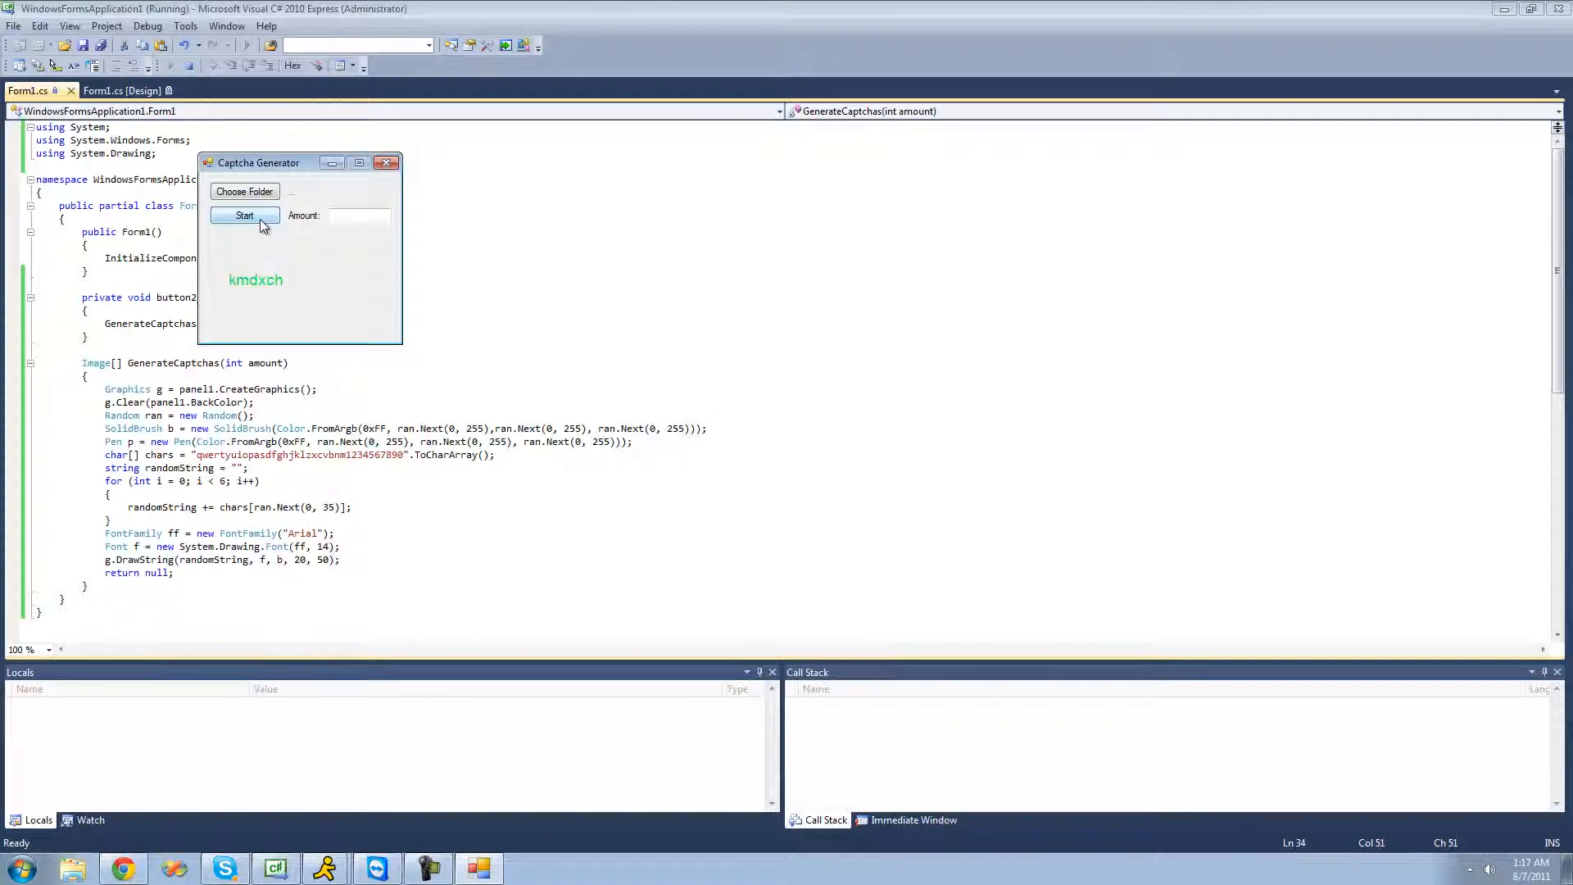
pyautogui.click(244, 215)
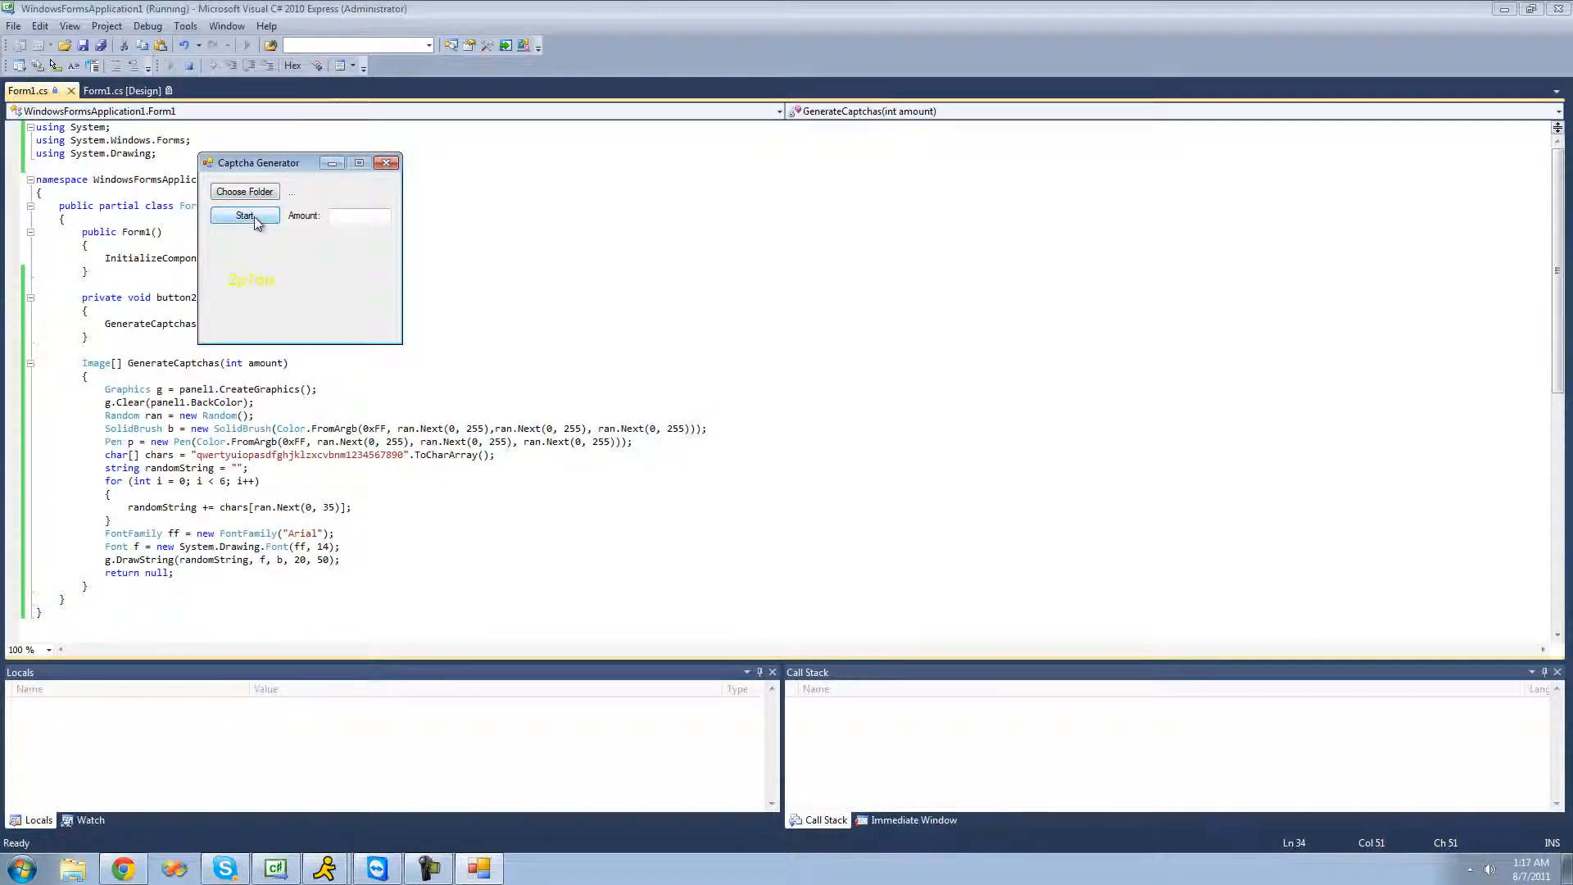
pyautogui.click(244, 215)
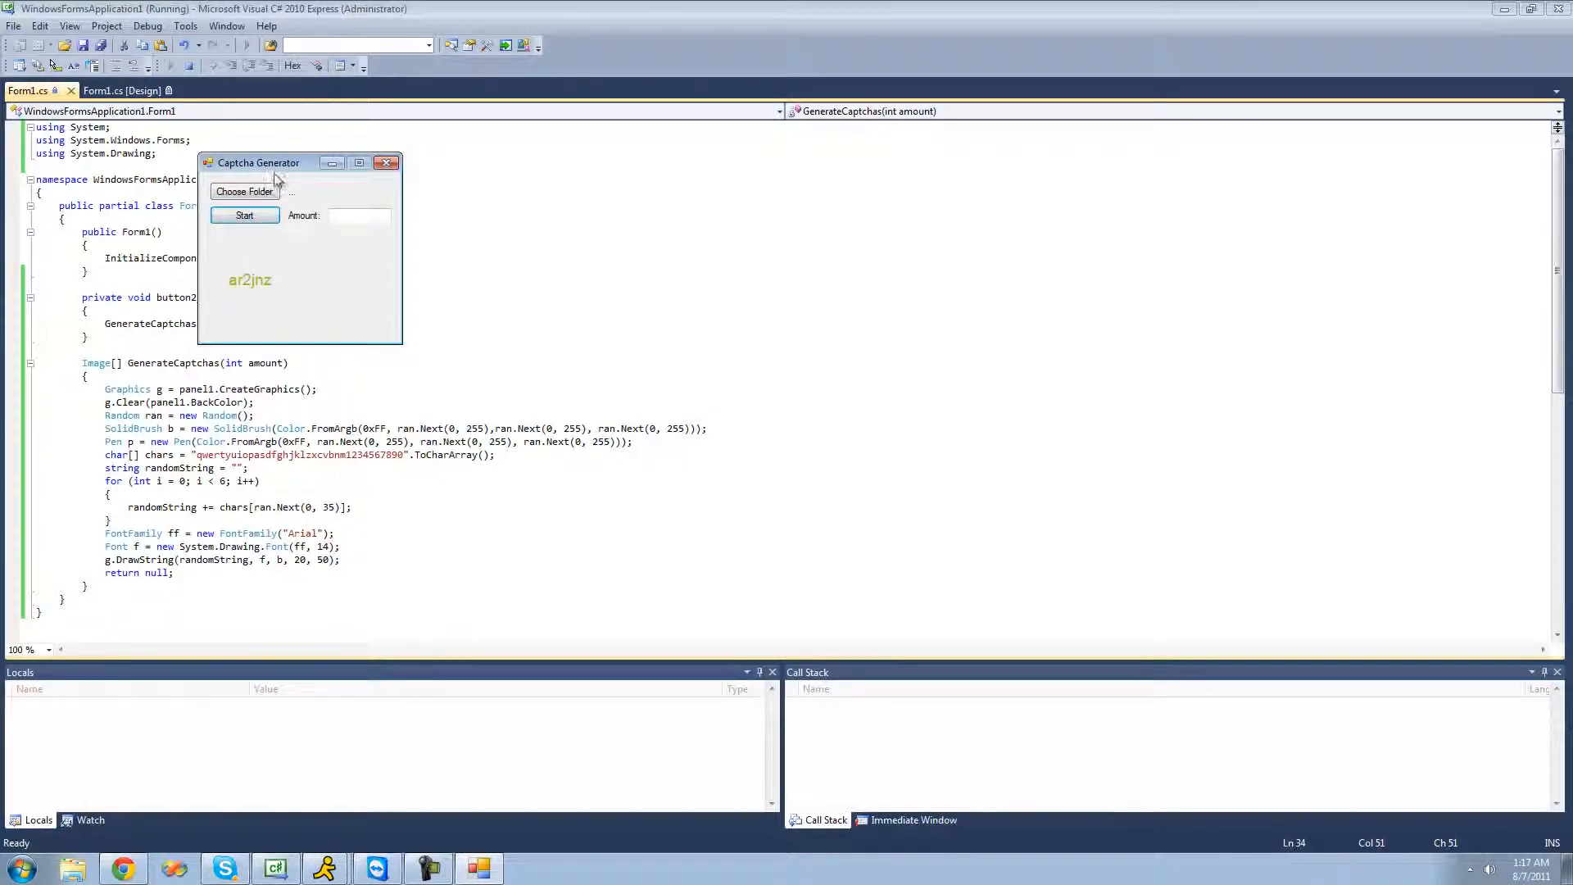